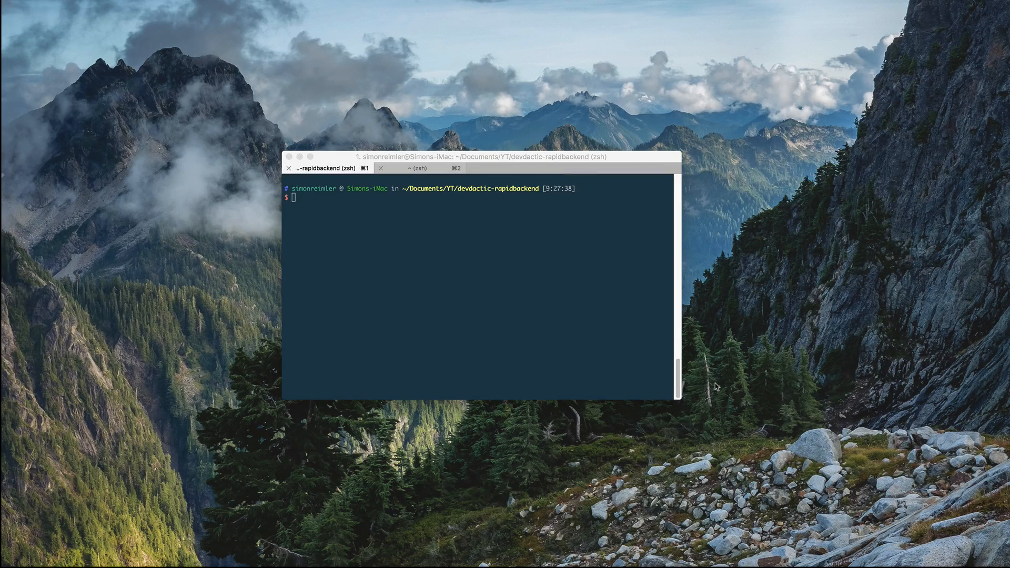
mouse_move(725, 373)
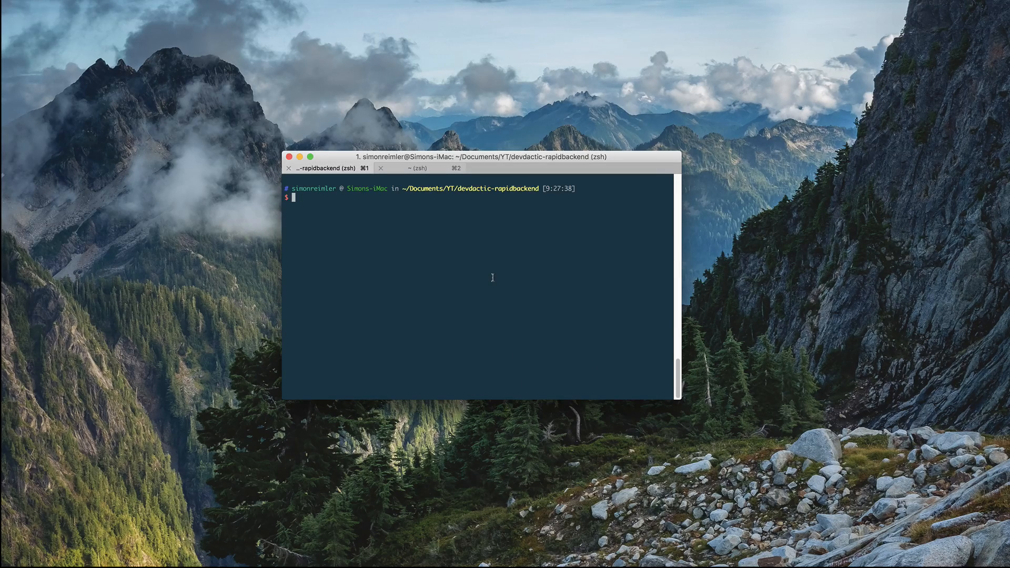
Run npm init, accept the default version, and enter server.js as the entry point.
text(npm)
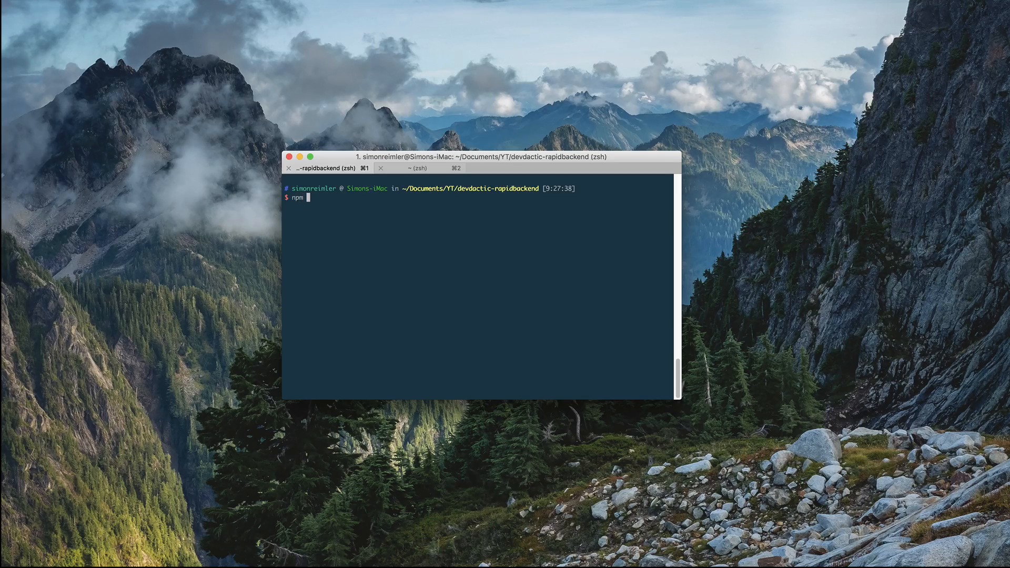
text(init)
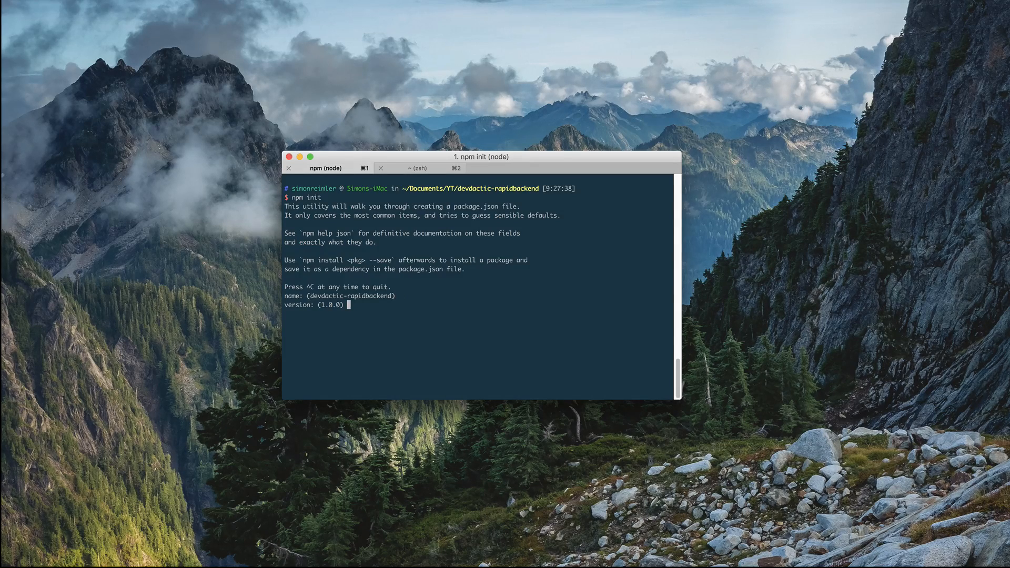
key(enter)
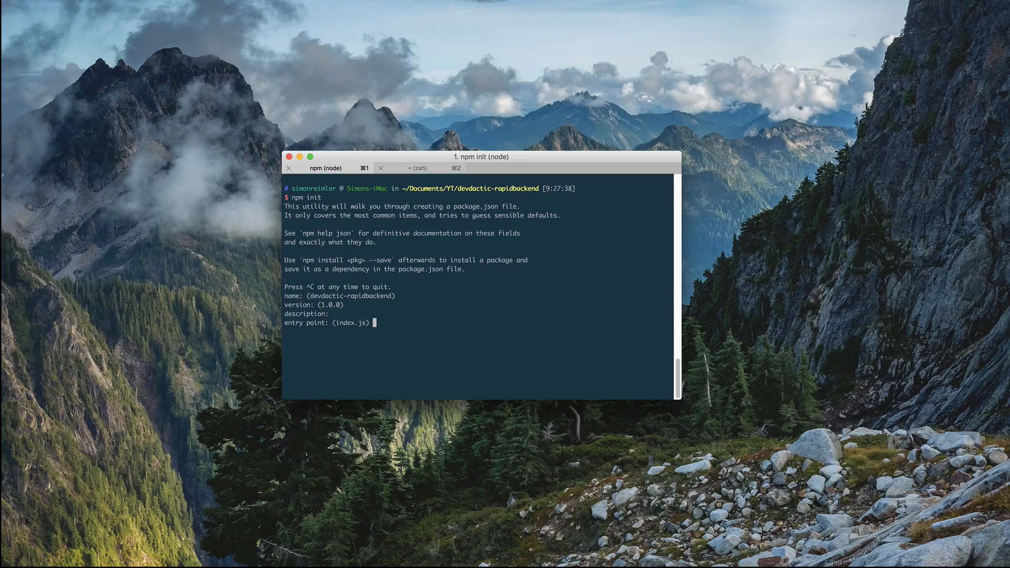
text(server.j)
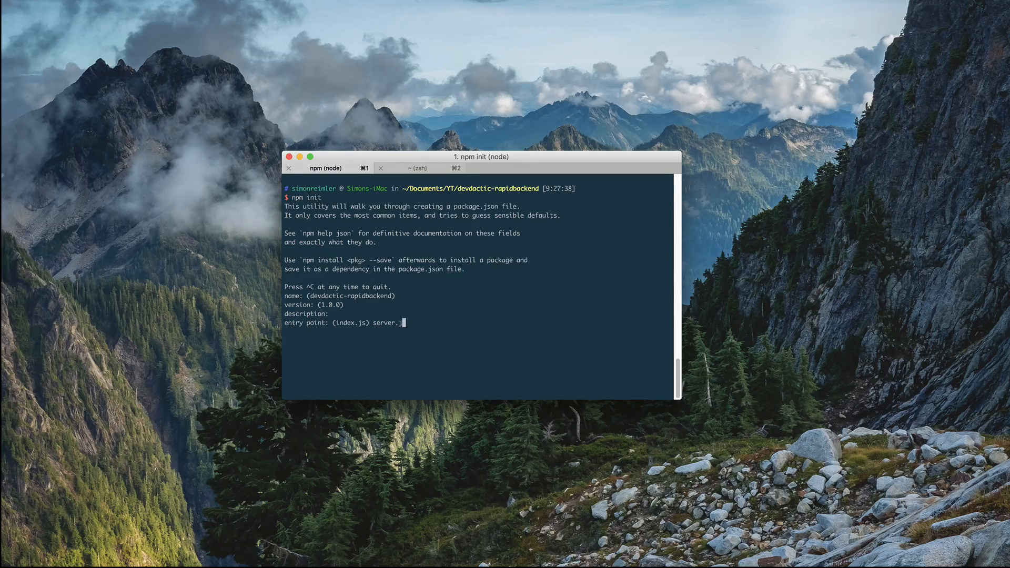
text(s)
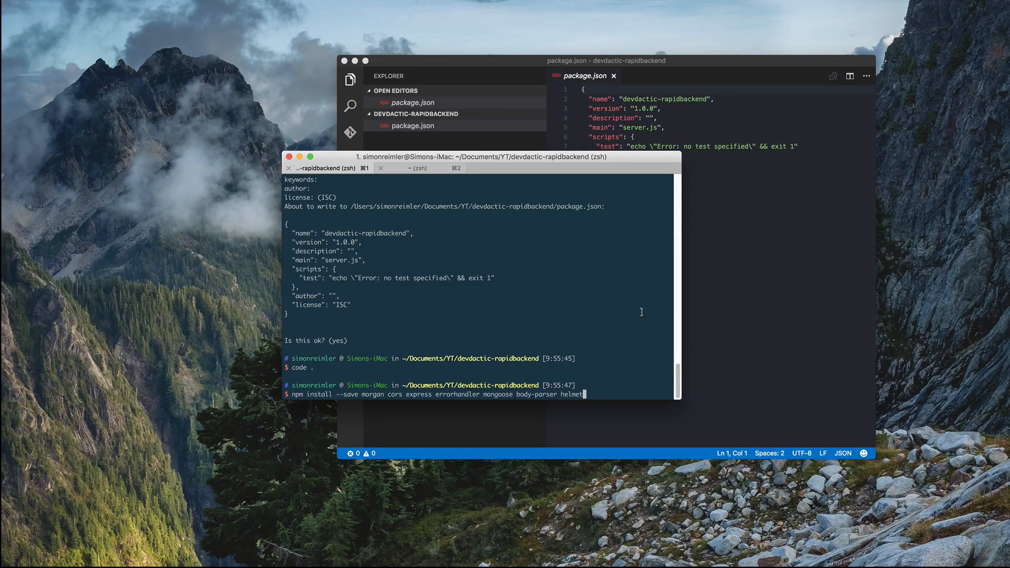
mouse_move(367, 395)
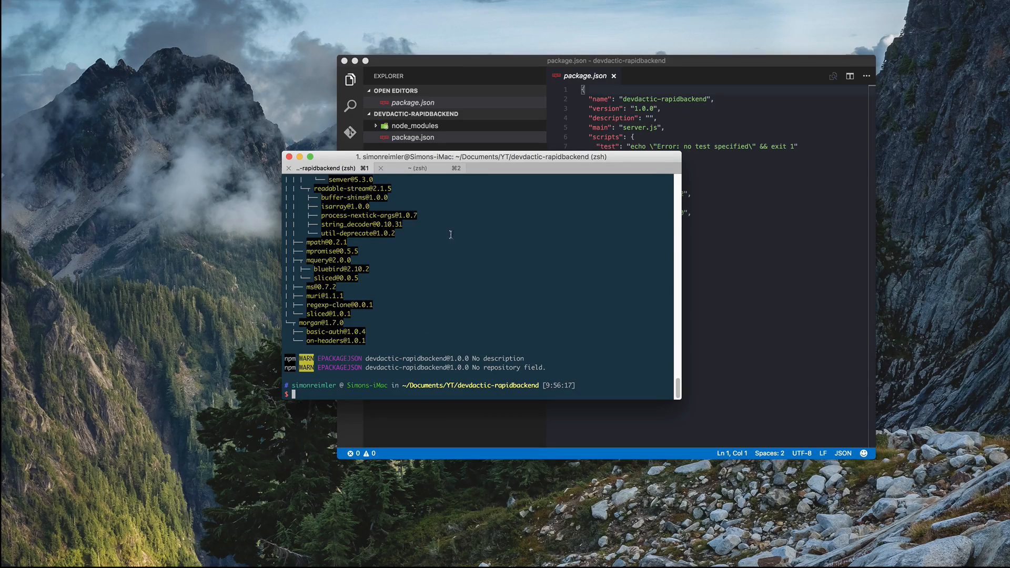
mouse_move(431, 205)
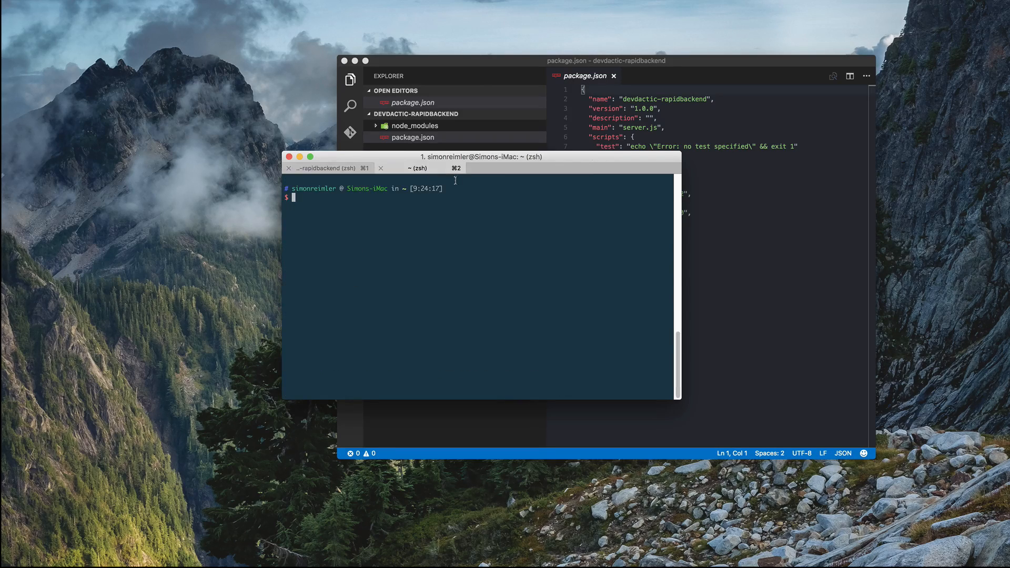
Start the MongoDB server with mongod in the second terminal tab.
text(mongod)
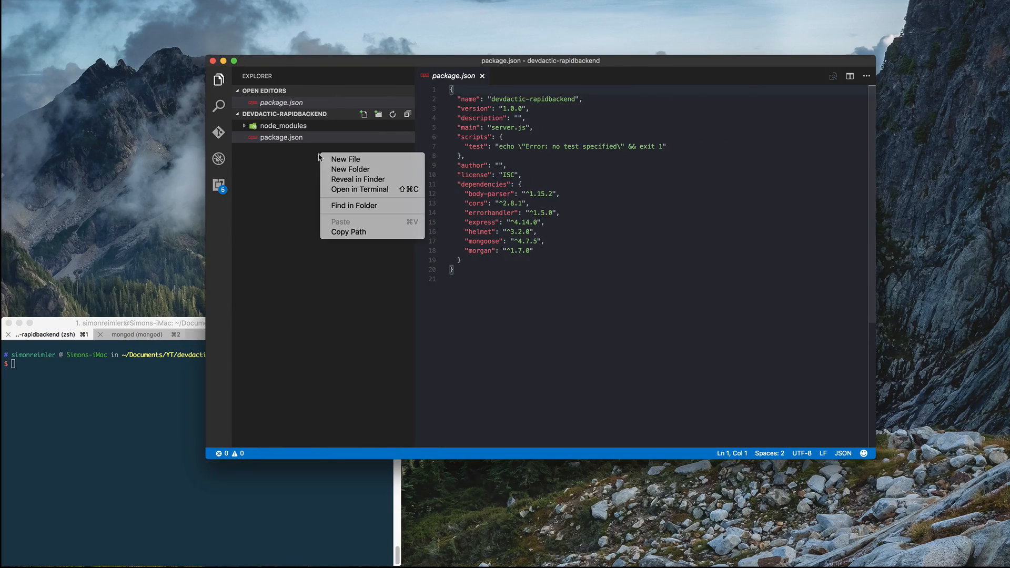
Create config.json with the devdactic-rapidbackend MongoDB URL and start naming a todo.js file.
click(345, 159)
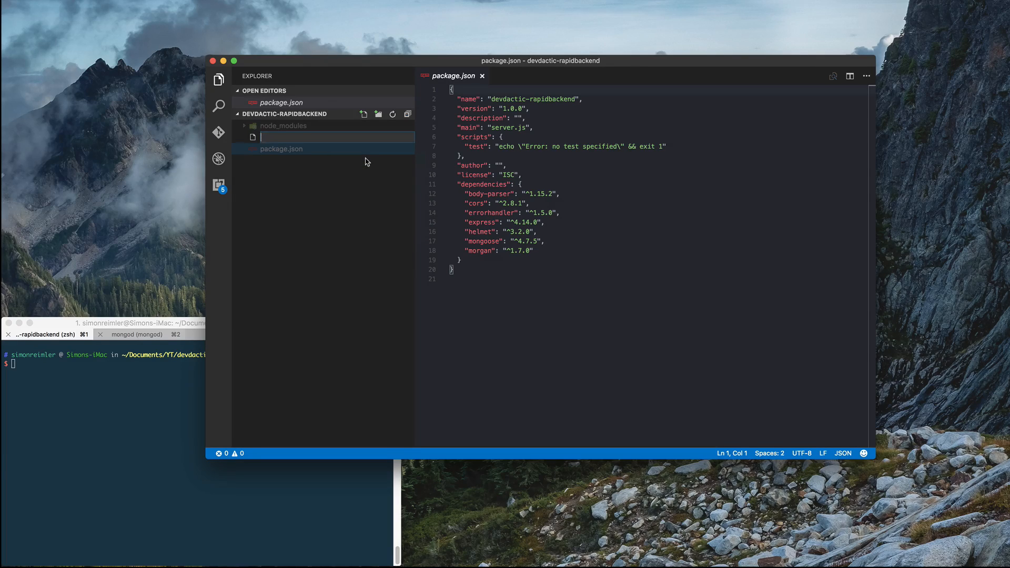
text(config.json)
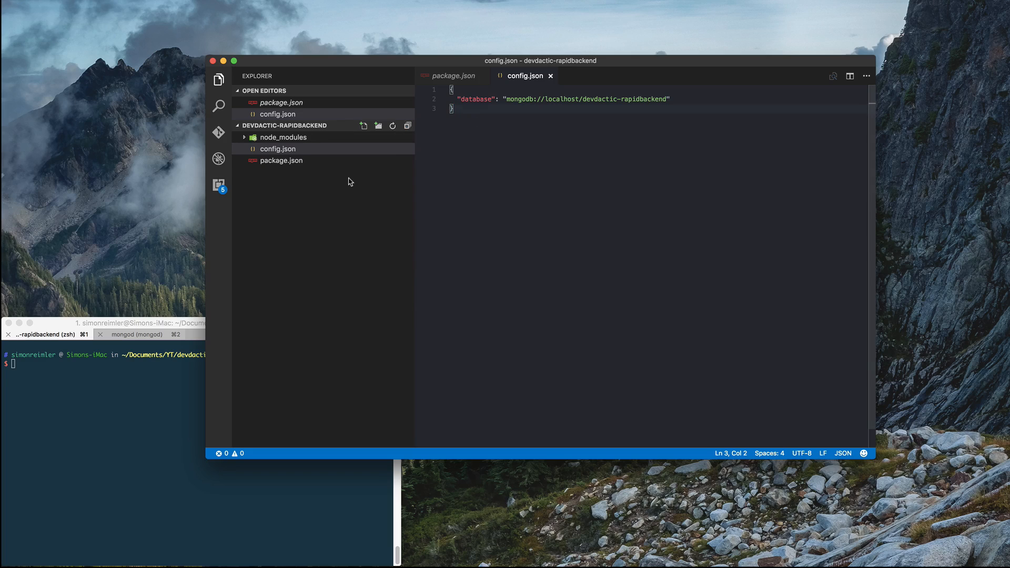
click(363, 125)
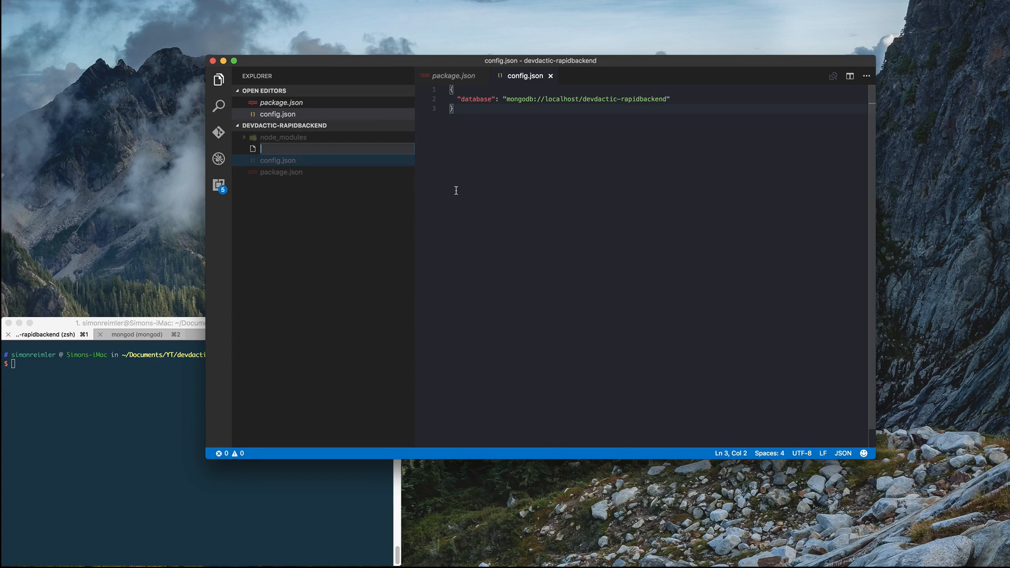
text(todo.)
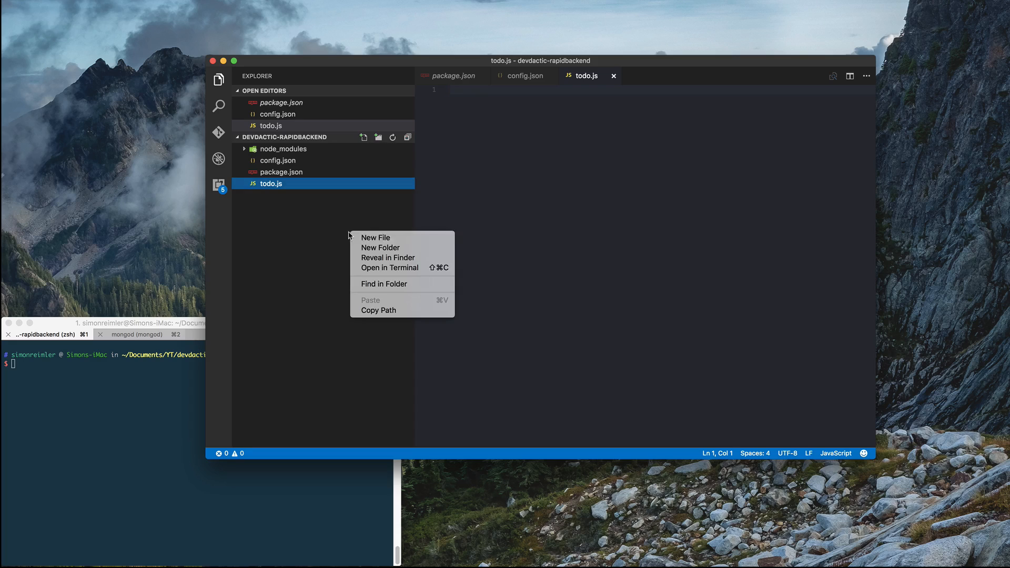
Create server.js and todo-routes.js files, then open todo.js.
click(375, 237)
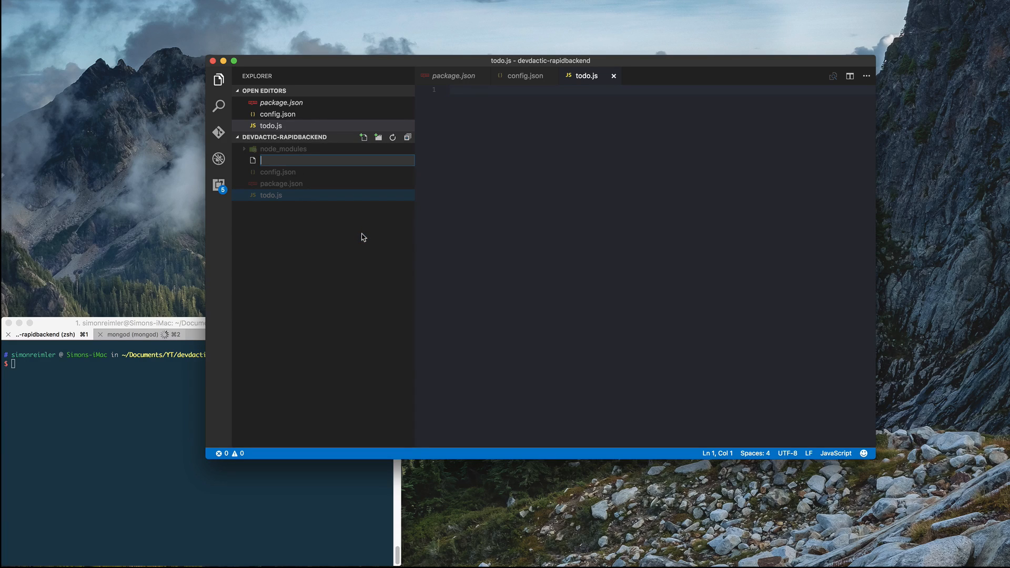
text(server)
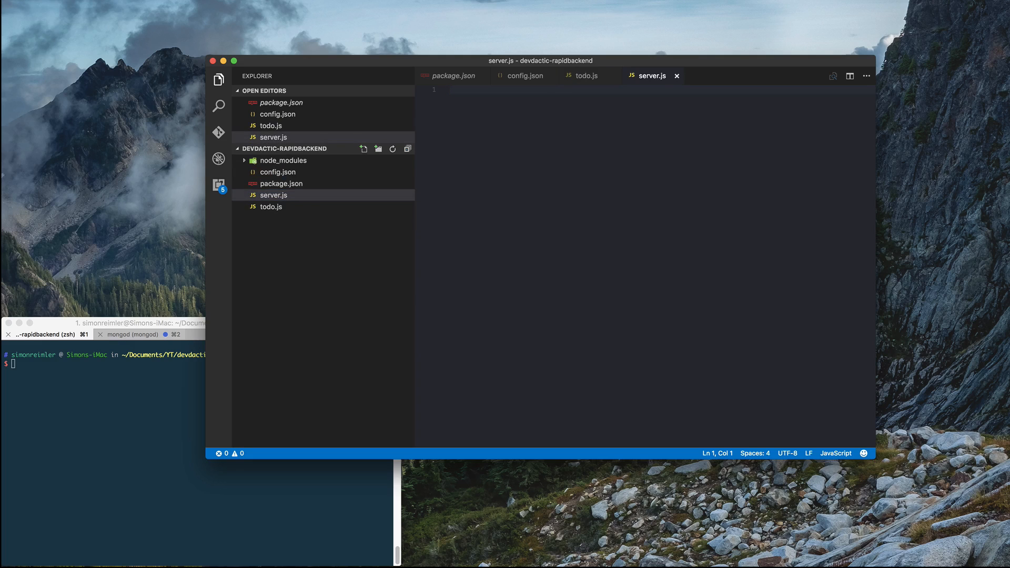
click(363, 148)
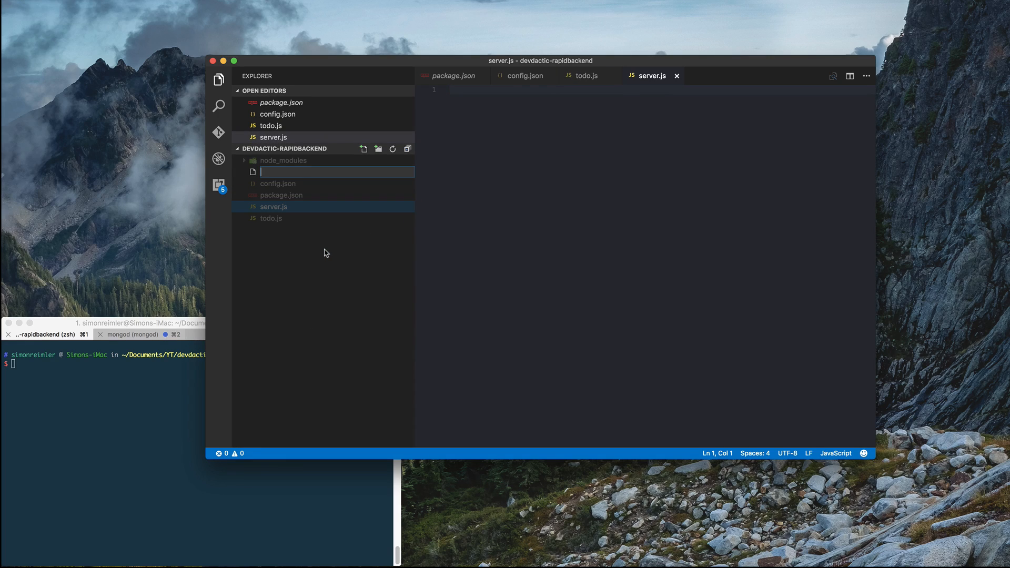
text(todo)
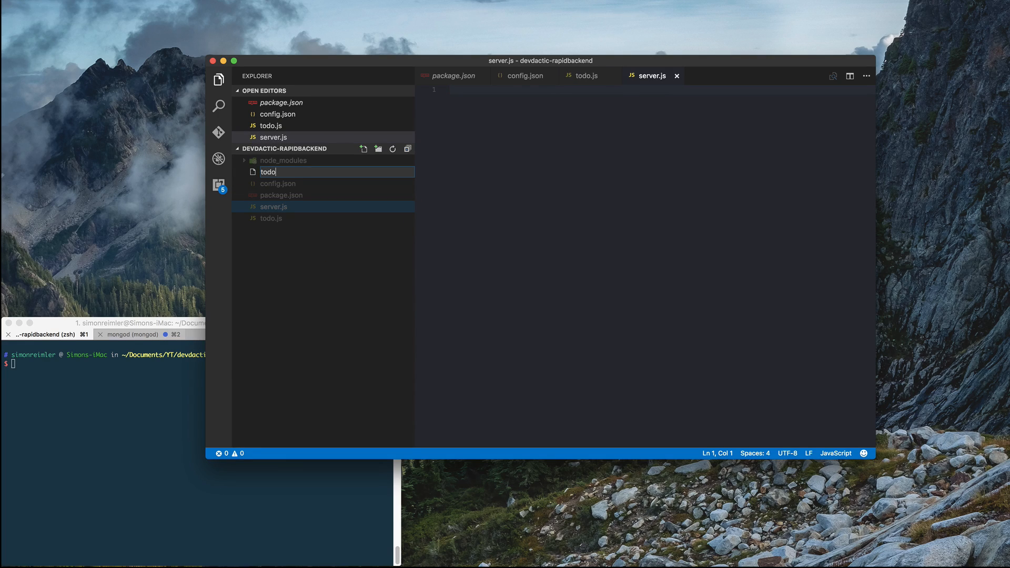
text(-routes.js)
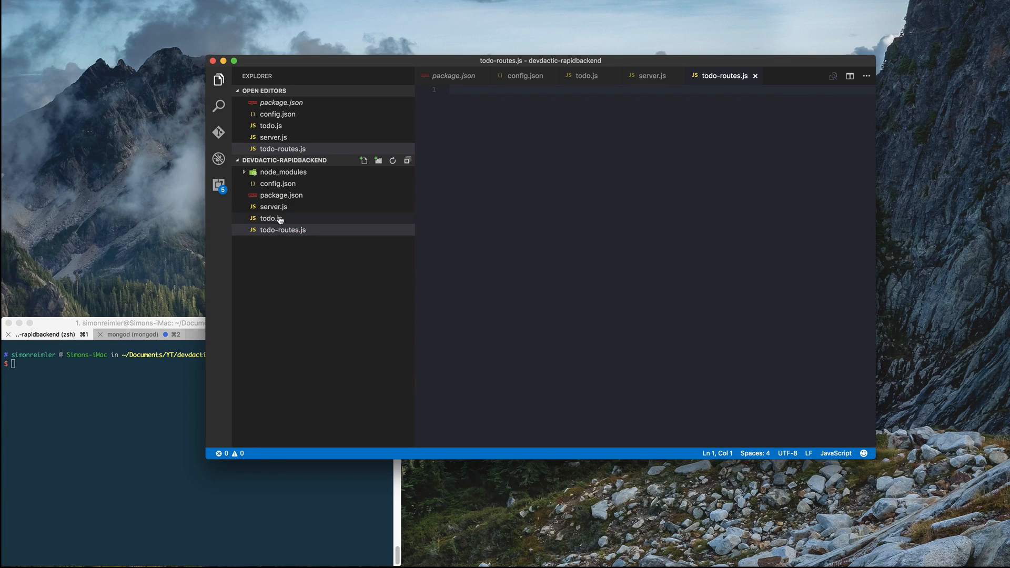
click(271, 218)
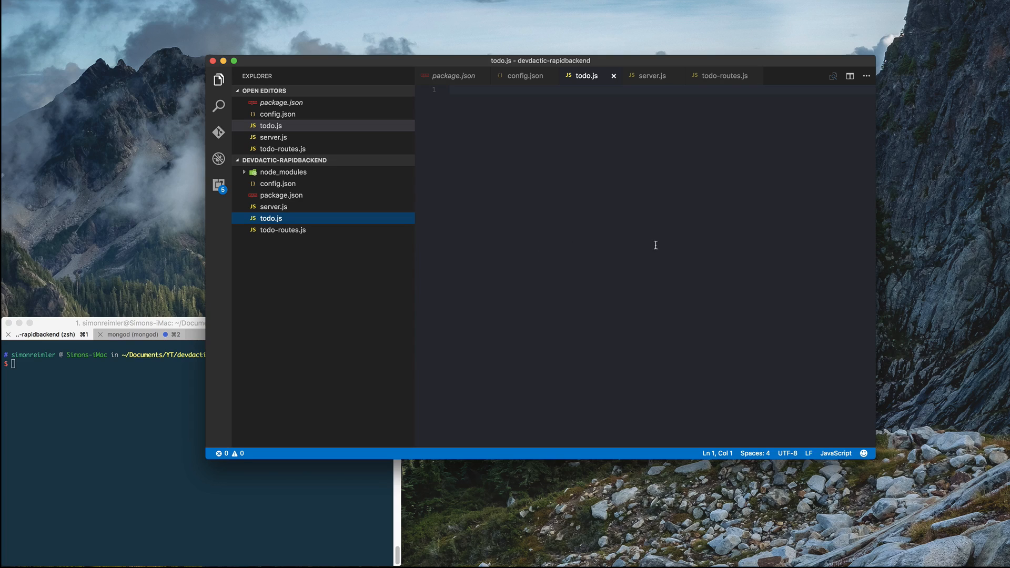
mouse_move(556, 256)
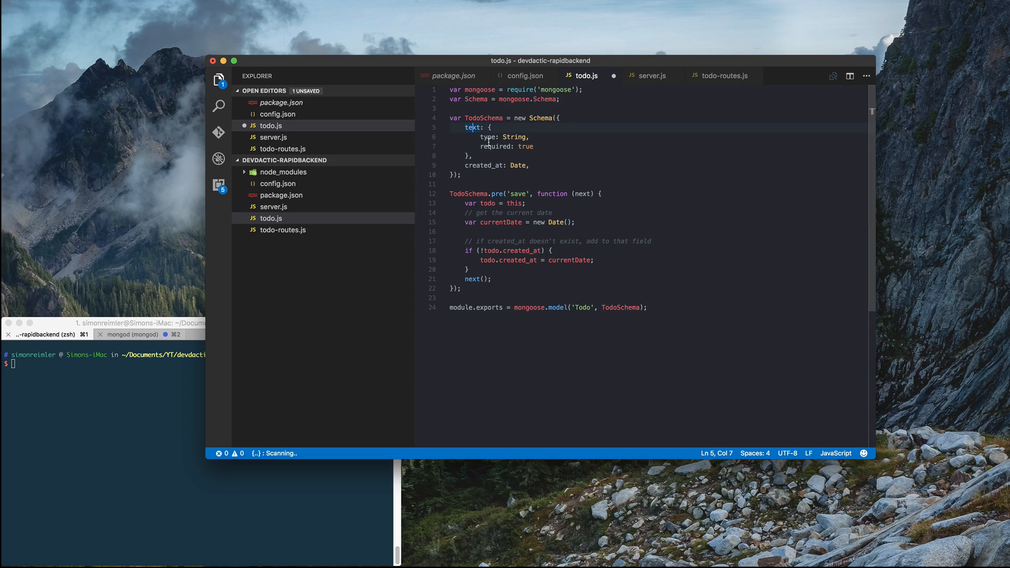
mouse_move(485, 166)
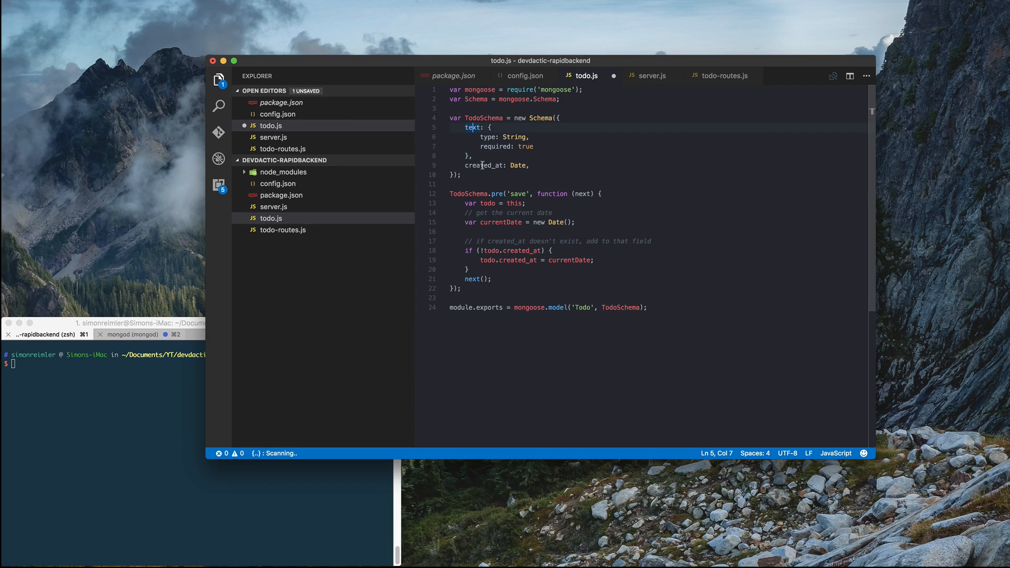
Walk through the pre-save hook and Todo model export in todo.js, then close it.
click(495, 193)
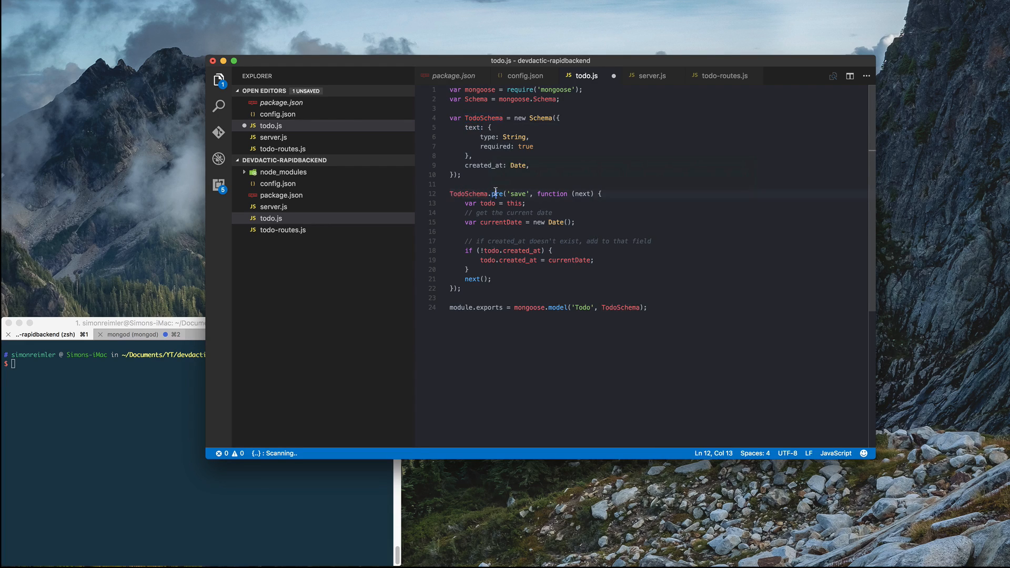
double_click(518, 193)
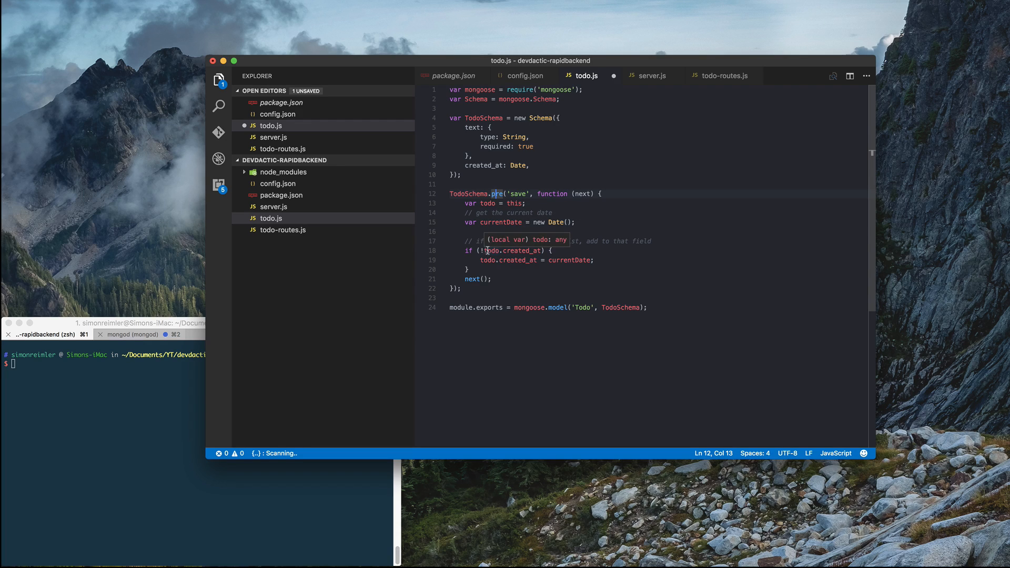
mouse_move(530, 250)
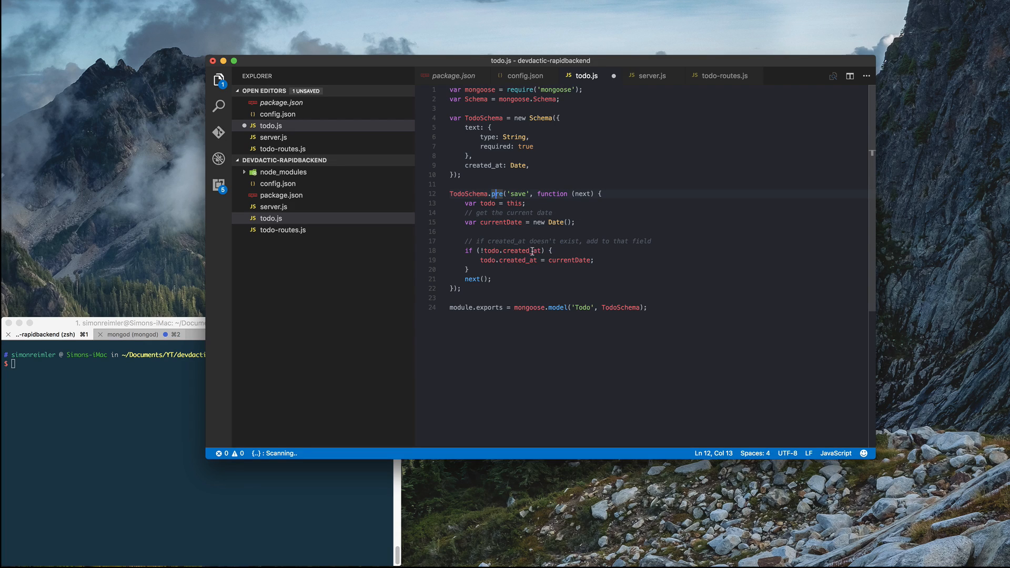
mouse_move(494, 250)
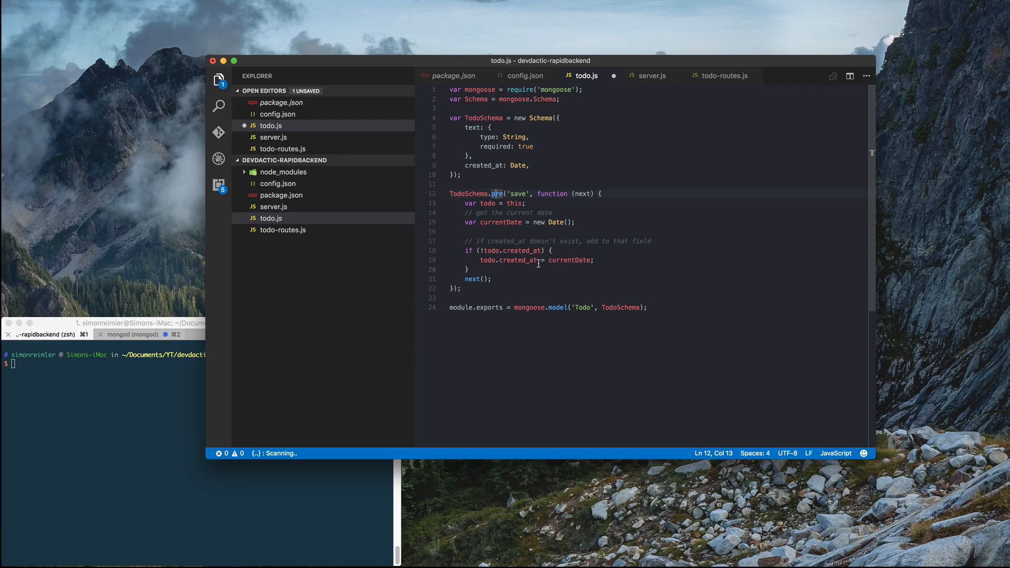
mouse_move(470, 294)
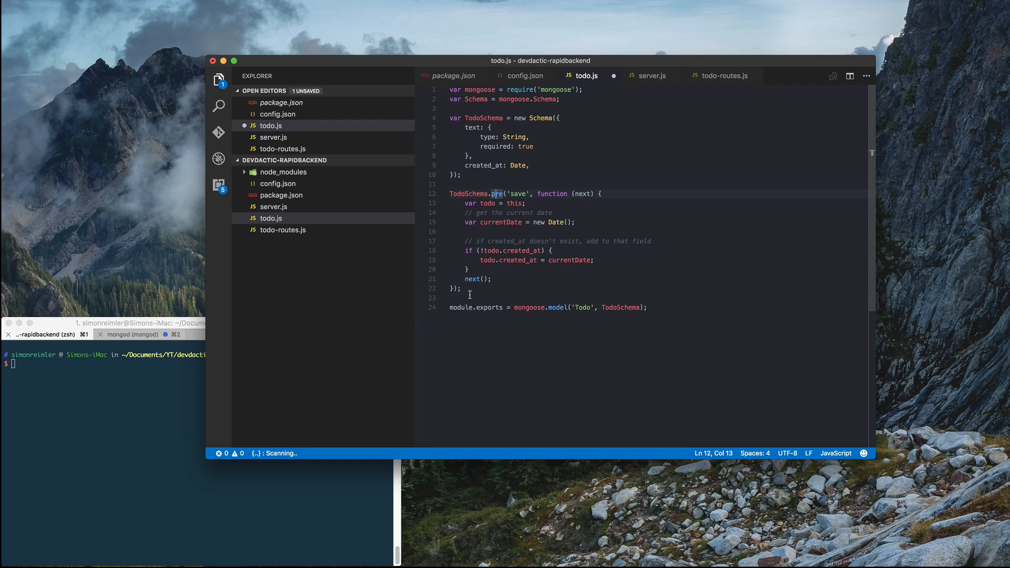
mouse_move(521, 262)
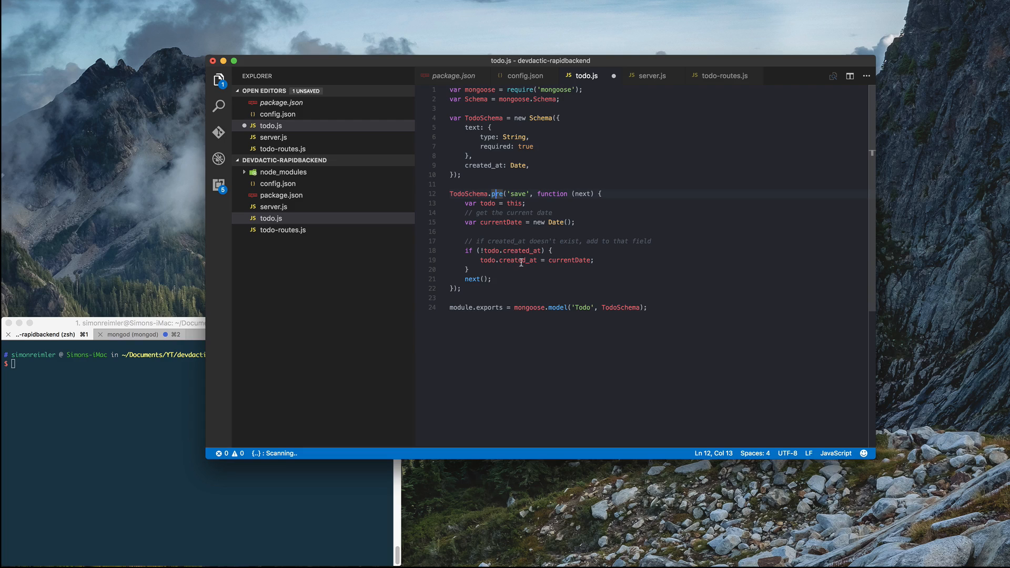
mouse_move(529, 284)
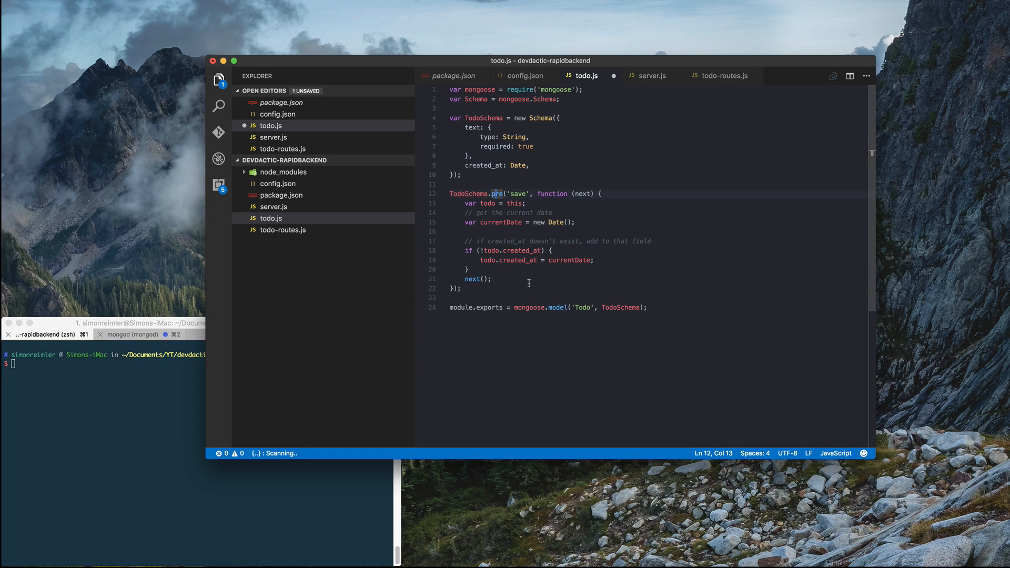
mouse_move(566, 240)
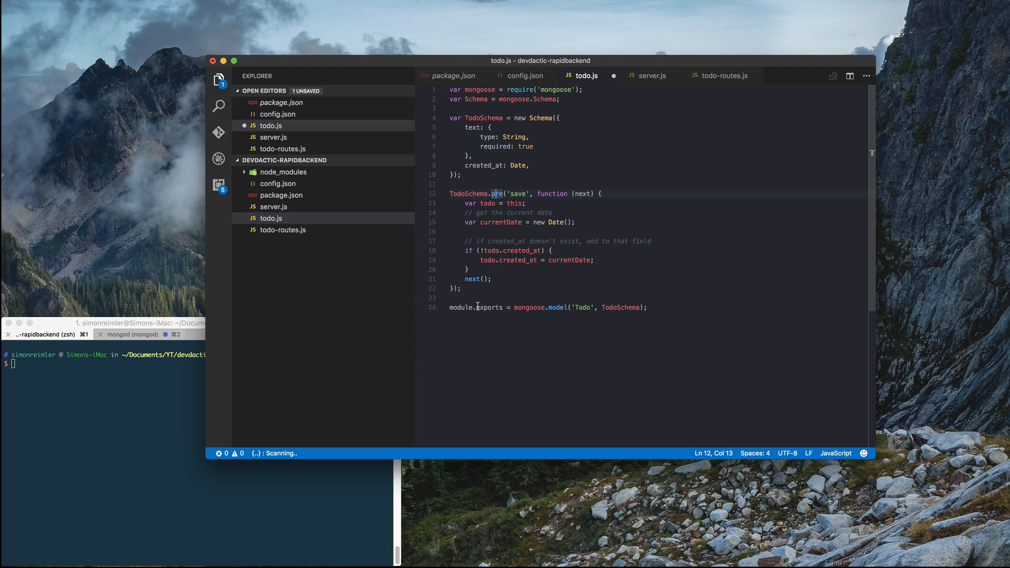
double_click(583, 307)
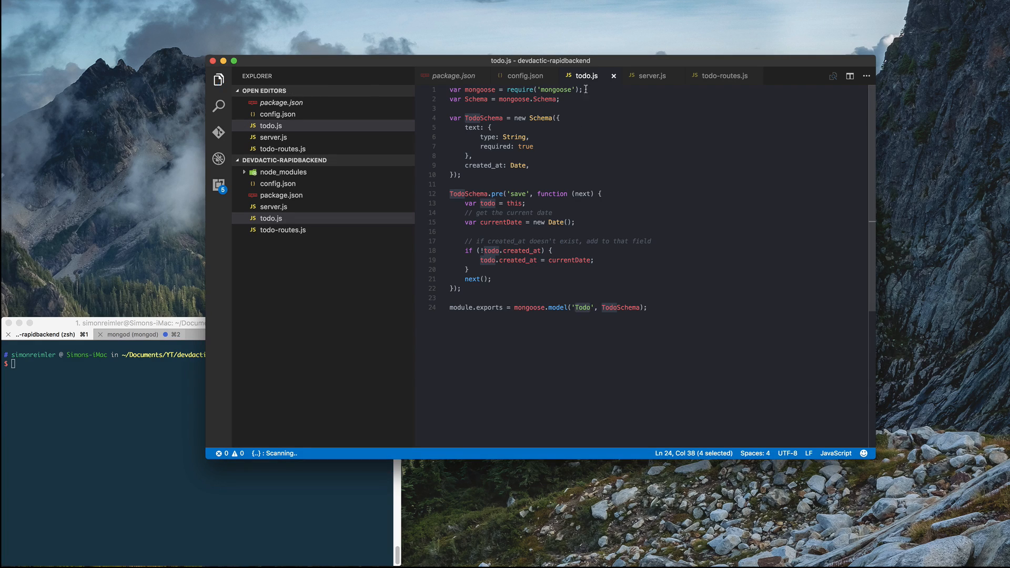
click(613, 76)
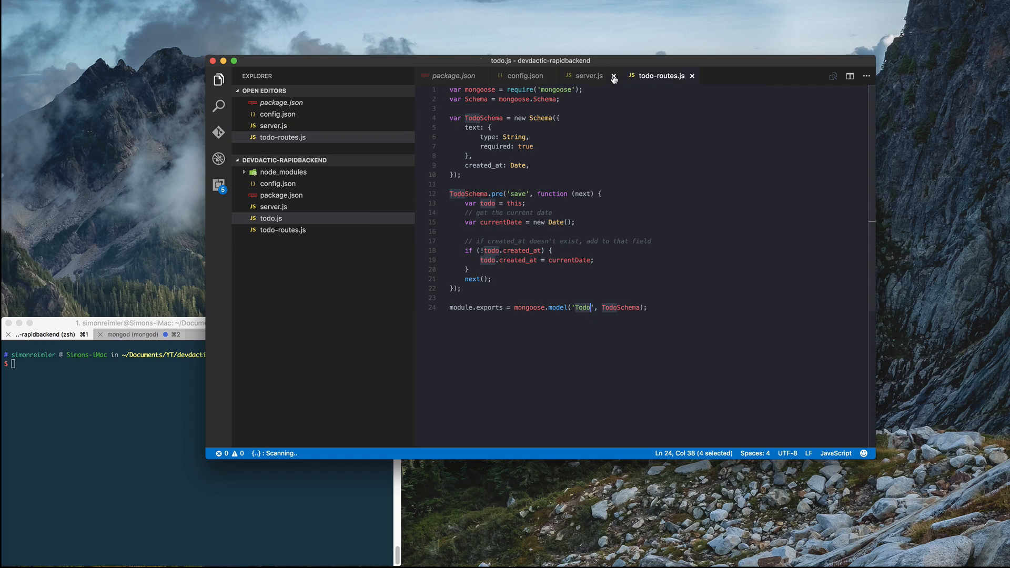
Close server.js and add var express = require('express') to todo-routes.js.
click(613, 75)
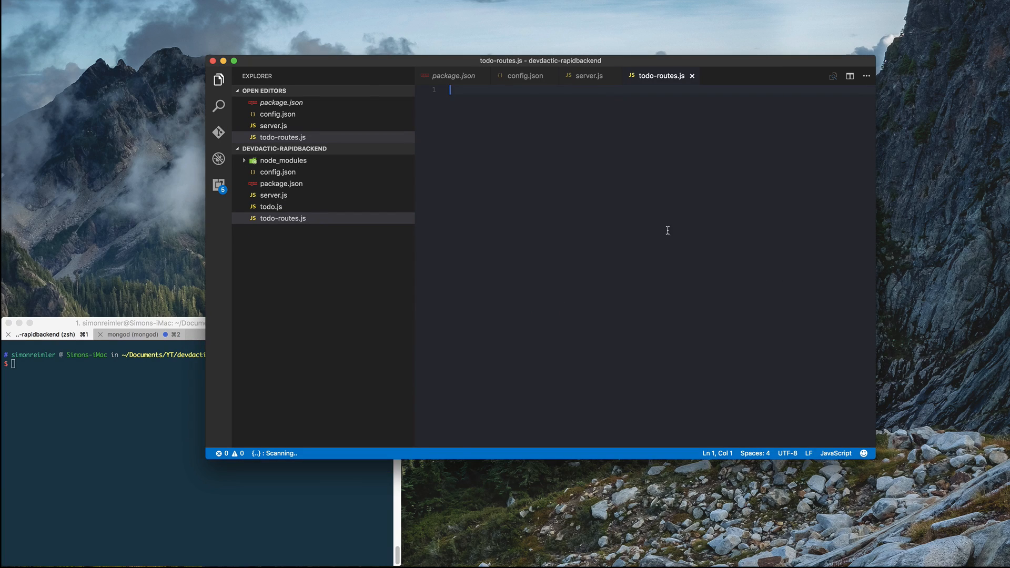
mouse_move(638, 155)
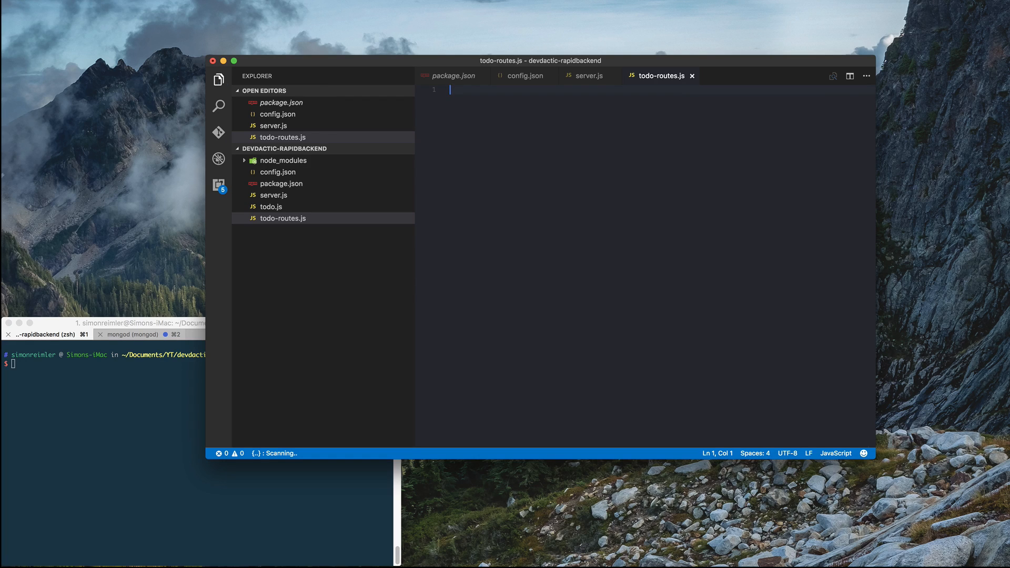
text(var express)
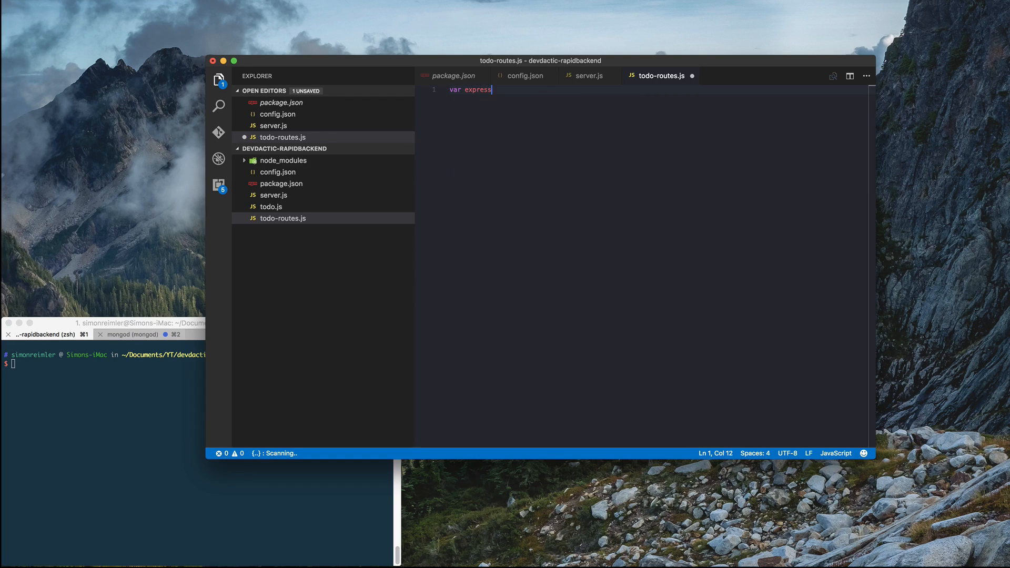
text(= require()
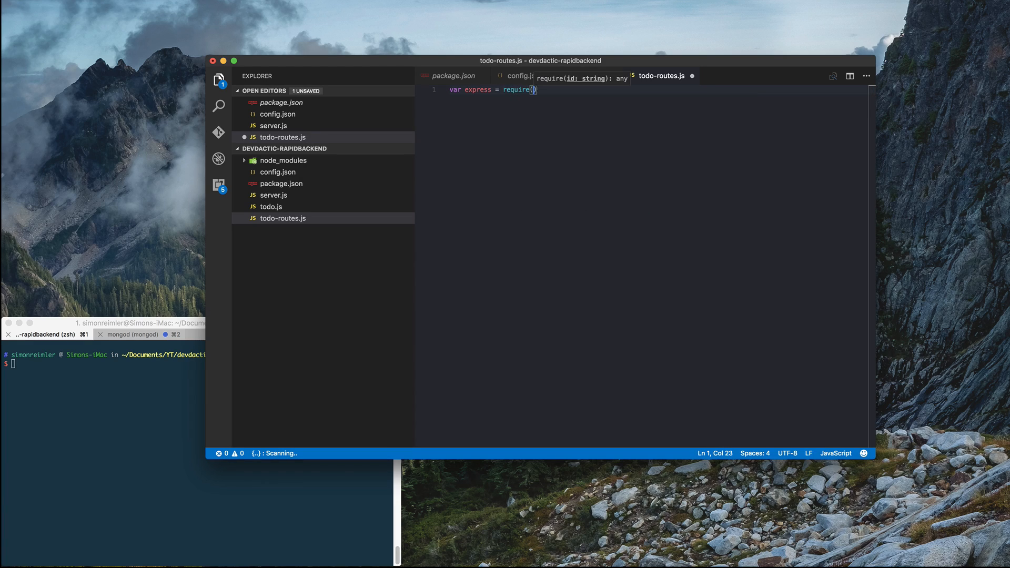
text('express')
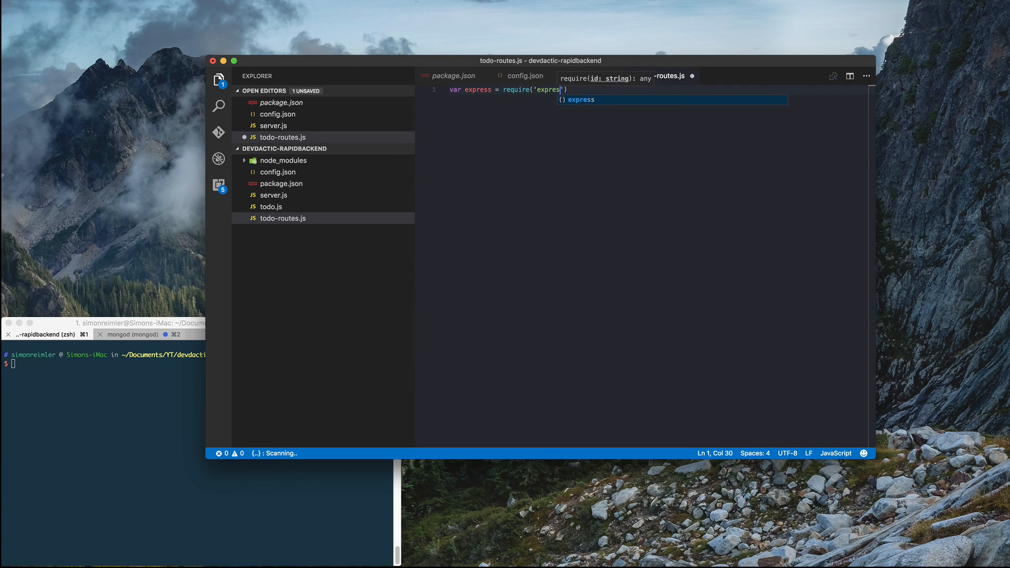
key(enter)
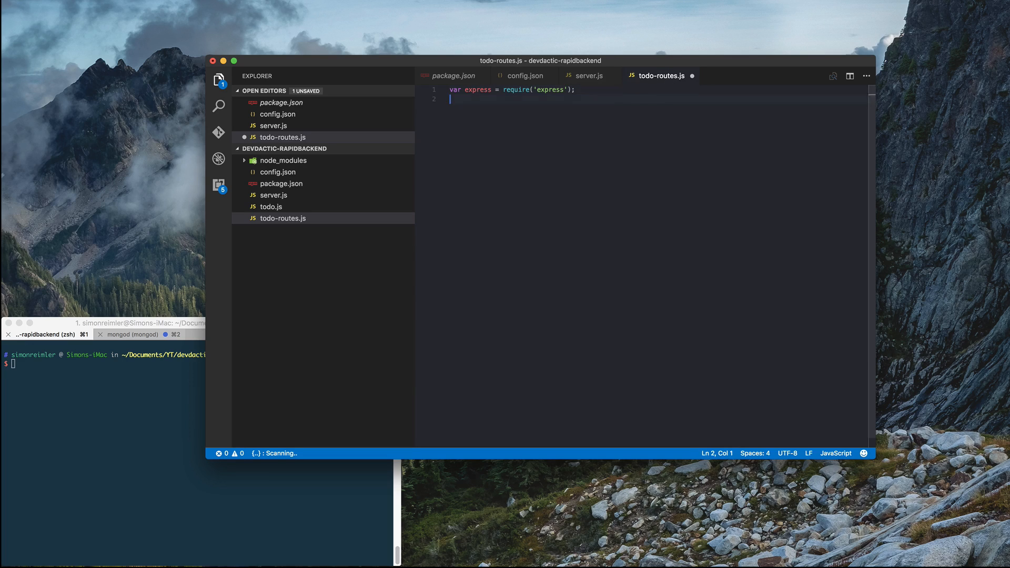
Export an express Router as app and require Todo from './todo'.
text(var app)
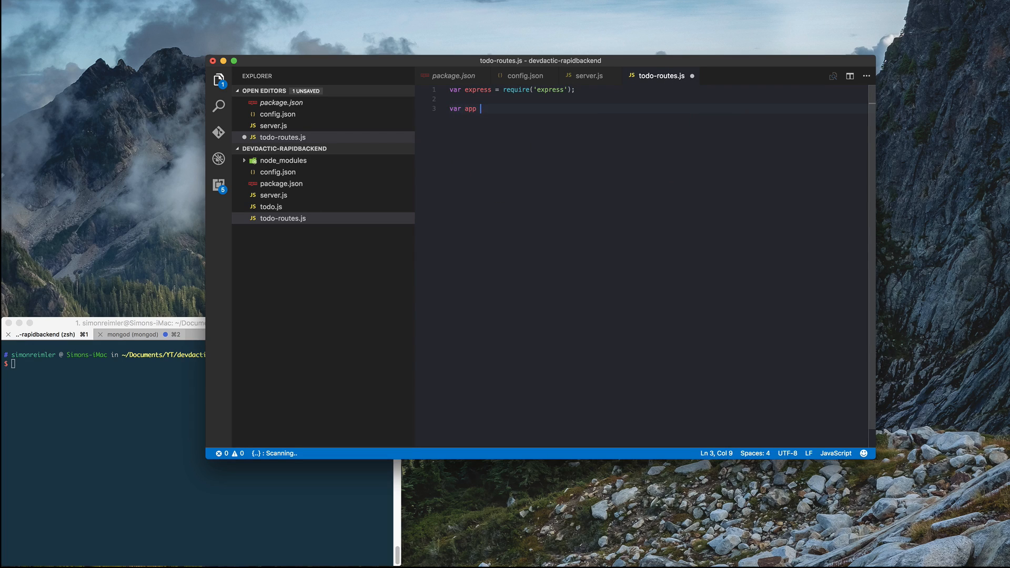
text(= module.)
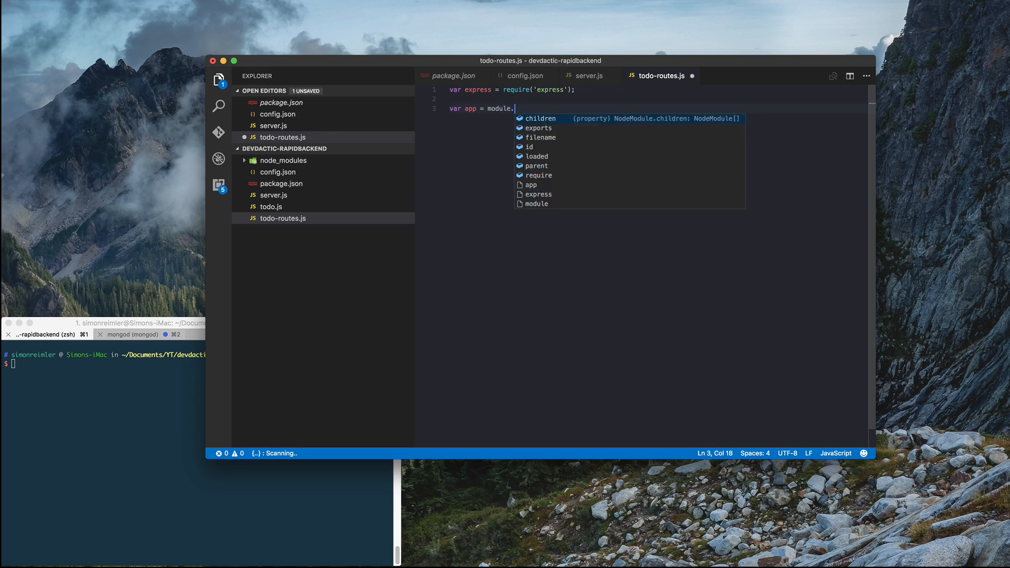
text(exports = e)
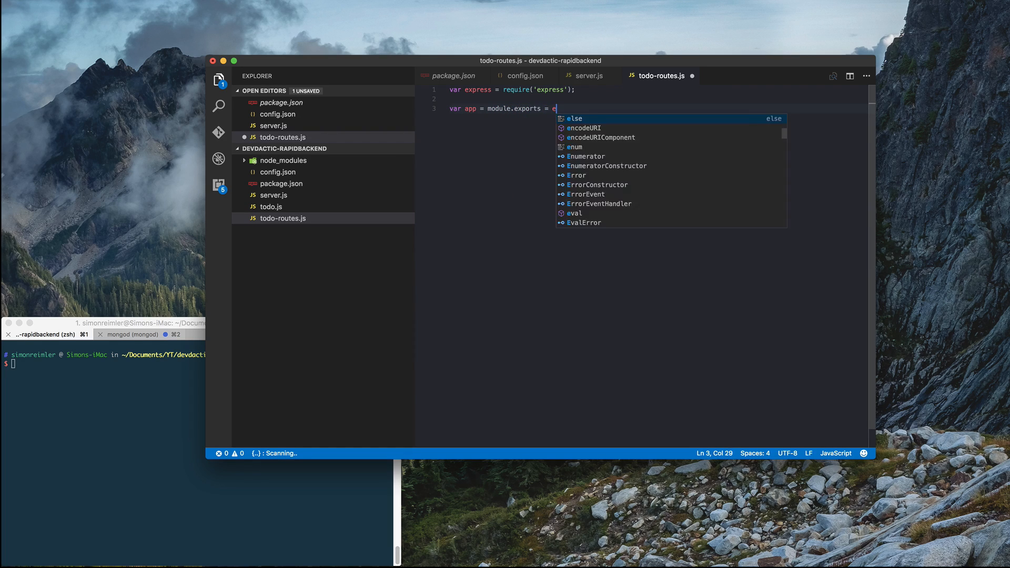
text(xpress.Router())
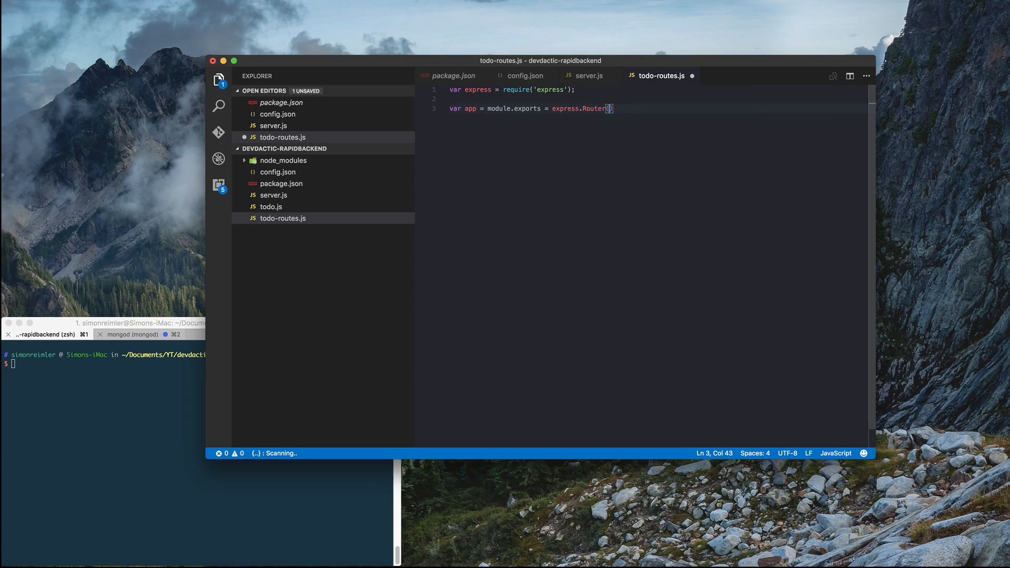
text();)
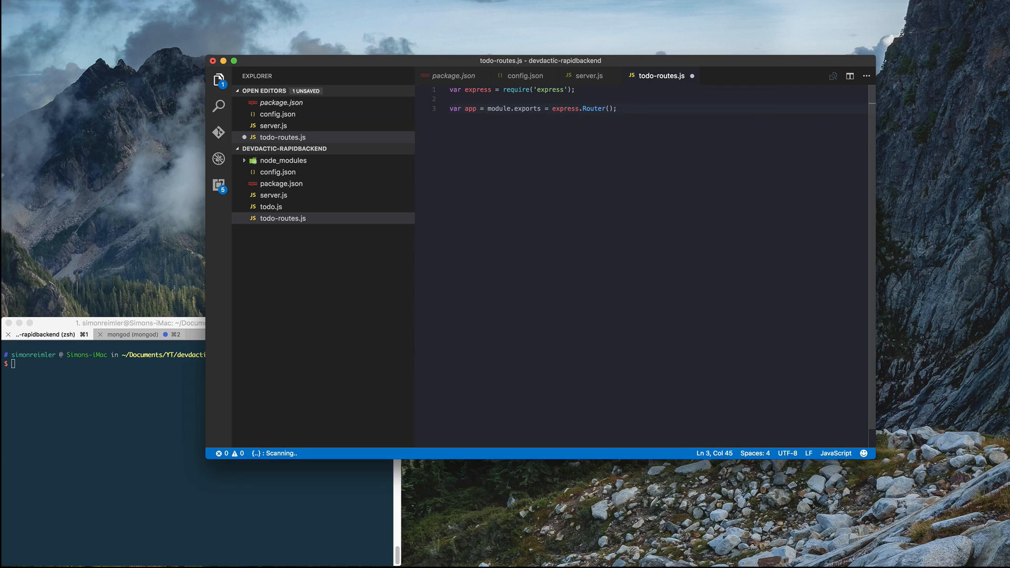
text(var)
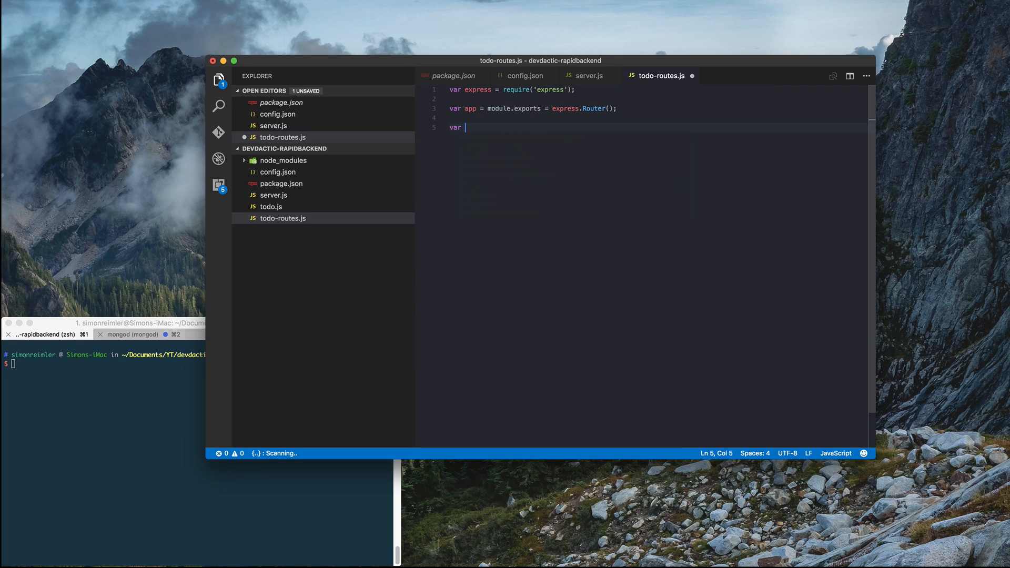
text(Todo = require(''))
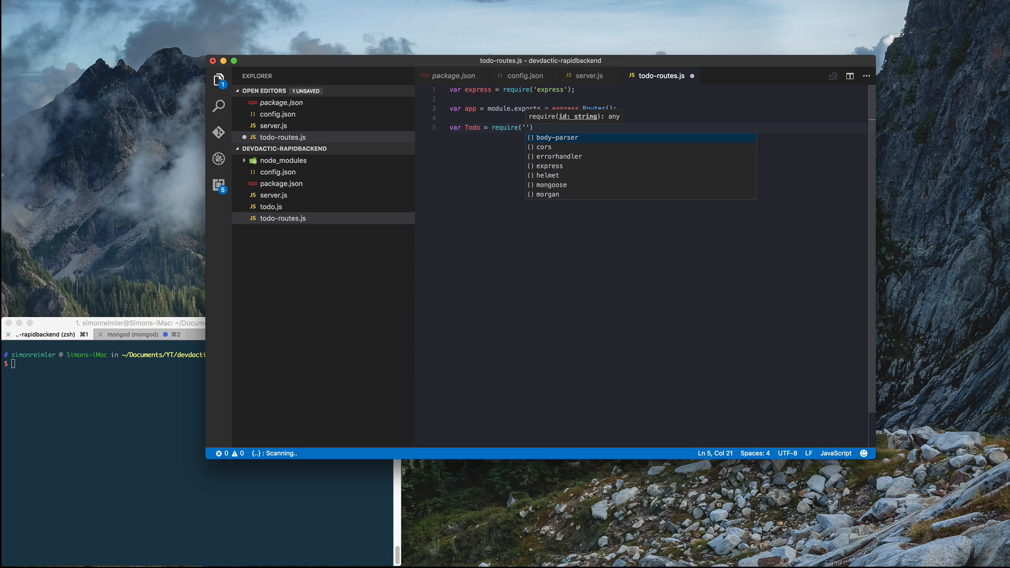
text(./todo)
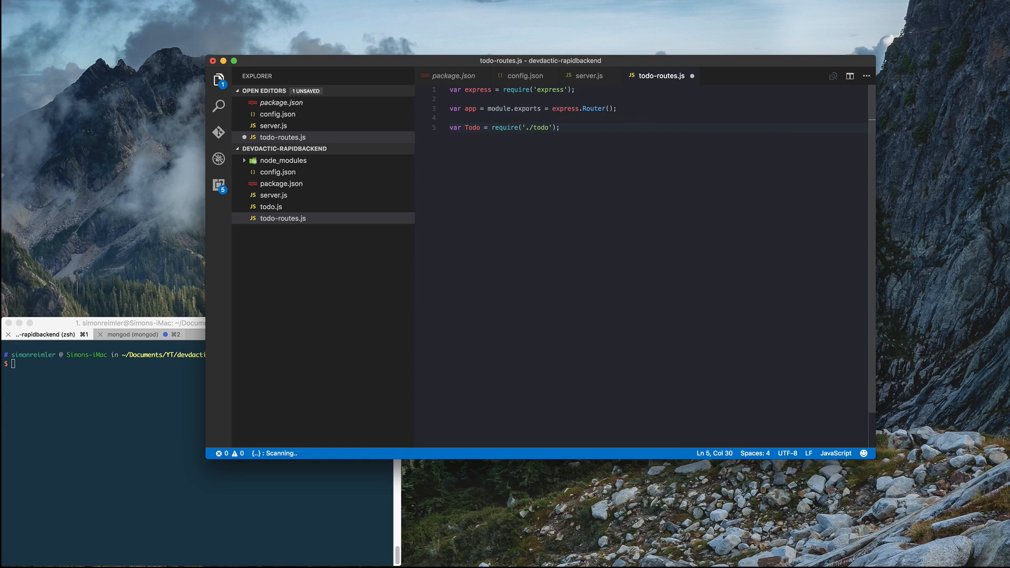
key(enter)
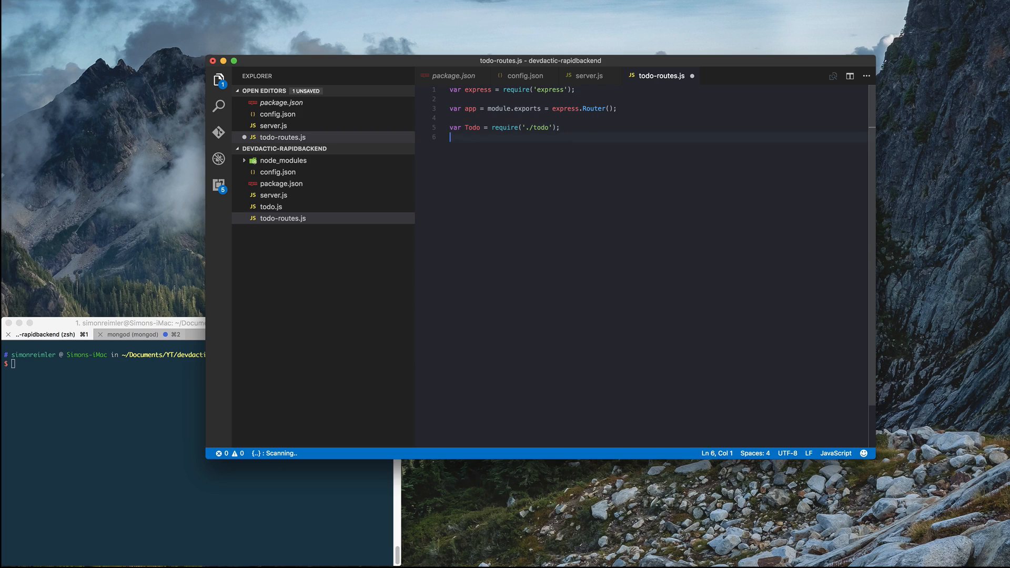
Write app.get('/todos') with a Todo.find({}) call and an err/todos callback.
text(app.get()
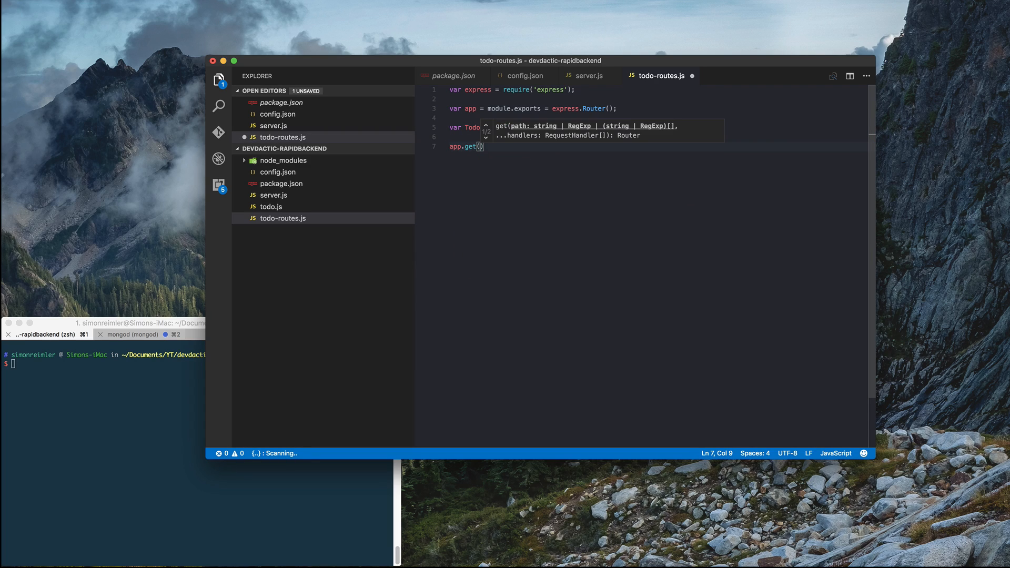
text('/)
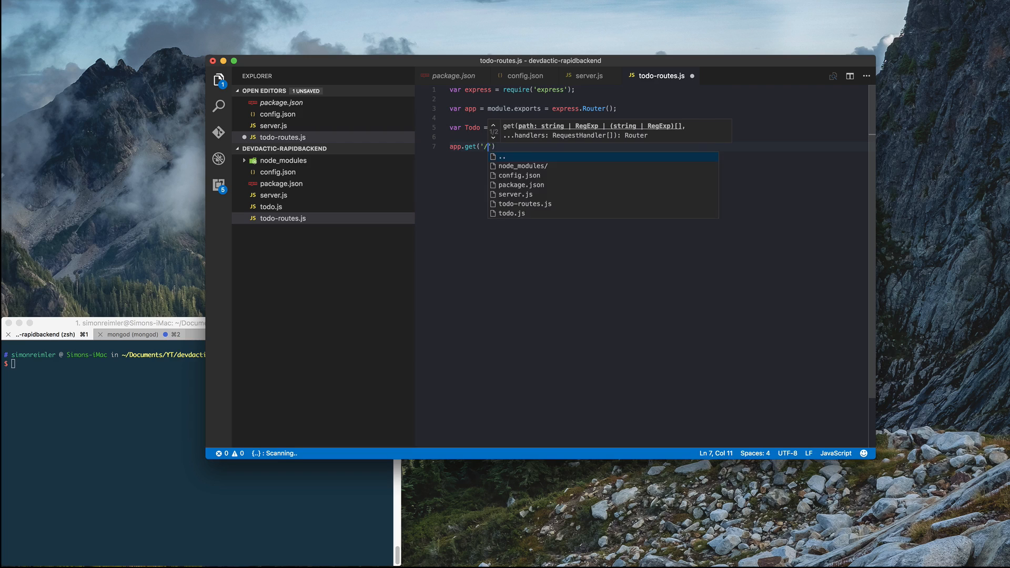
text(todos)
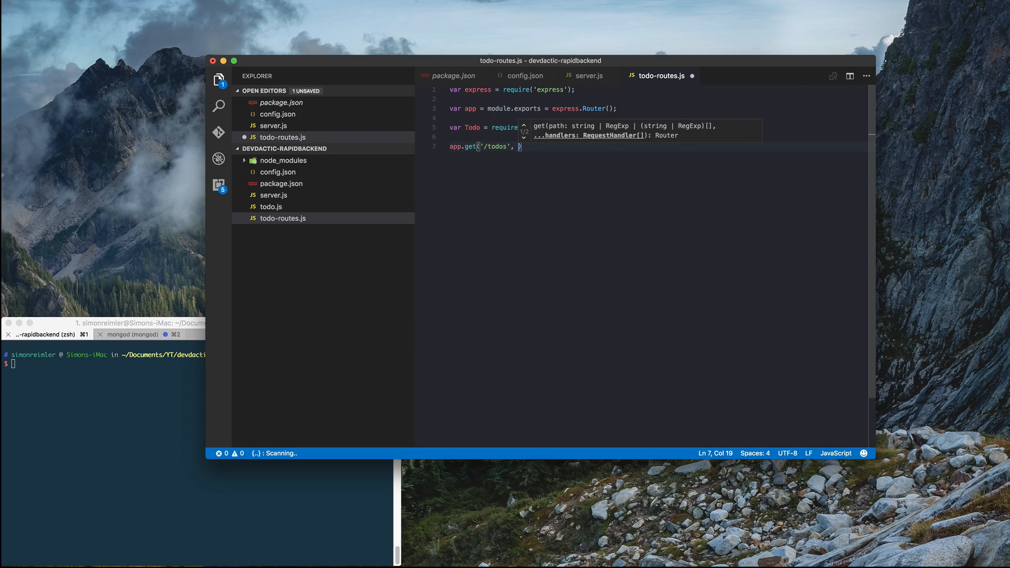
text(function(req)
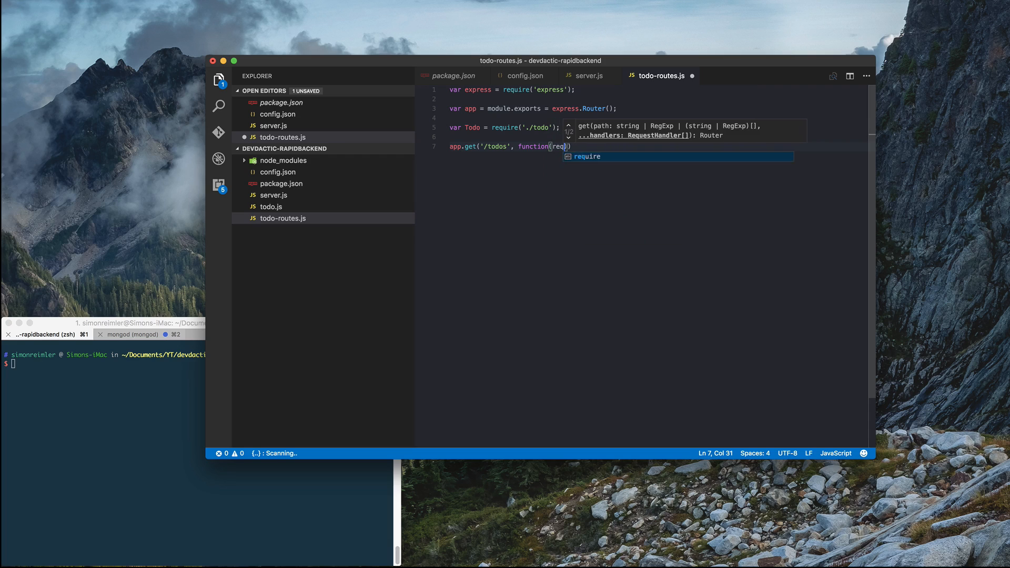
text(, res) {)
text(});)
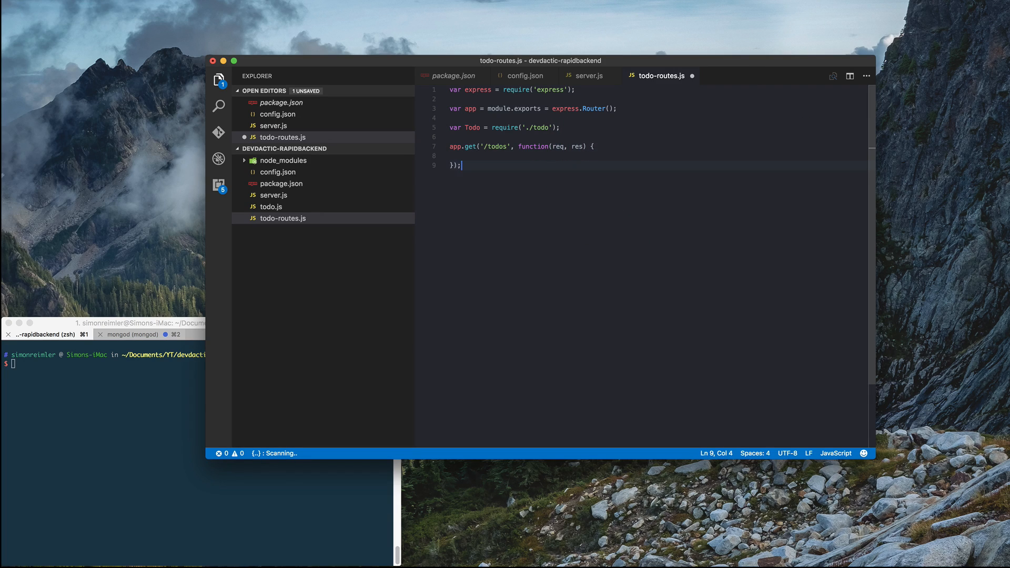
double_click(494, 146)
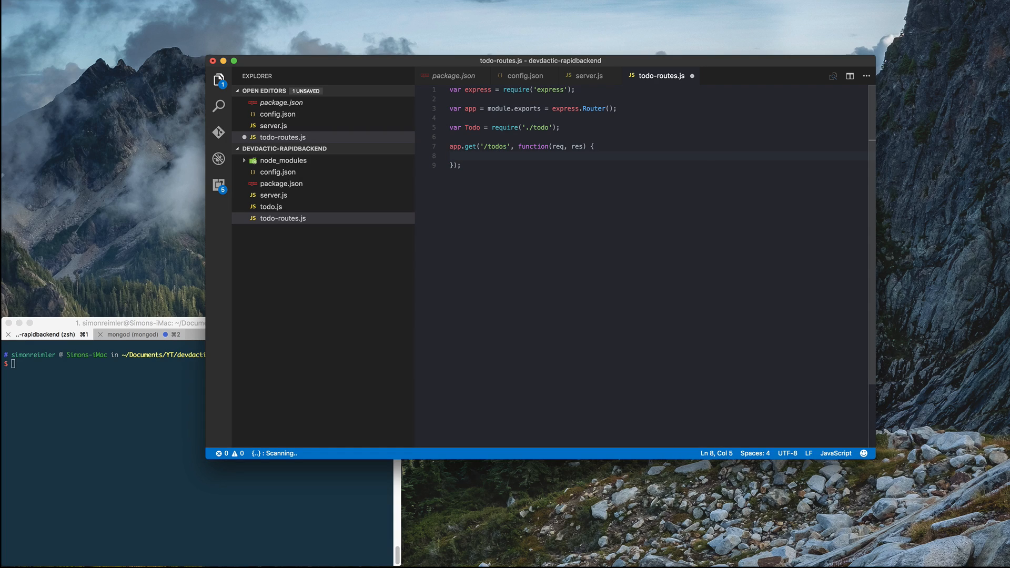
text(Todo.)
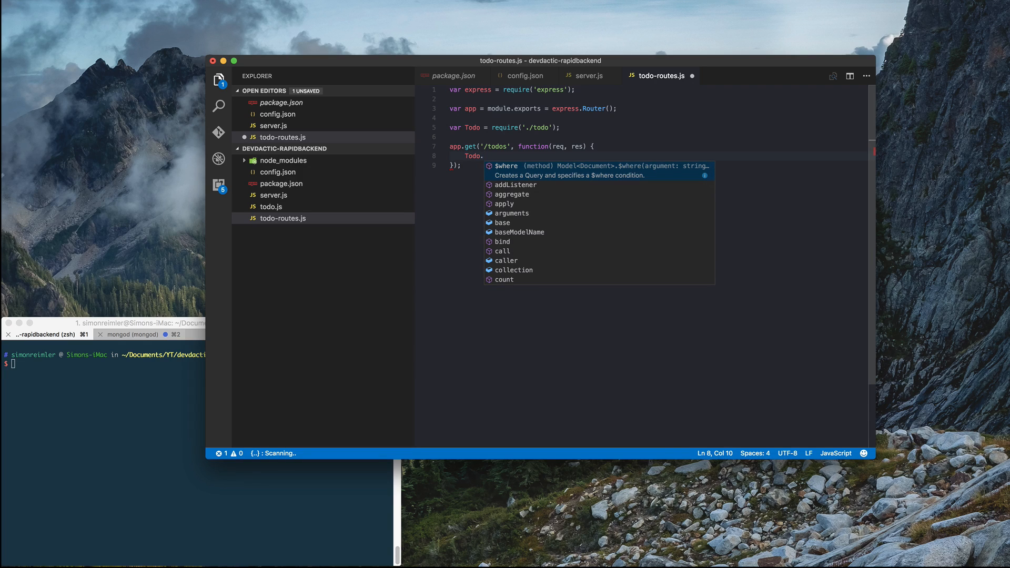
text(find({)
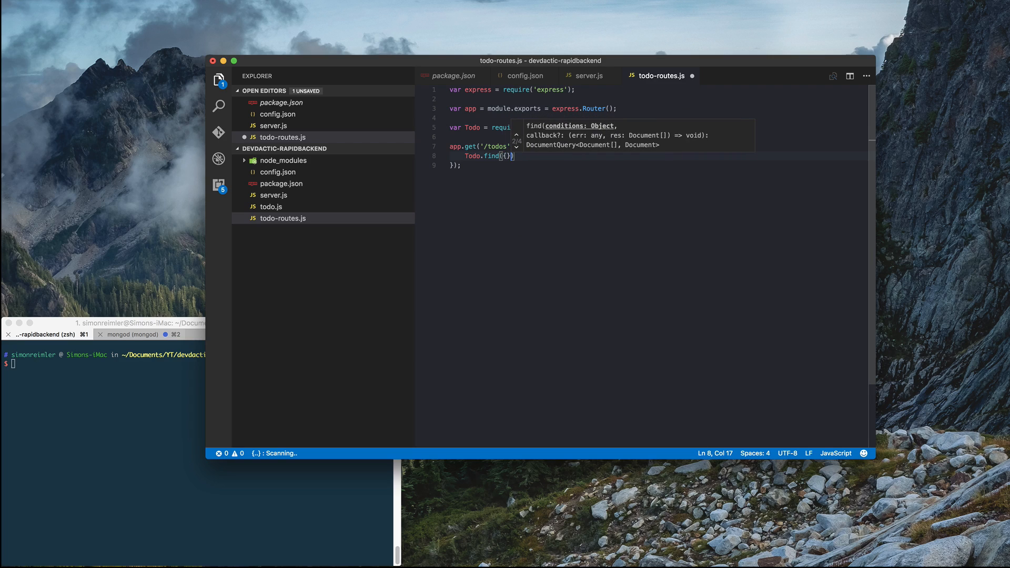
text(,)
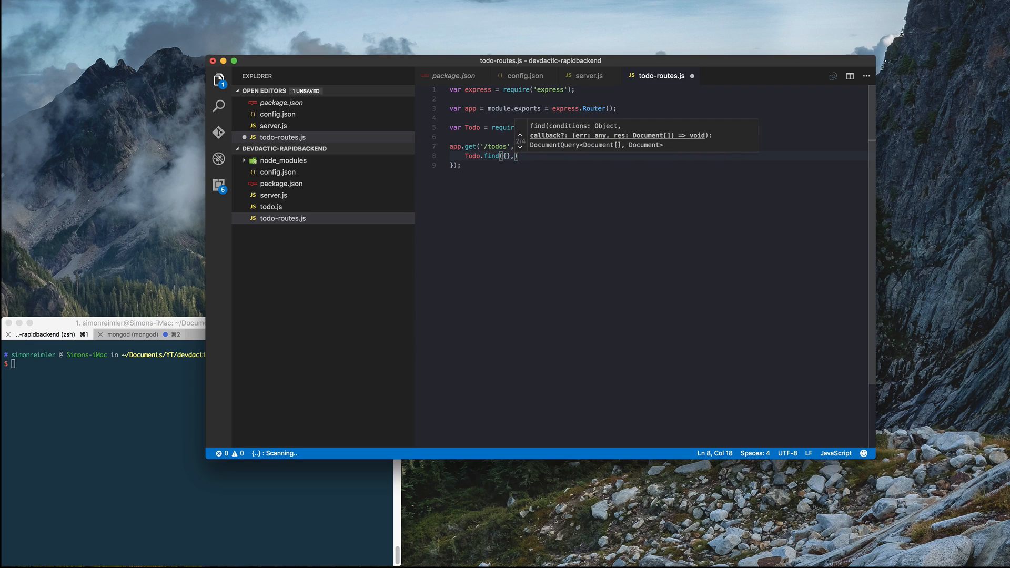
text(function()
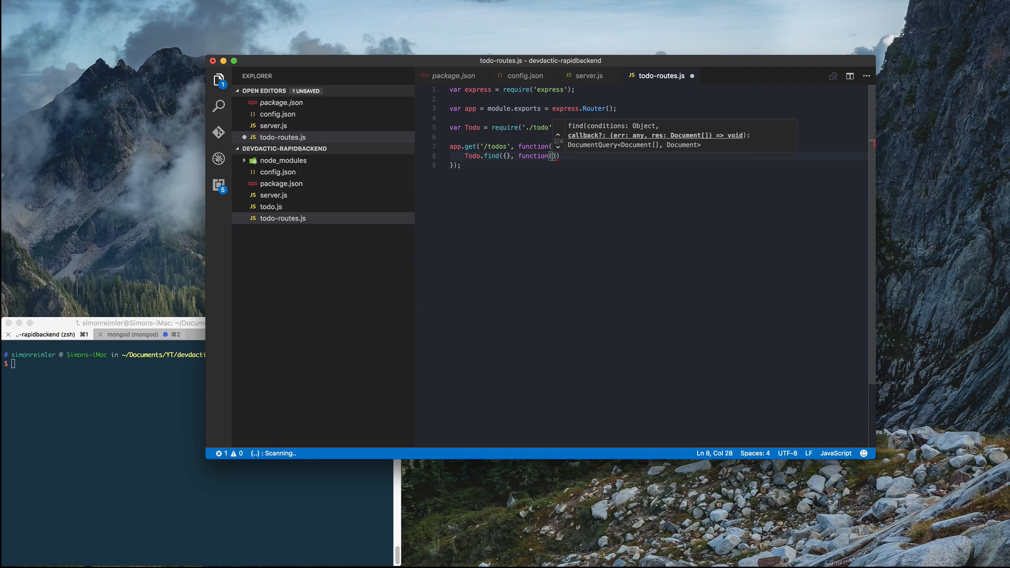
text(err, todos)
text(if (err) {)
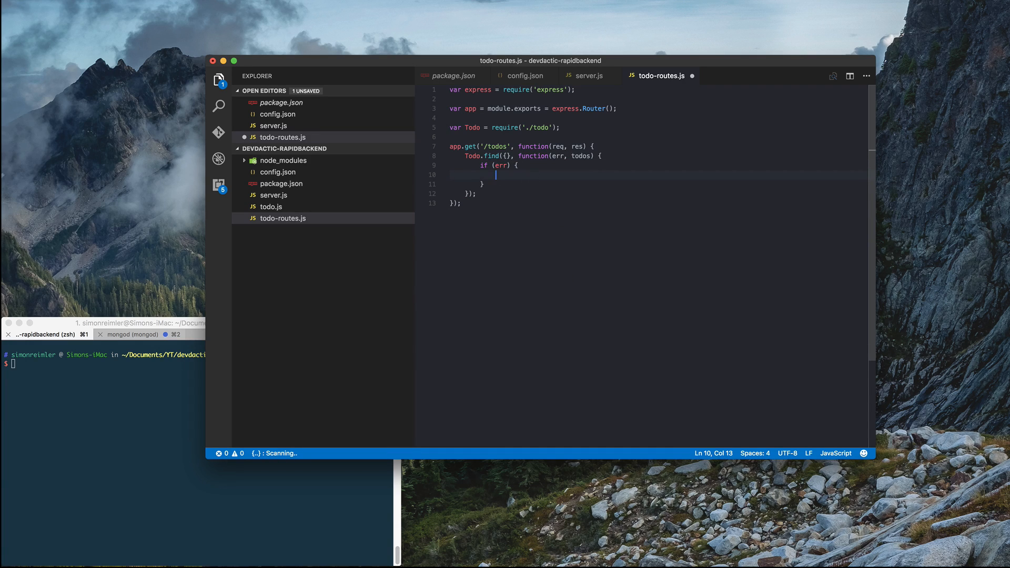
Inside if (err), return JSON with success false, msg 'Error while retrieving Todos', and err.
text(return)
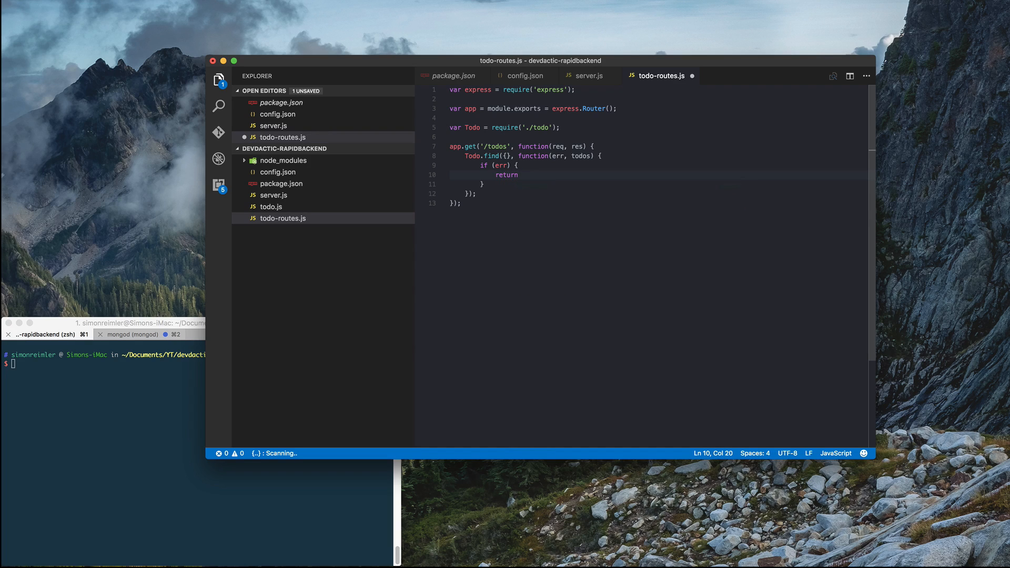
text(res.json({"success": fals)
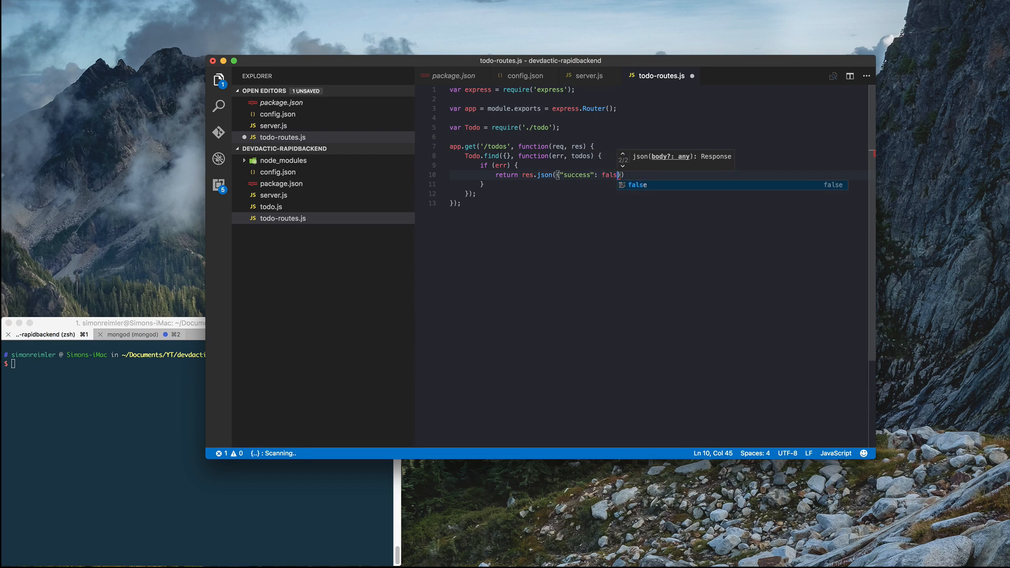
text(,)
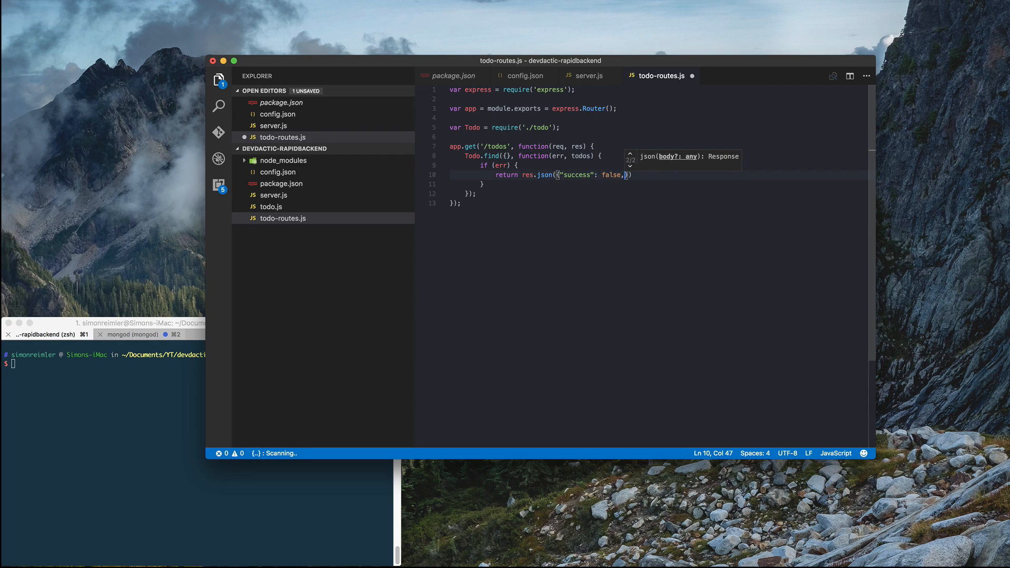
text(")
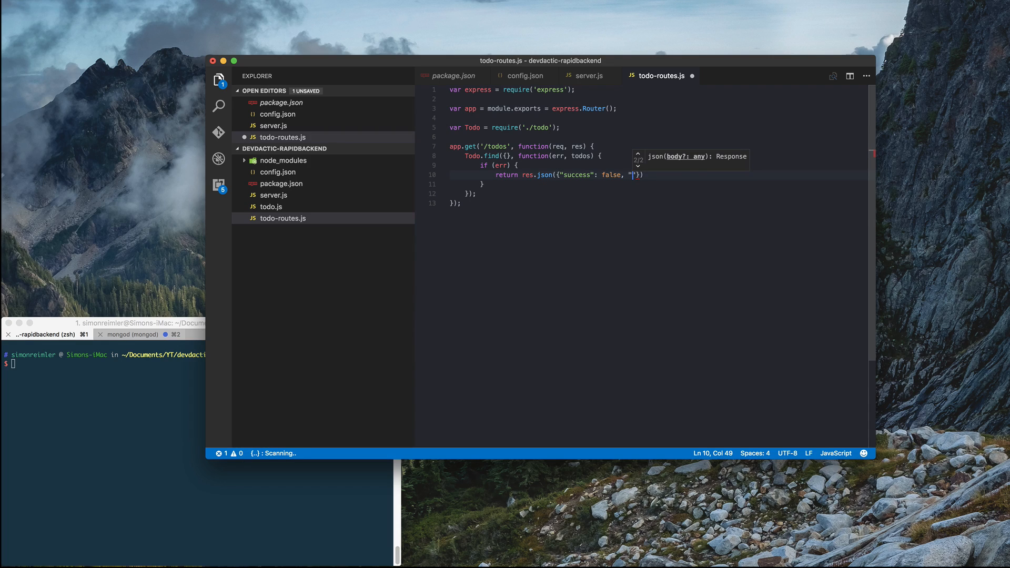
text(msg": ")
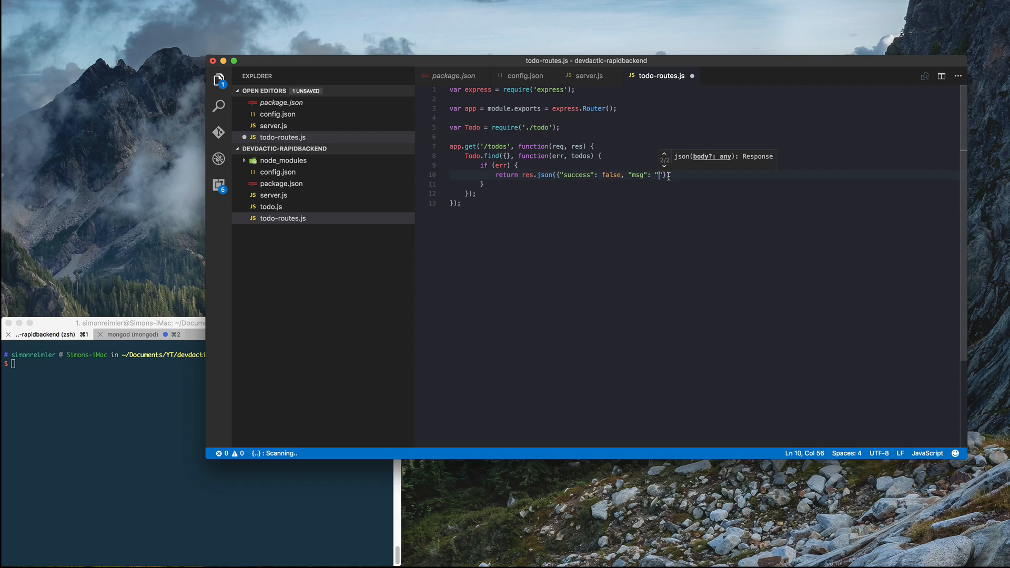
text(Error)
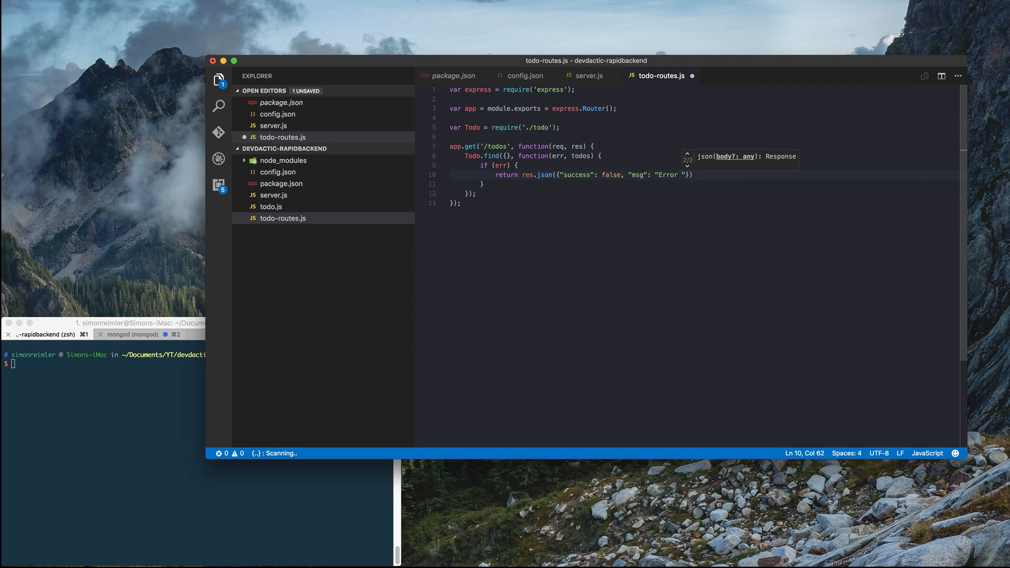
text(while)
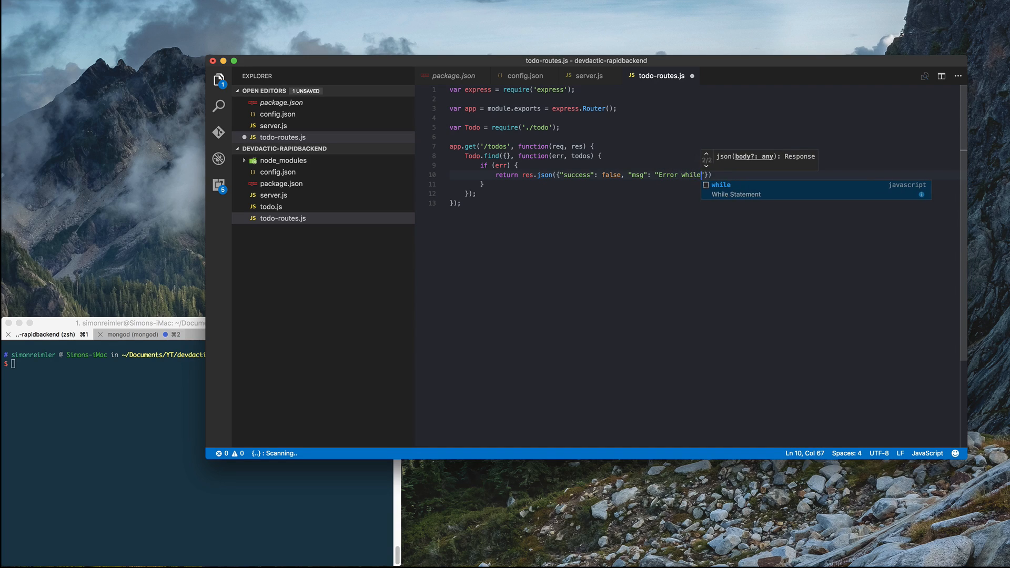
text(readin)
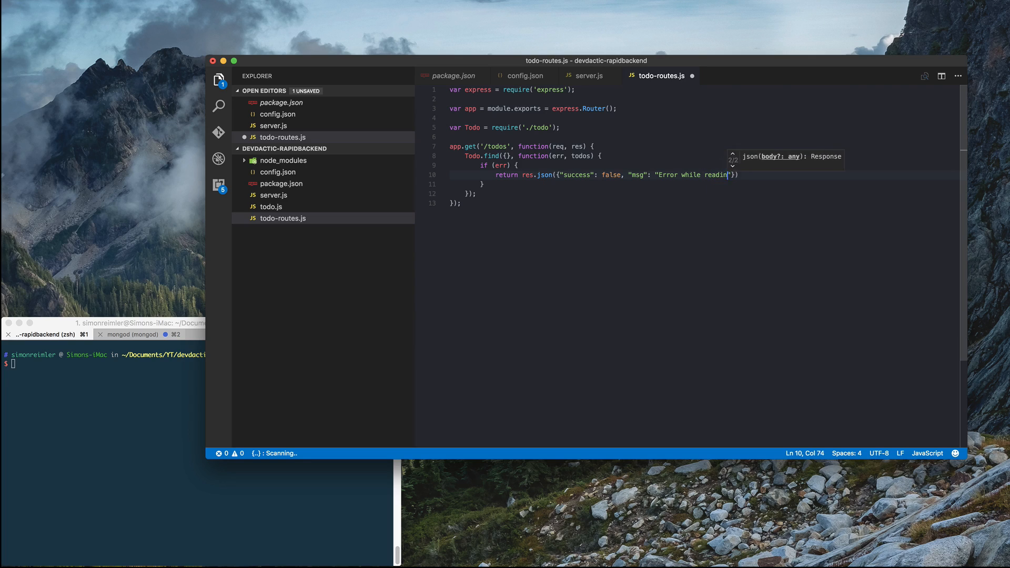
key(Backspace)
text(trieving Todo)
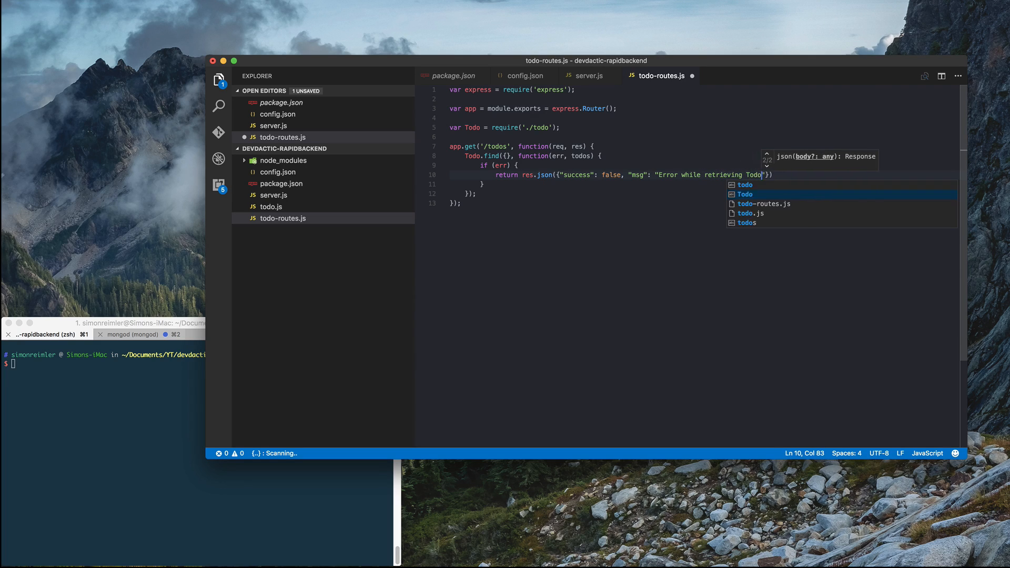
text(s",)
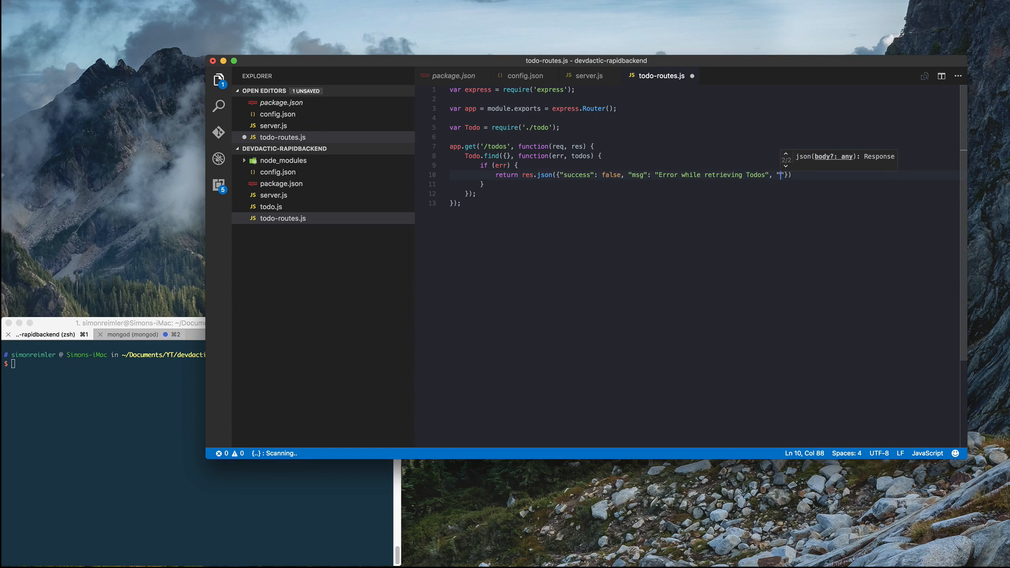
text(error":)
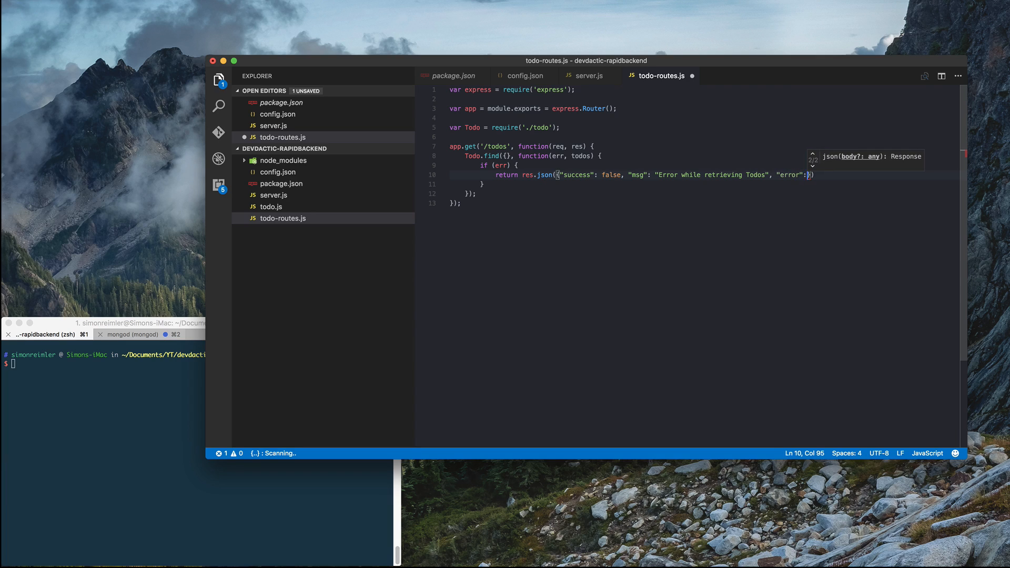
text(err})
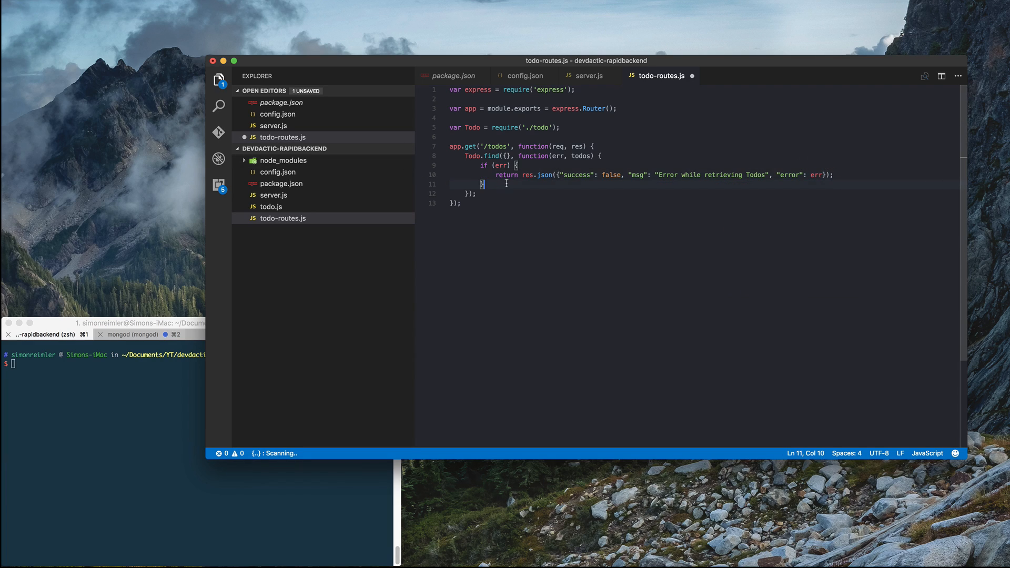
After the error check, send status 200 with success true and result todos.
key(Enter)
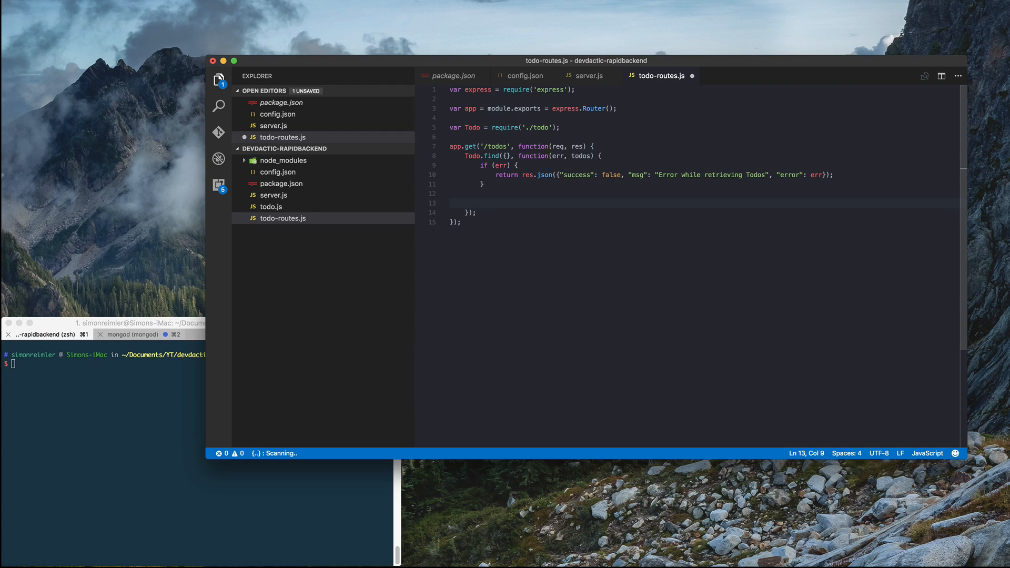
text(res)
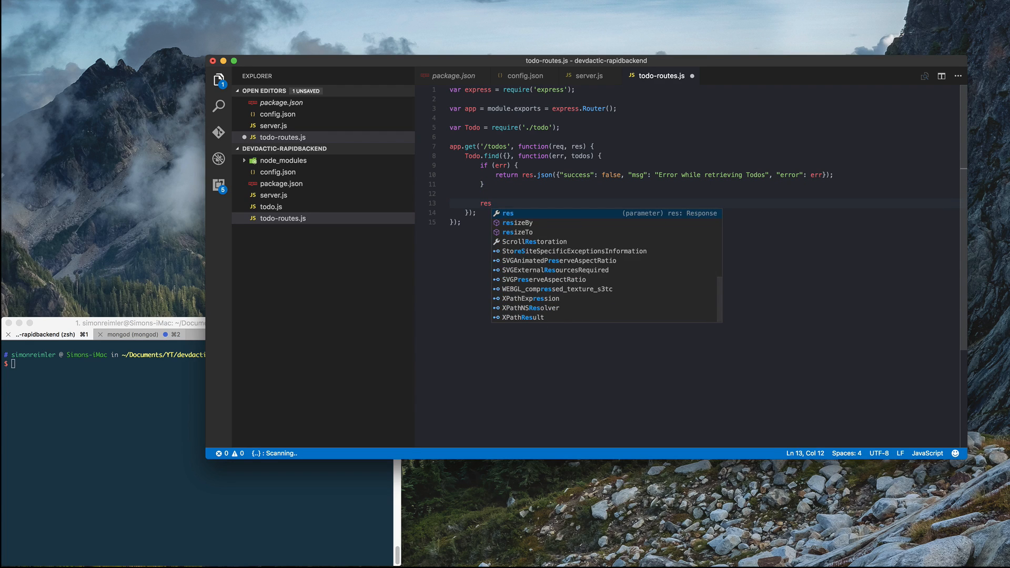
text(.status)
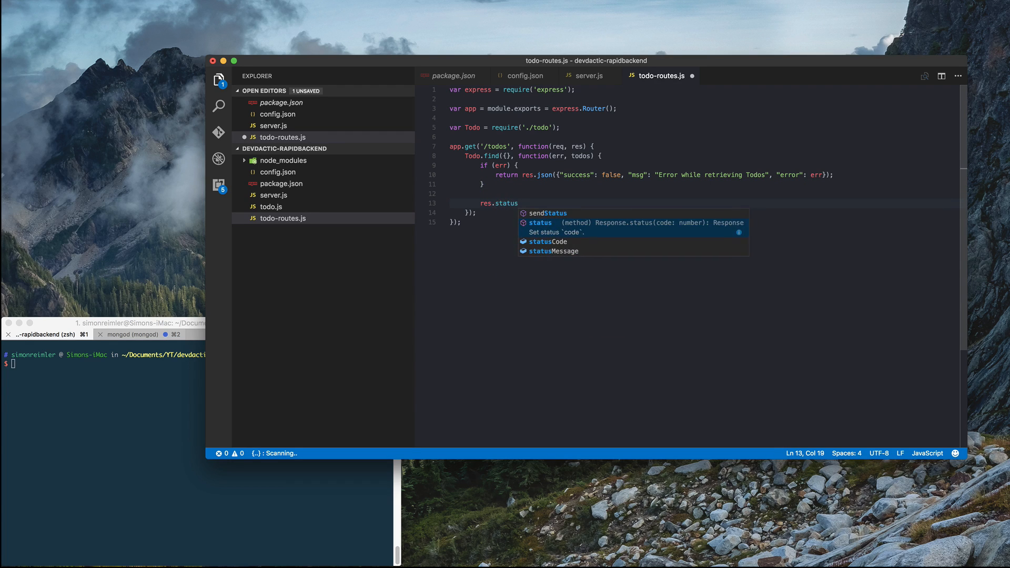
text((200))
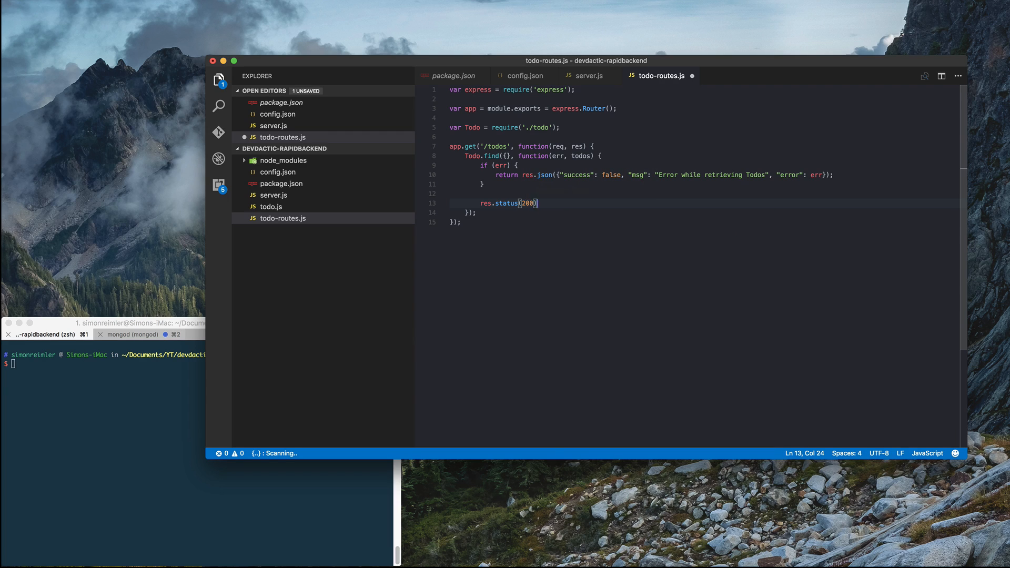
text(.send({")
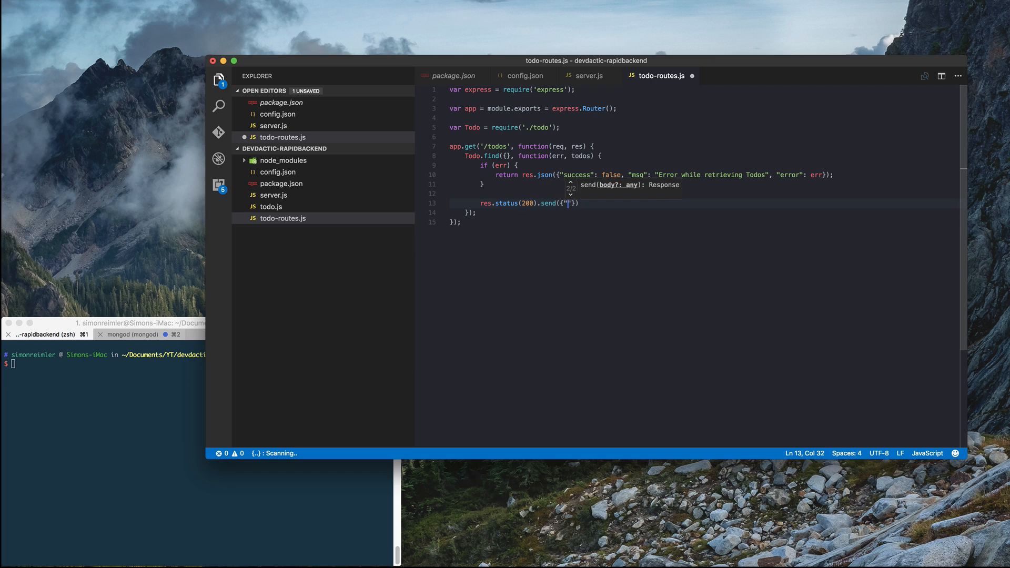
text("success":)
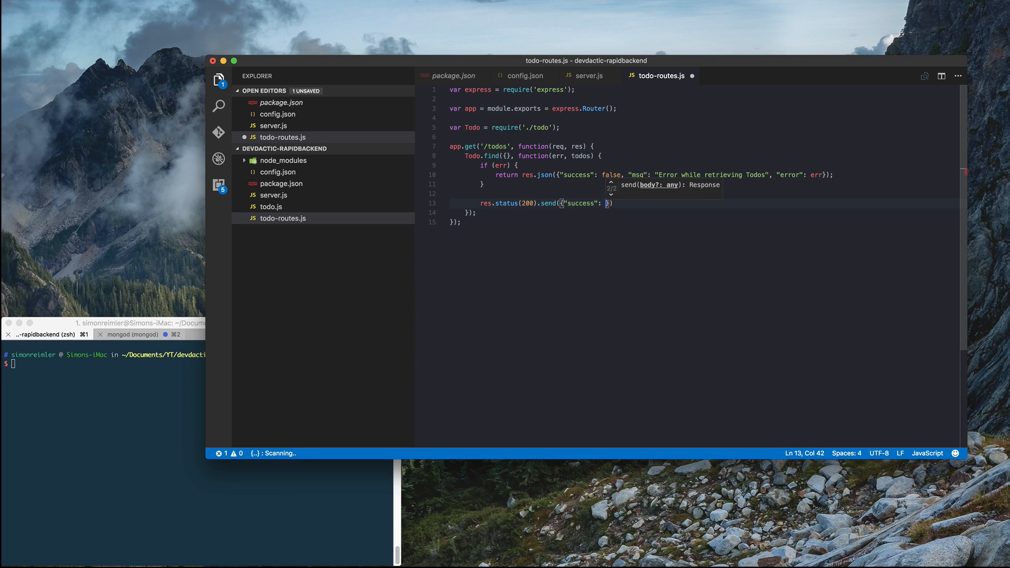
text(true,)
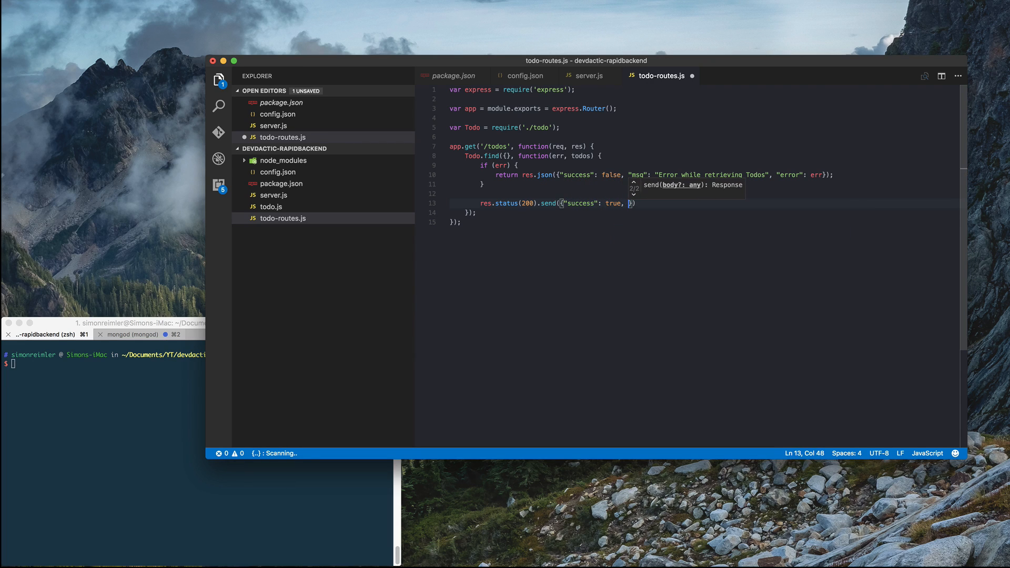
text(result")
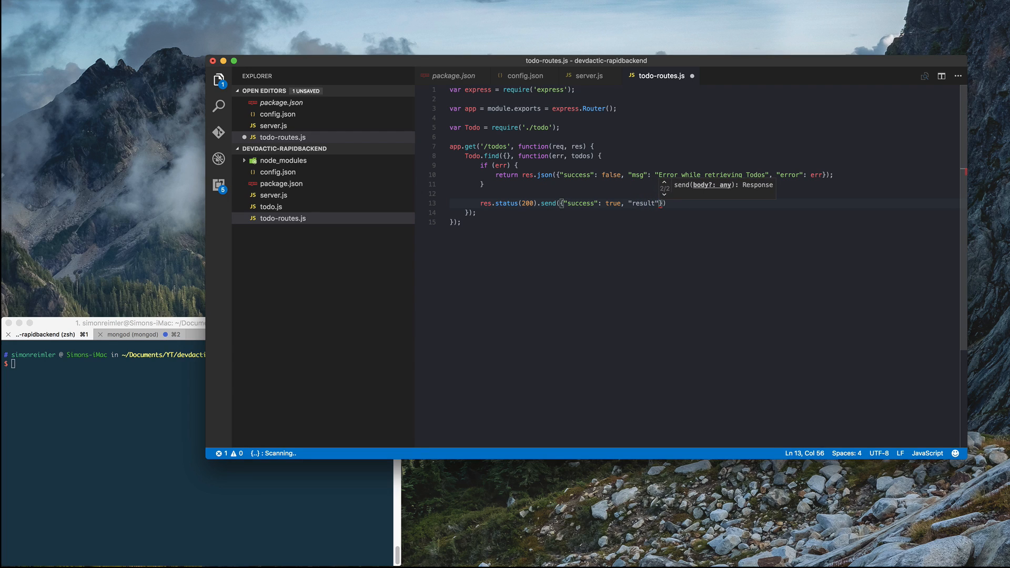
text(todos)
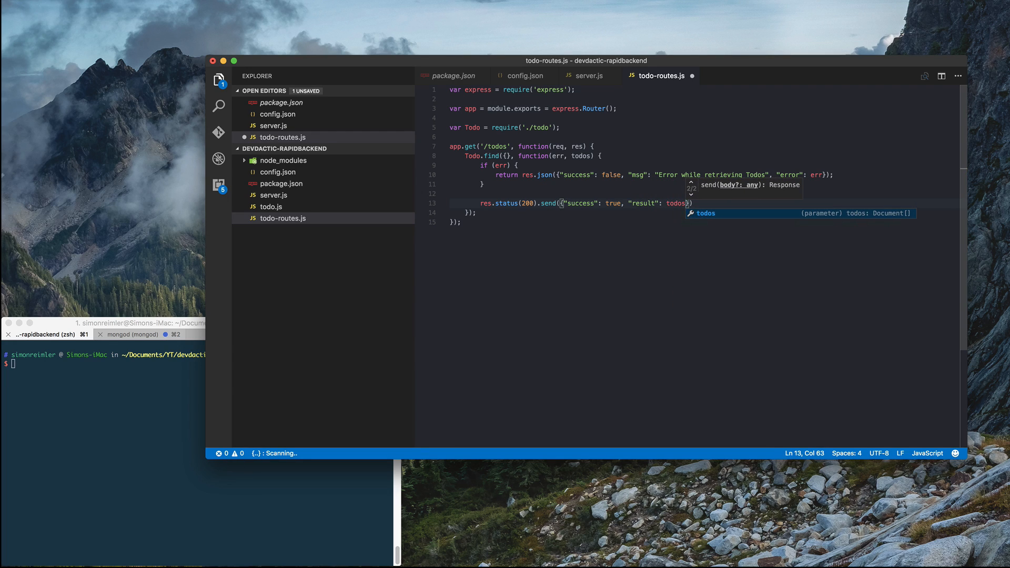
Paste the POST /todos handler below GET and highlight its text check and newTodo save.
click(517, 164)
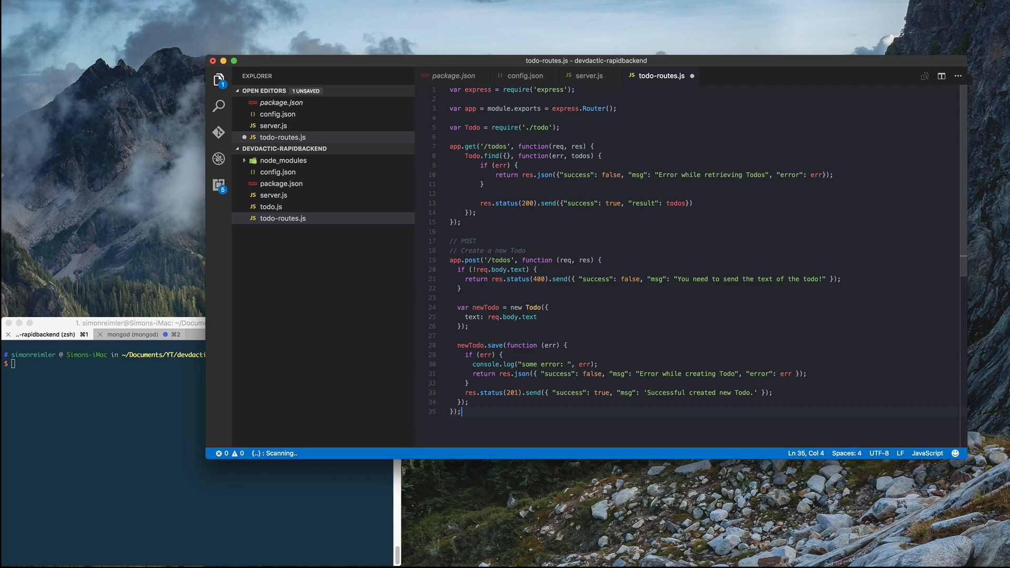
click(470, 261)
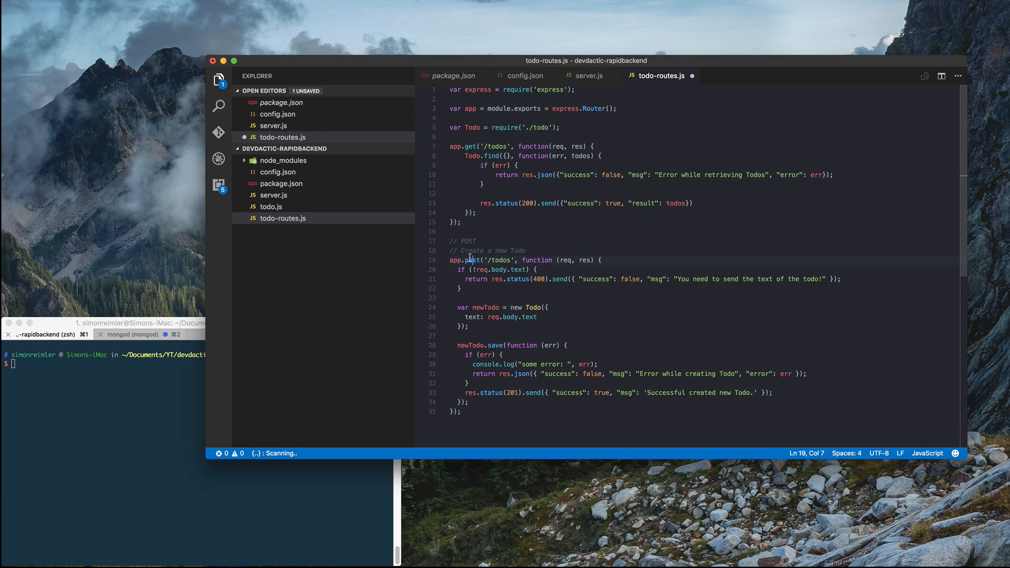
double_click(472, 259)
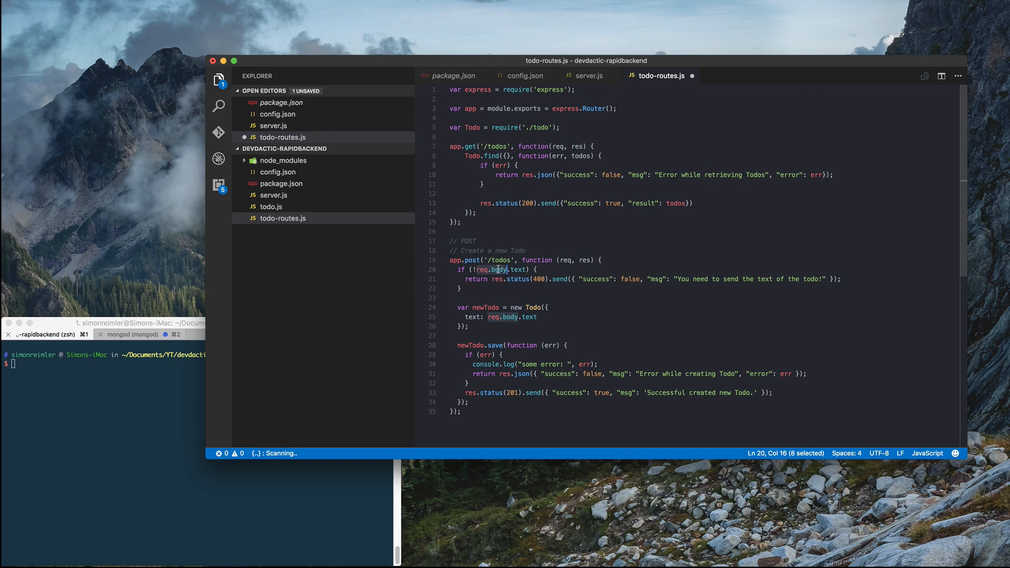
mouse_move(518, 281)
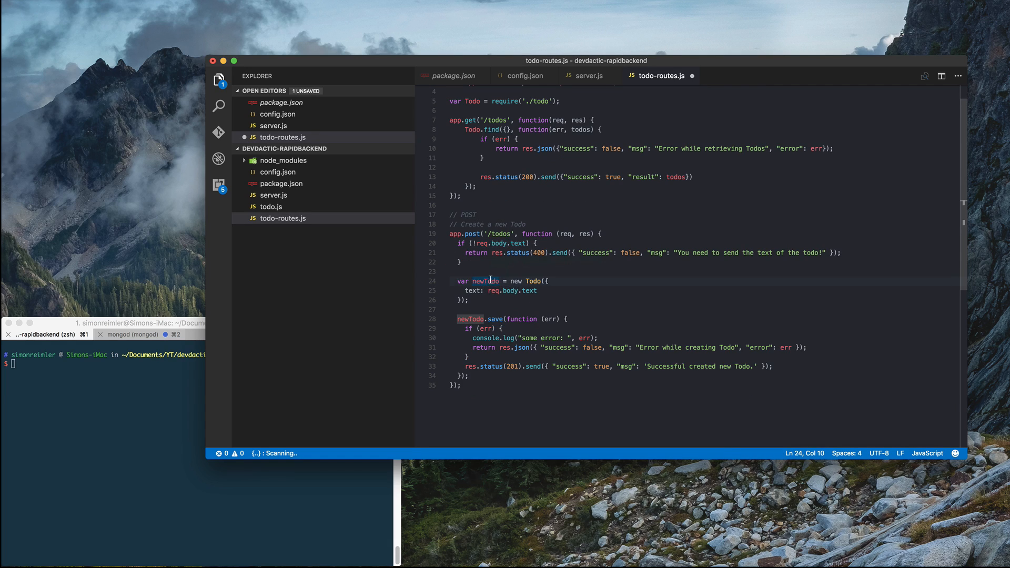
mouse_move(534, 281)
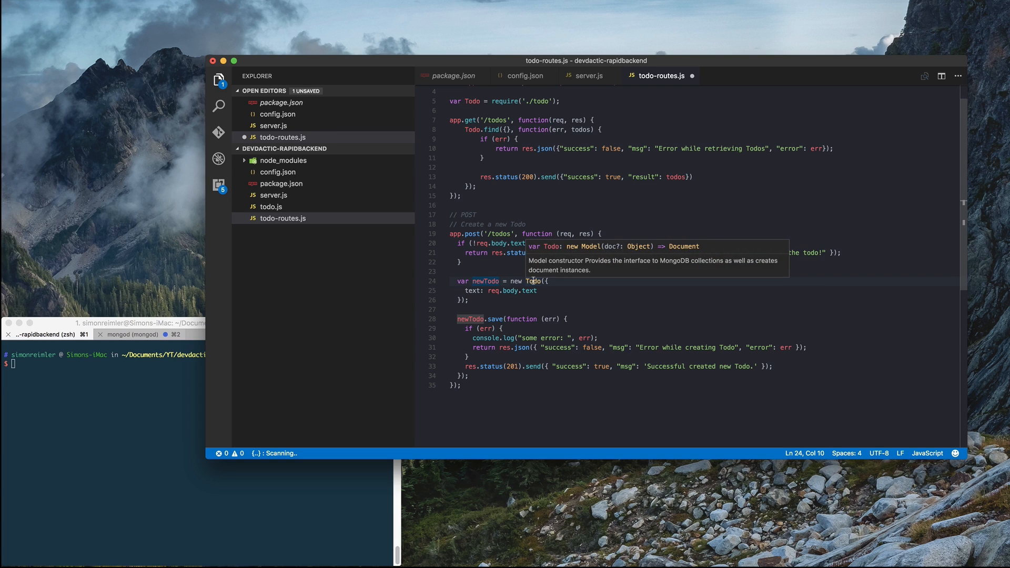
mouse_move(471, 290)
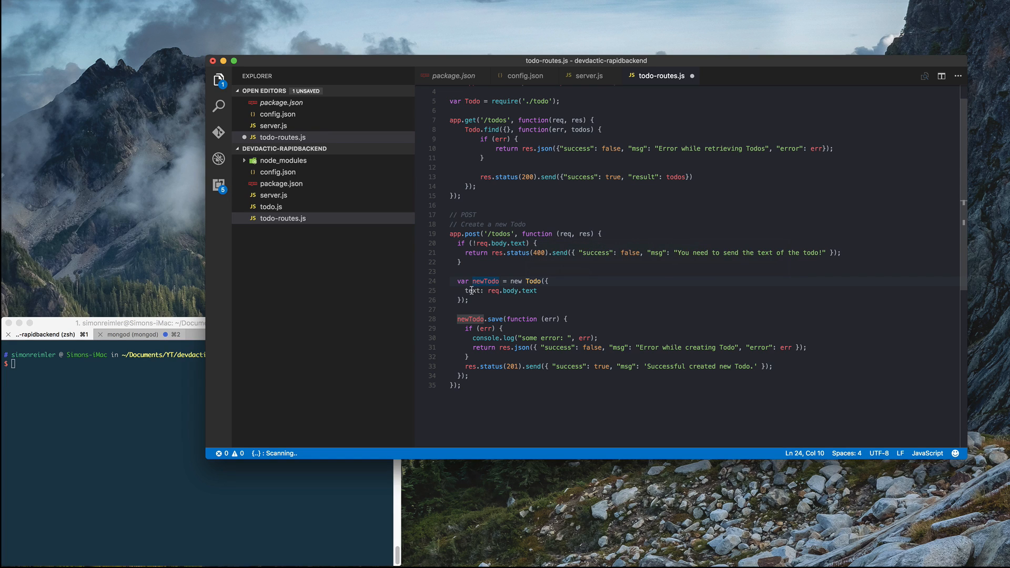
scroll(down, 3)
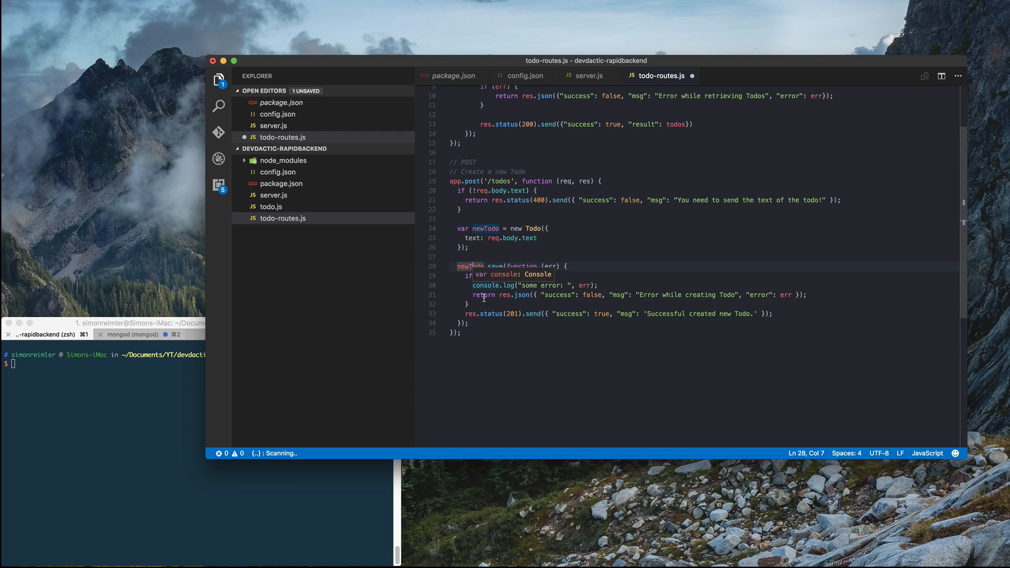
double_click(486, 286)
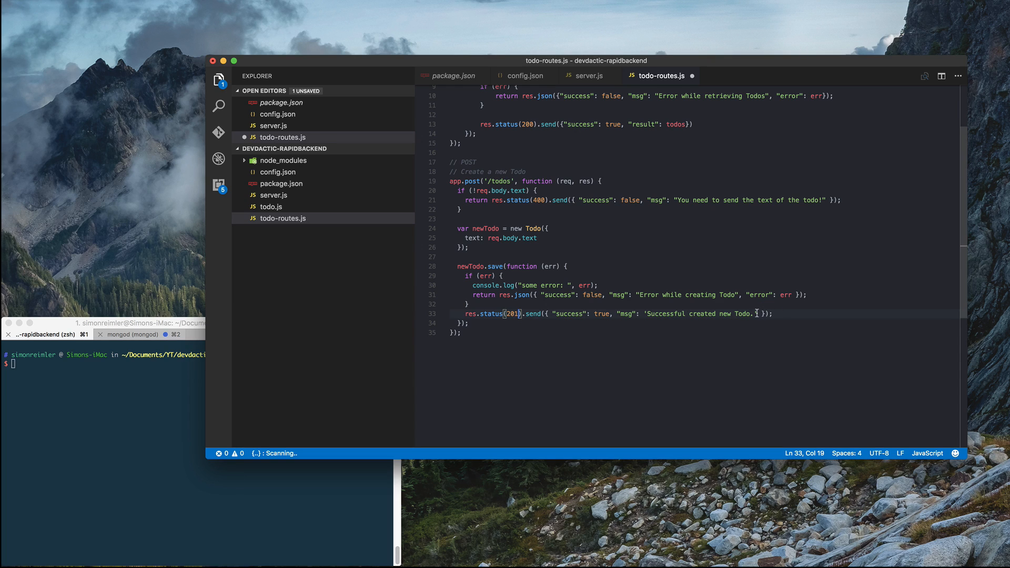
text(.)
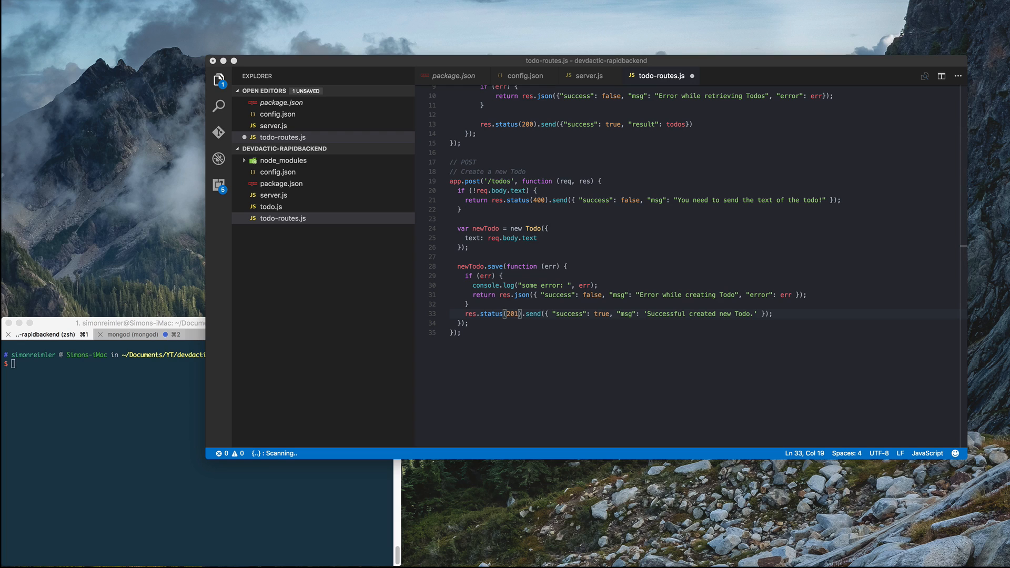
mouse_move(909, 409)
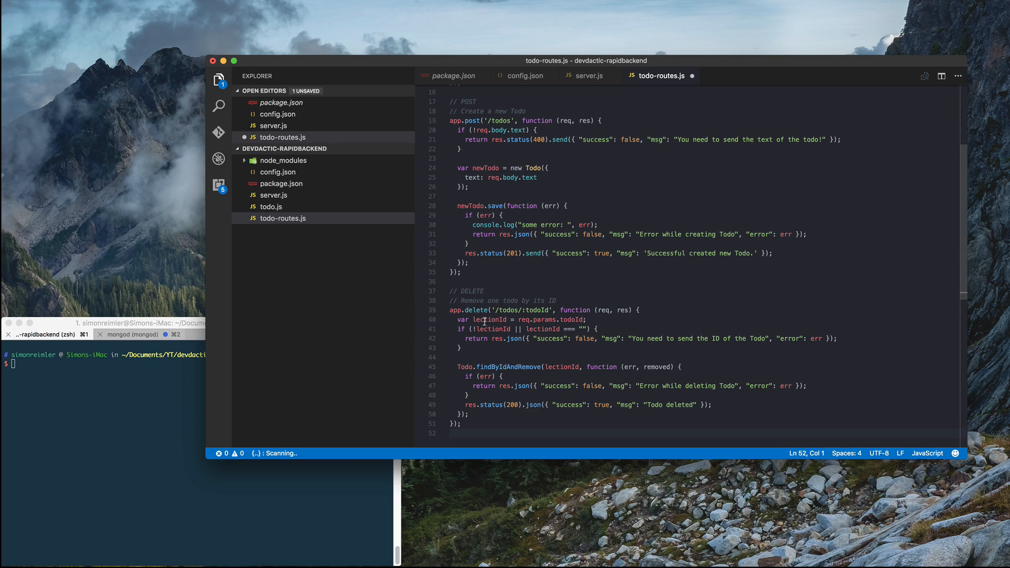
mouse_move(519, 310)
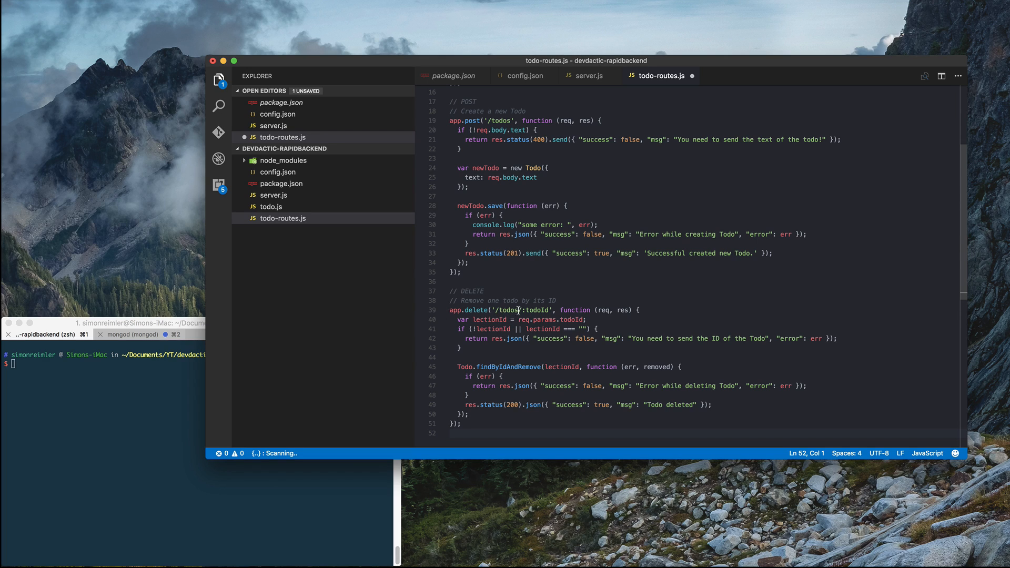
Write app.delete('/todos/:todoId') with Todo.findByIdAndRemove and save todo-routes.js.
double_click(537, 310)
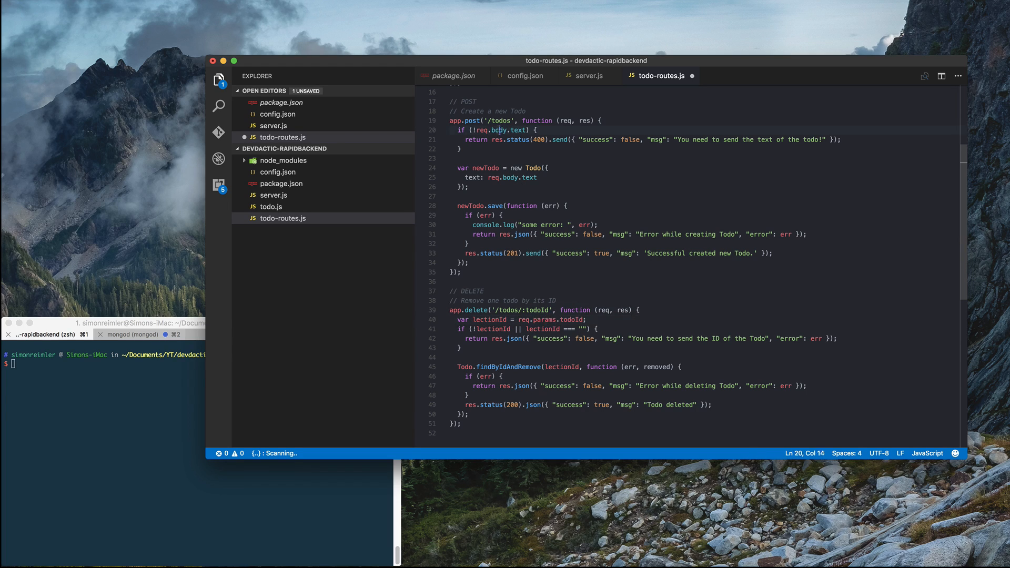
double_click(498, 130)
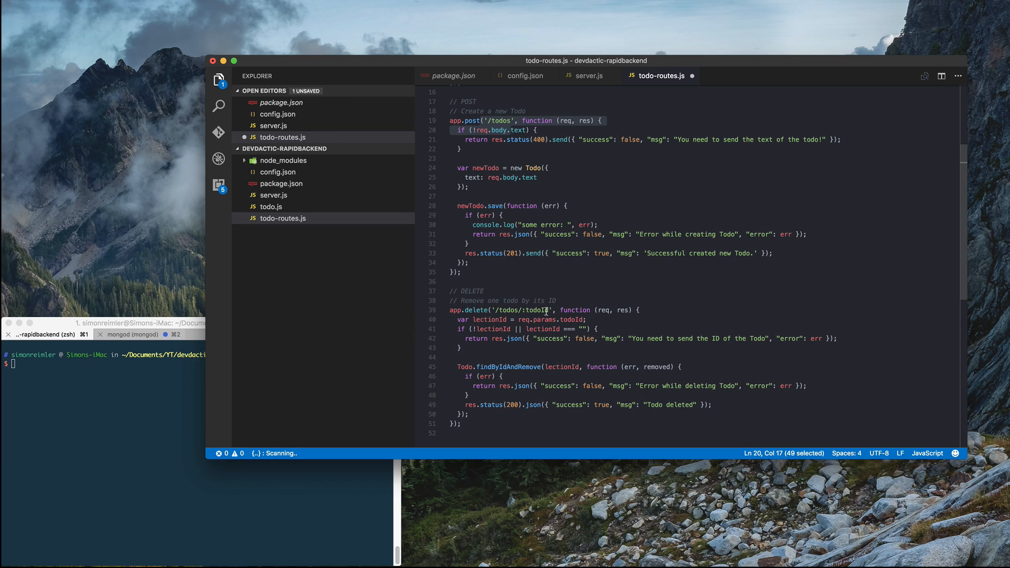
double_click(536, 310)
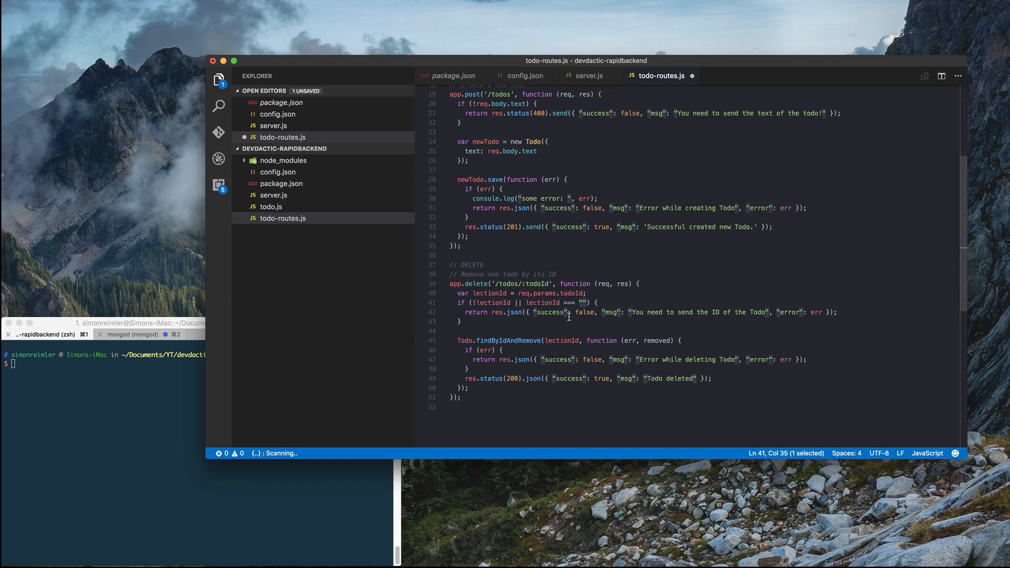
click(686, 312)
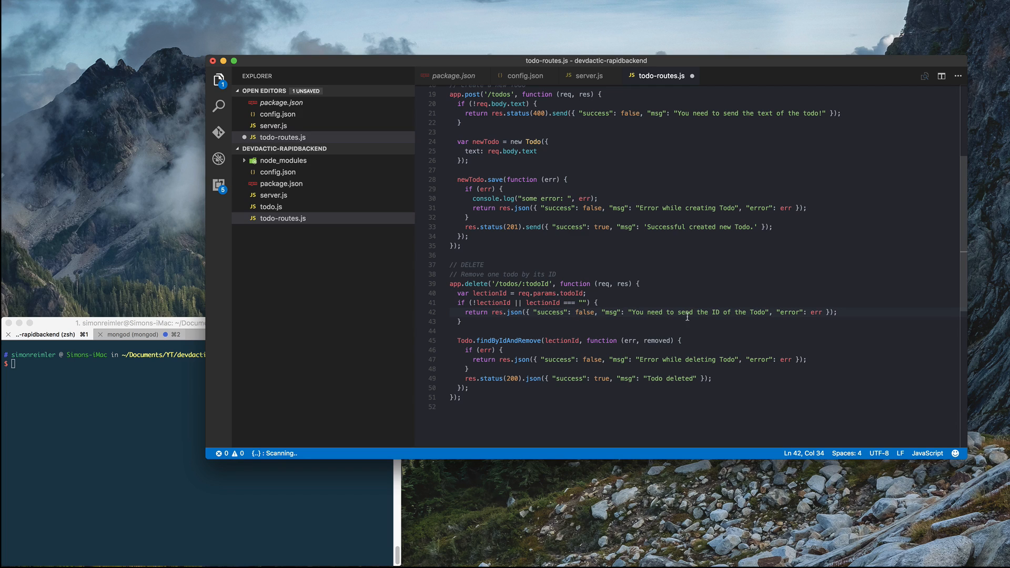
mouse_move(487, 350)
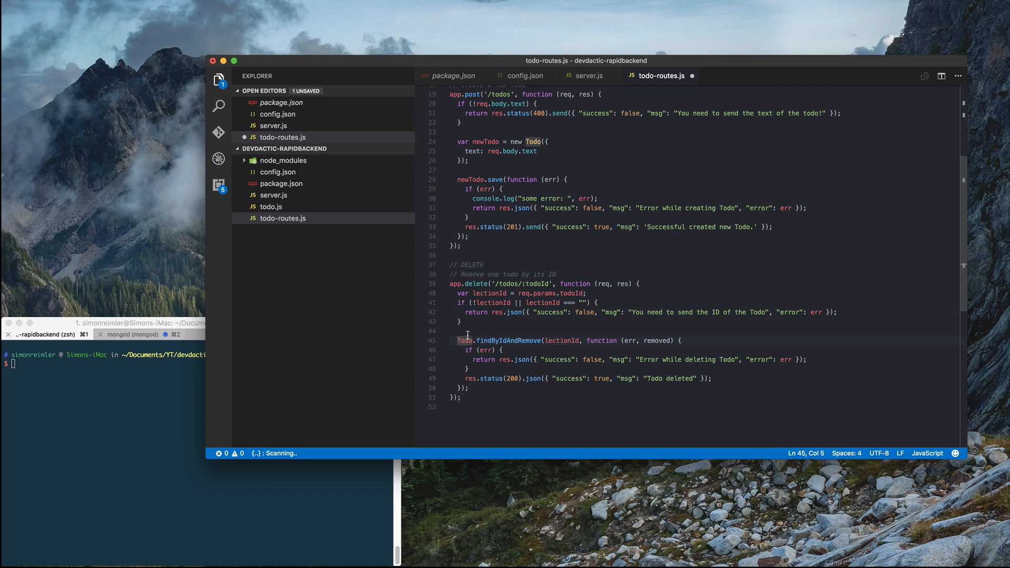
mouse_move(478, 340)
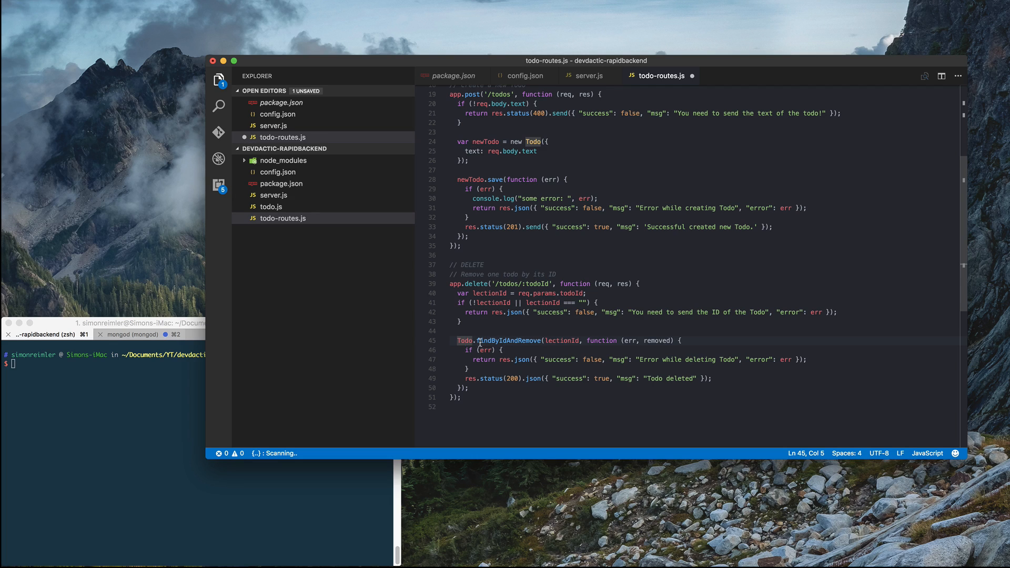
double_click(509, 341)
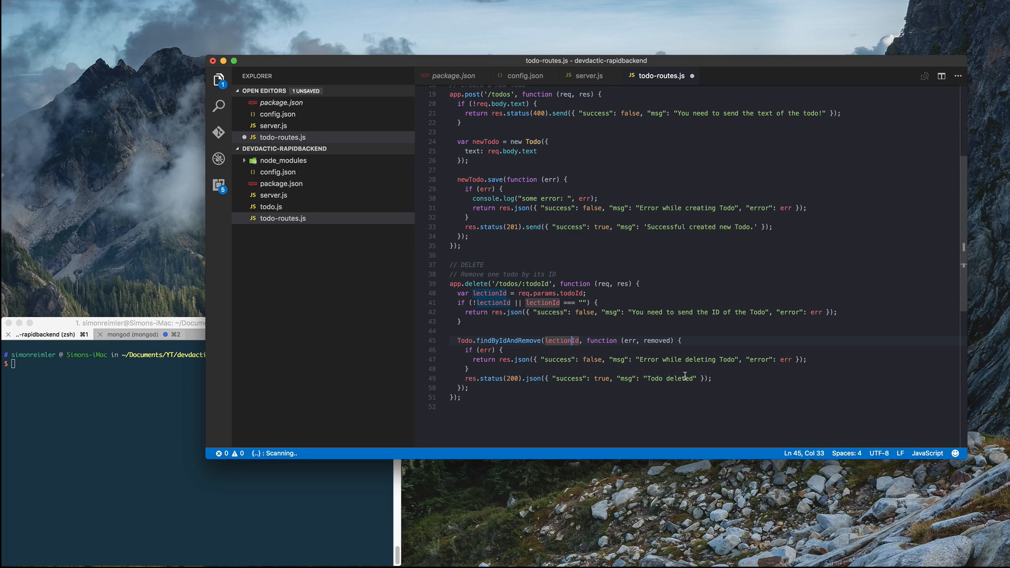
mouse_move(686, 389)
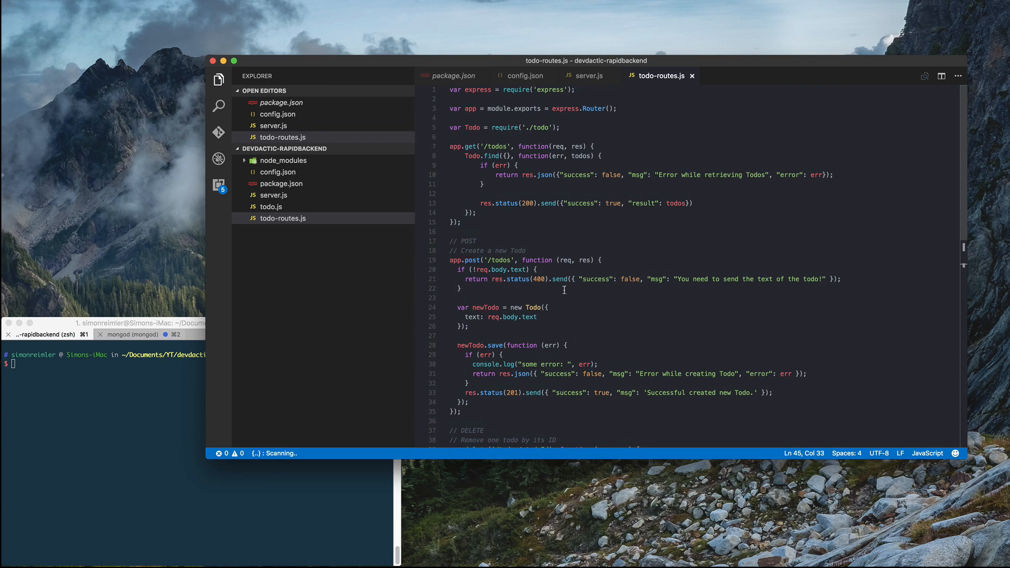
scroll(down, 3)
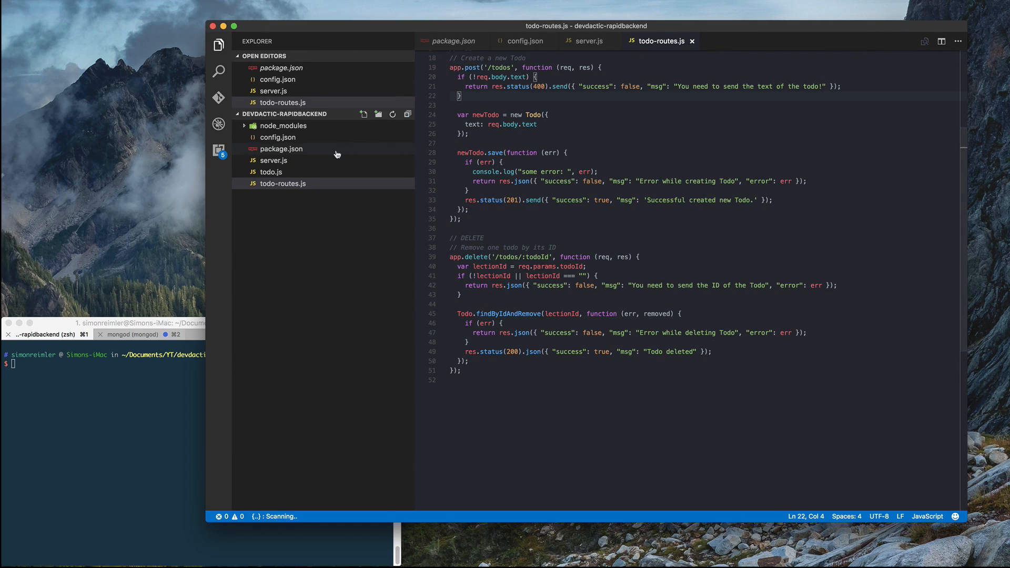
Paste the Express server setup code into the empty server.js.
click(274, 160)
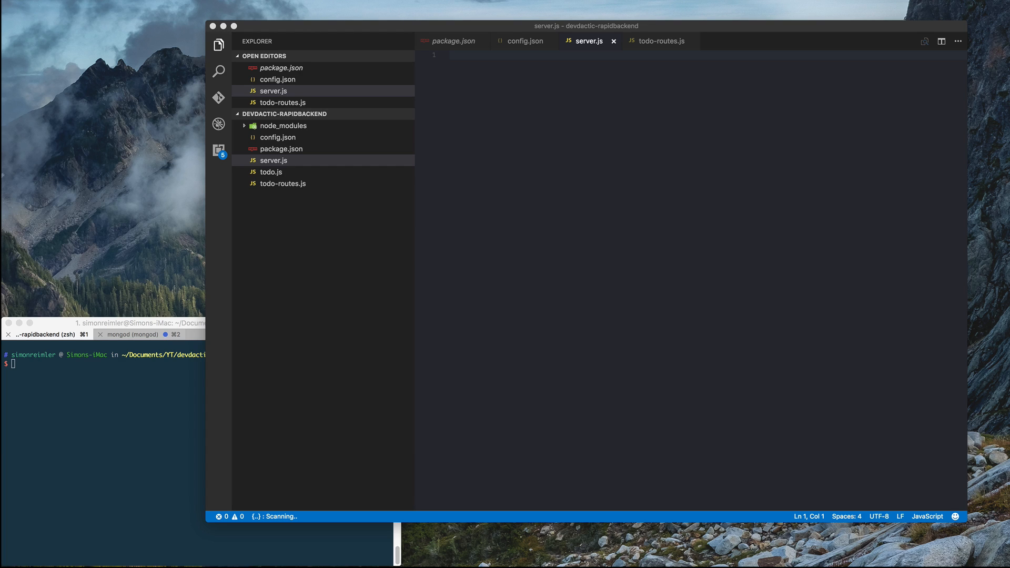
click(542, 118)
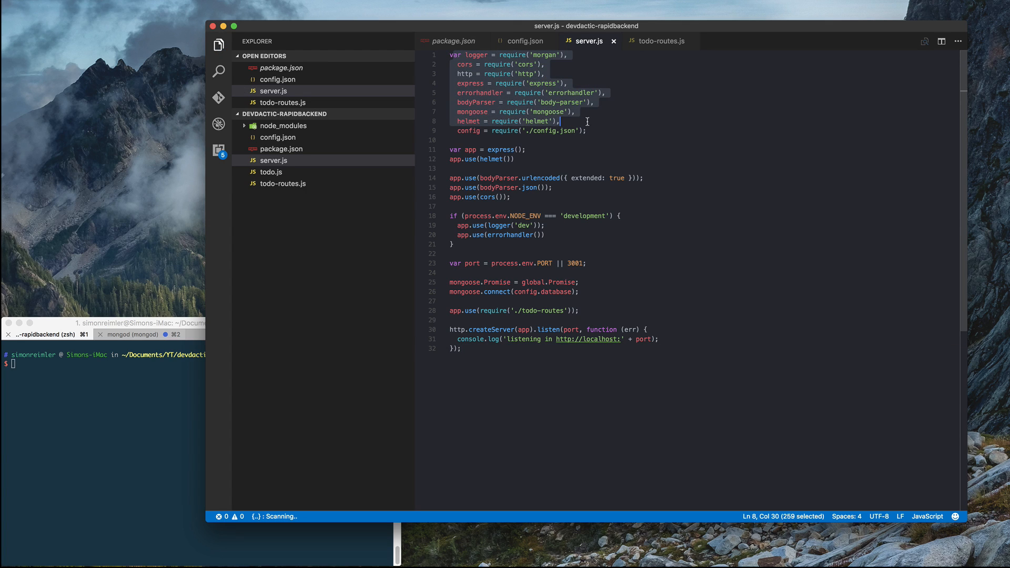
click(591, 130)
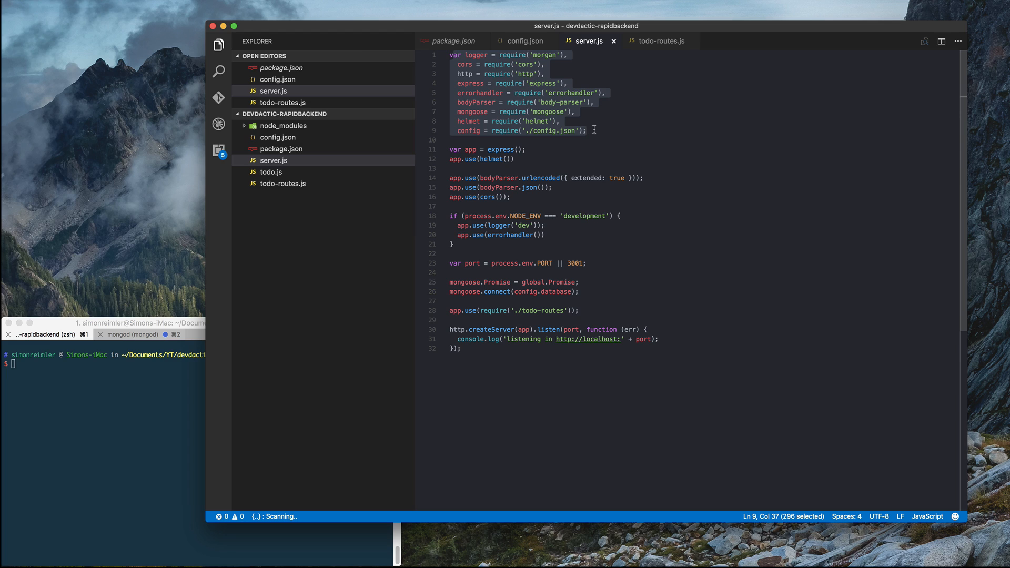
click(594, 130)
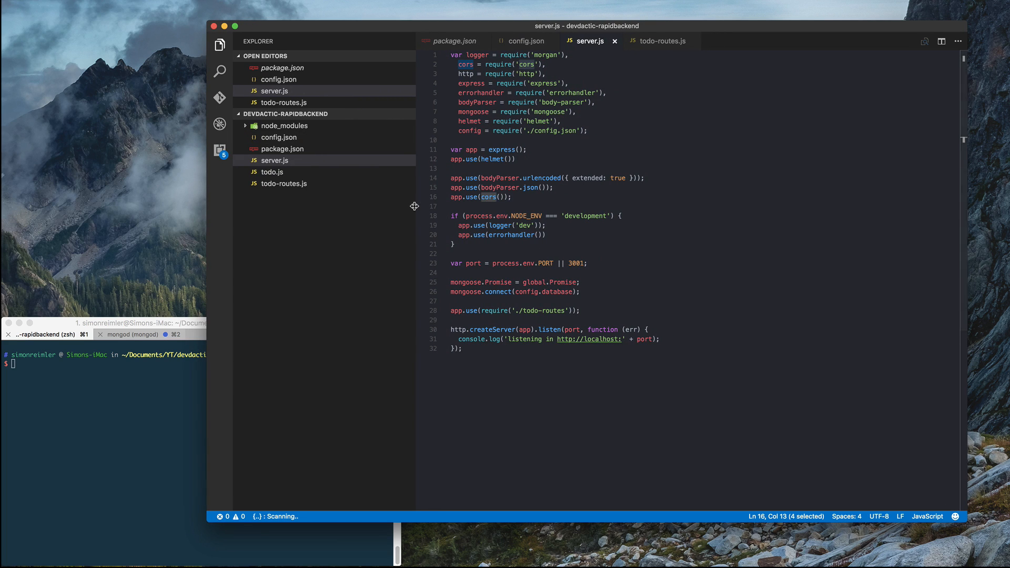
mouse_move(509, 206)
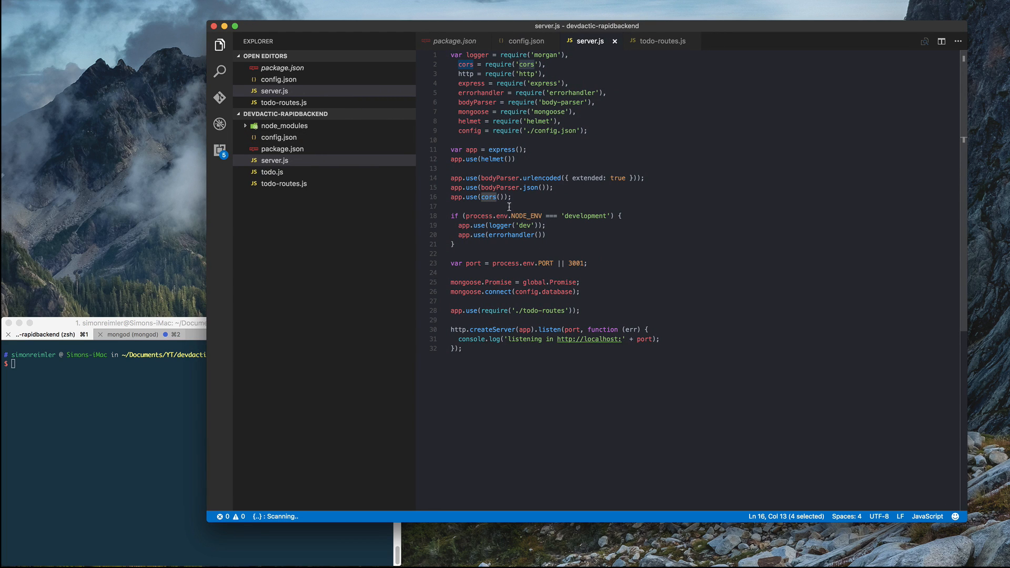
Review the config.database mongoose connection and show the database address in config.json.
scroll(down, 3)
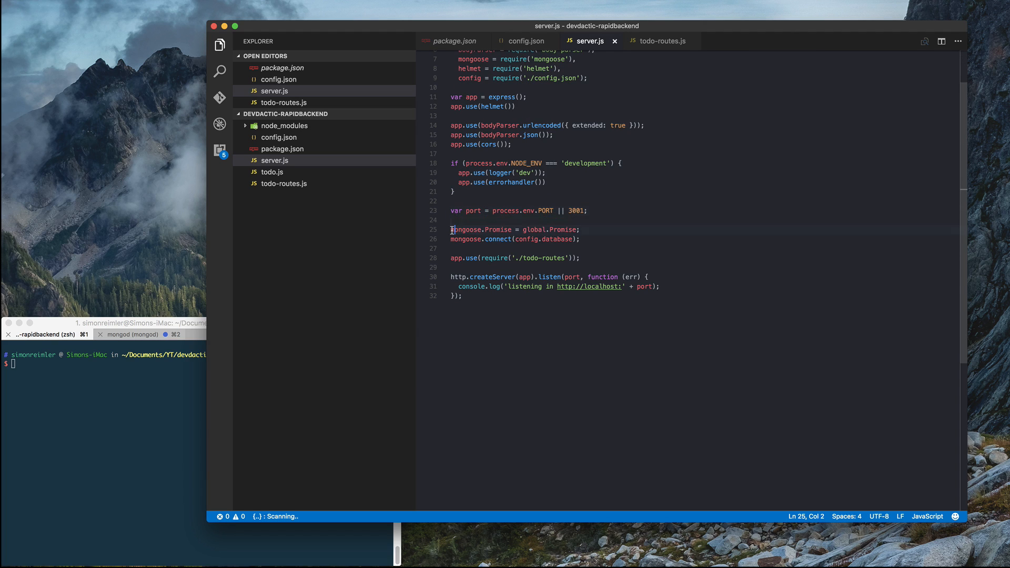
double_click(466, 230)
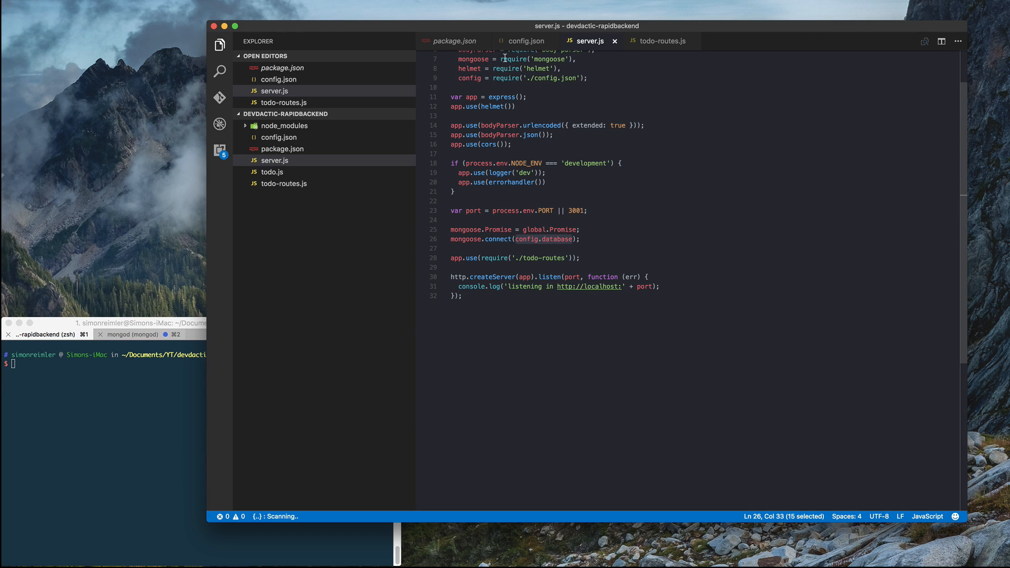
click(527, 41)
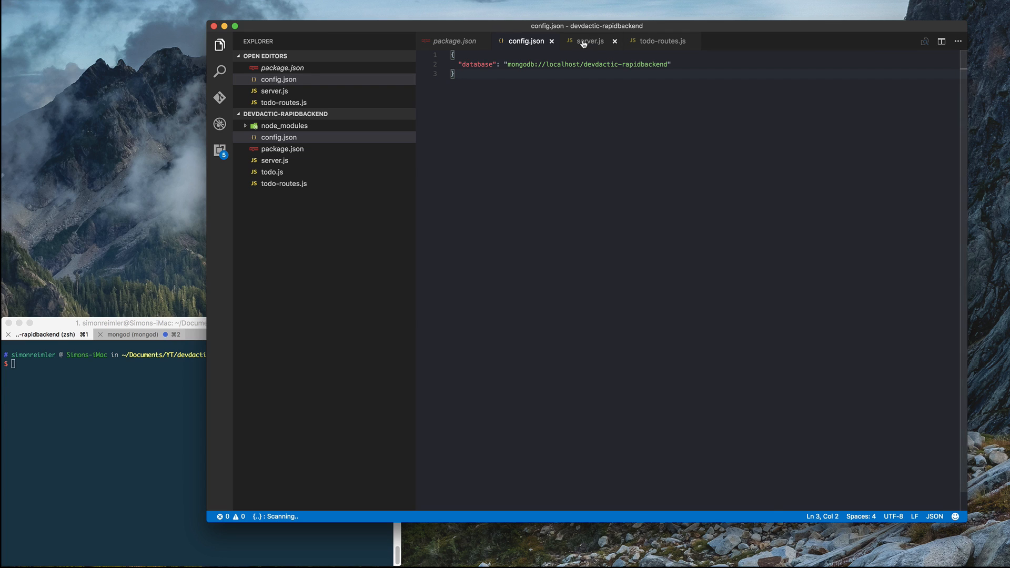
Flip from server.js to todo-routes.js and back to server.js.
click(589, 41)
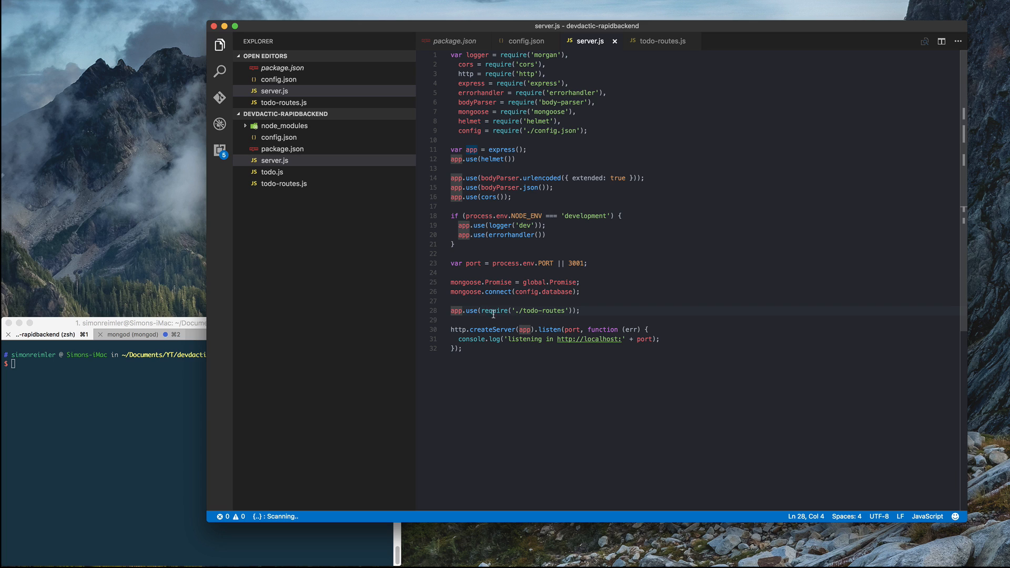
click(659, 41)
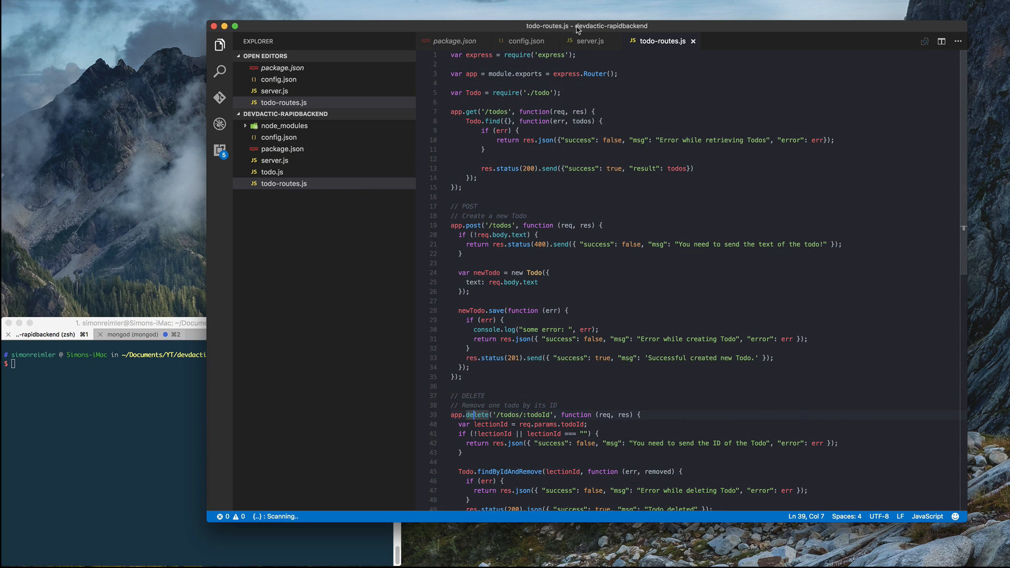
click(589, 40)
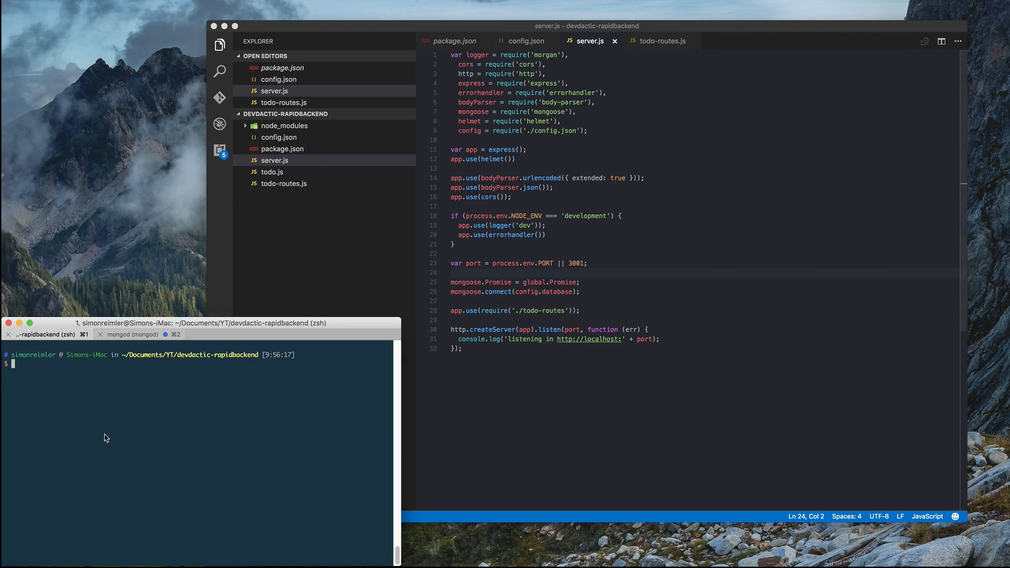
text(npm star)
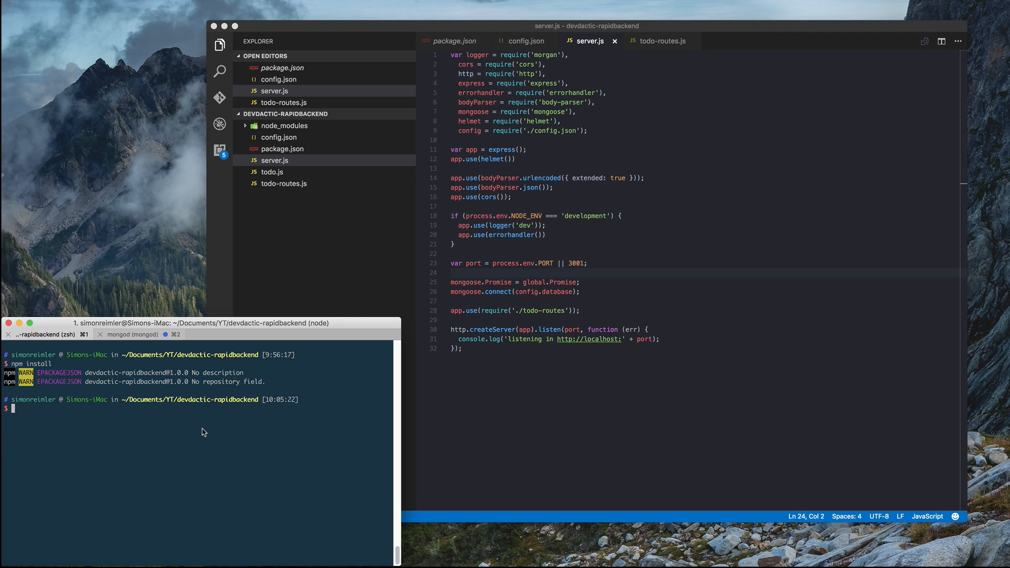
text(npm start)
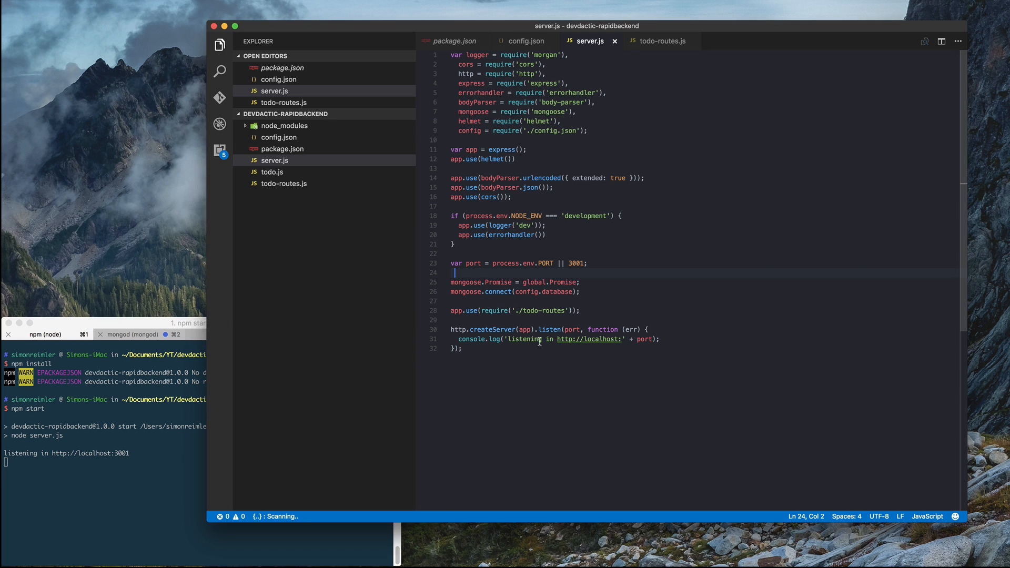
mouse_move(574, 423)
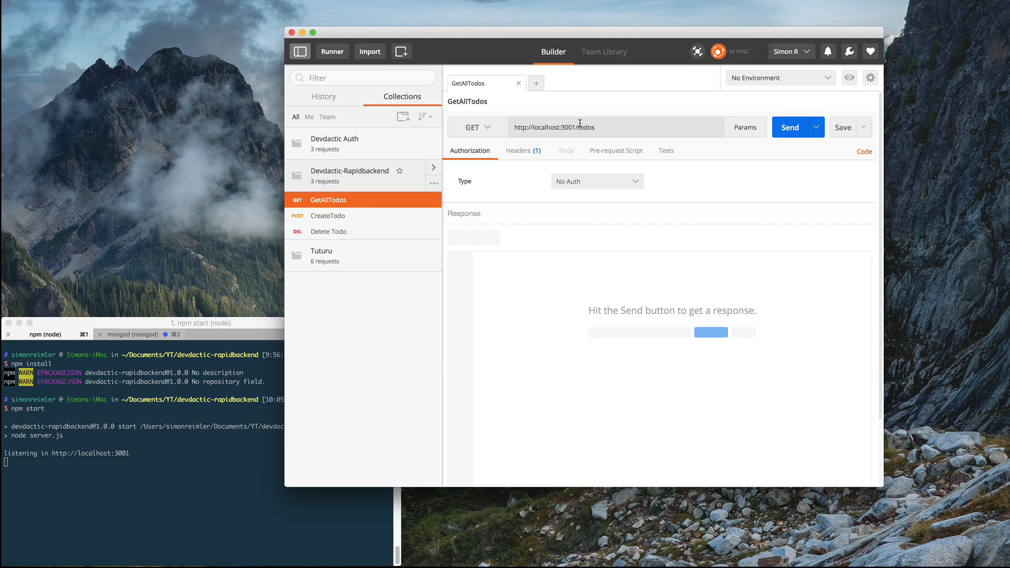
Send GetAllTodos, then send CreateTodo to add the first todo.
click(789, 127)
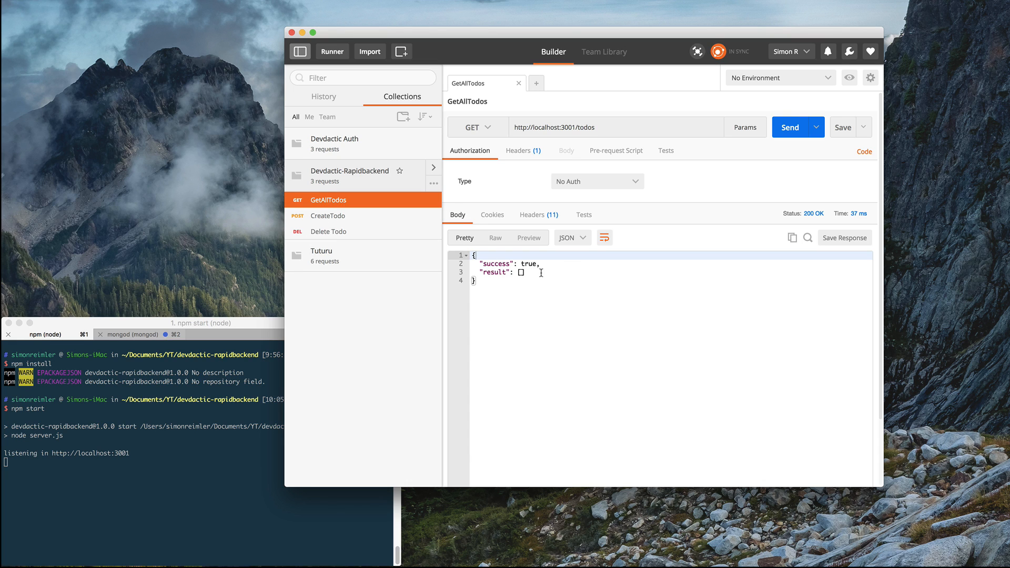
click(328, 215)
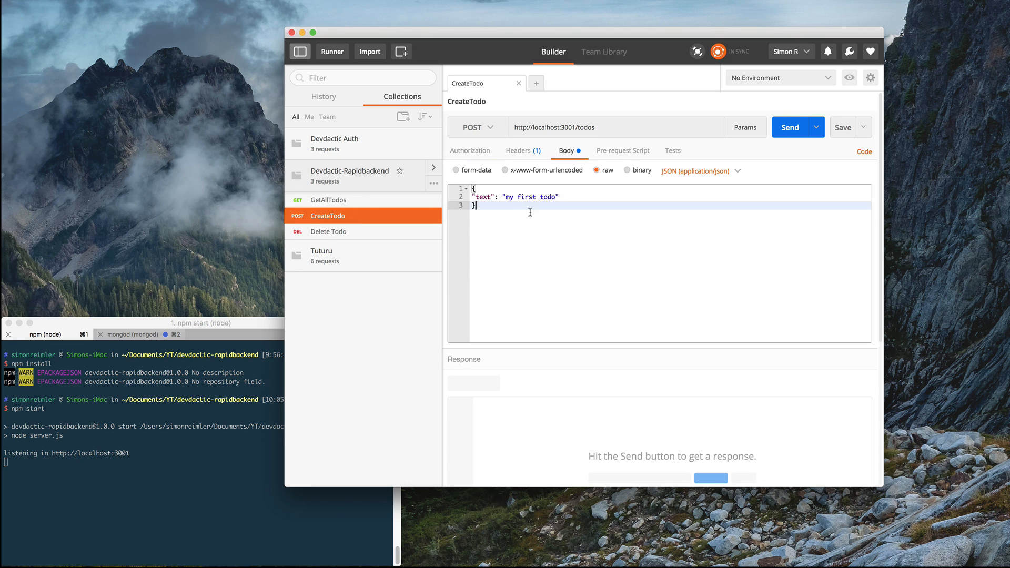
mouse_move(528, 155)
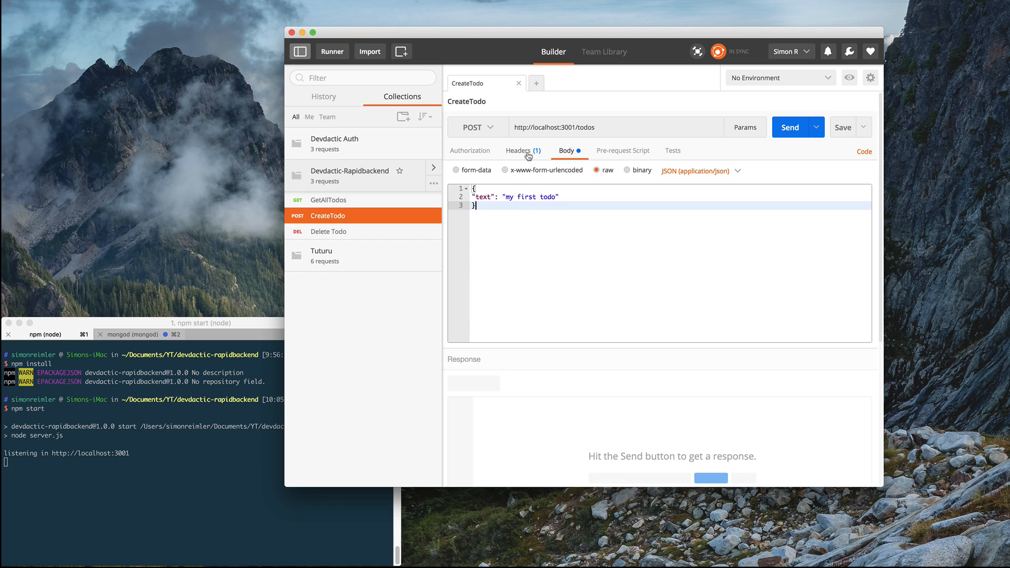
click(519, 150)
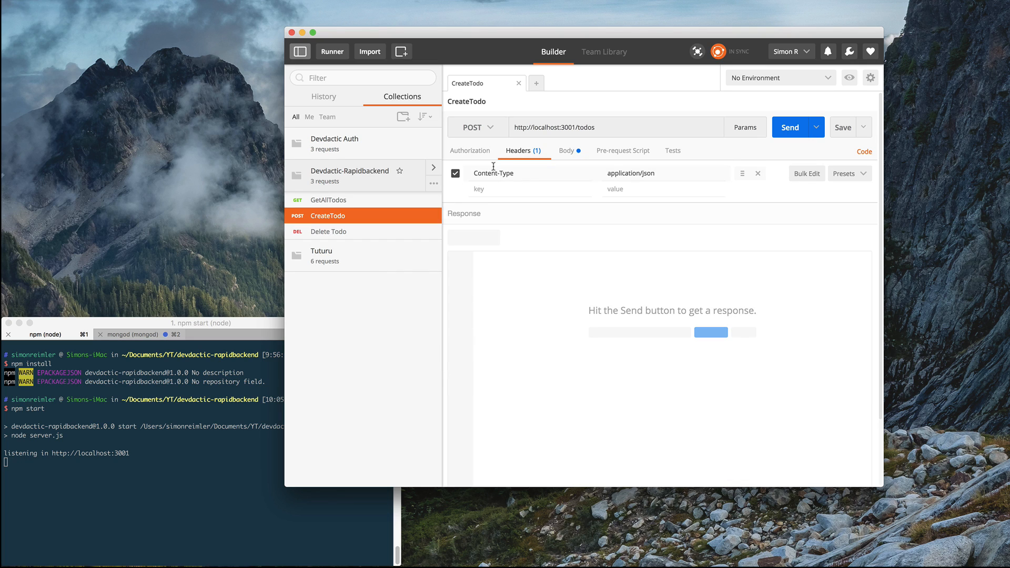
mouse_move(480, 127)
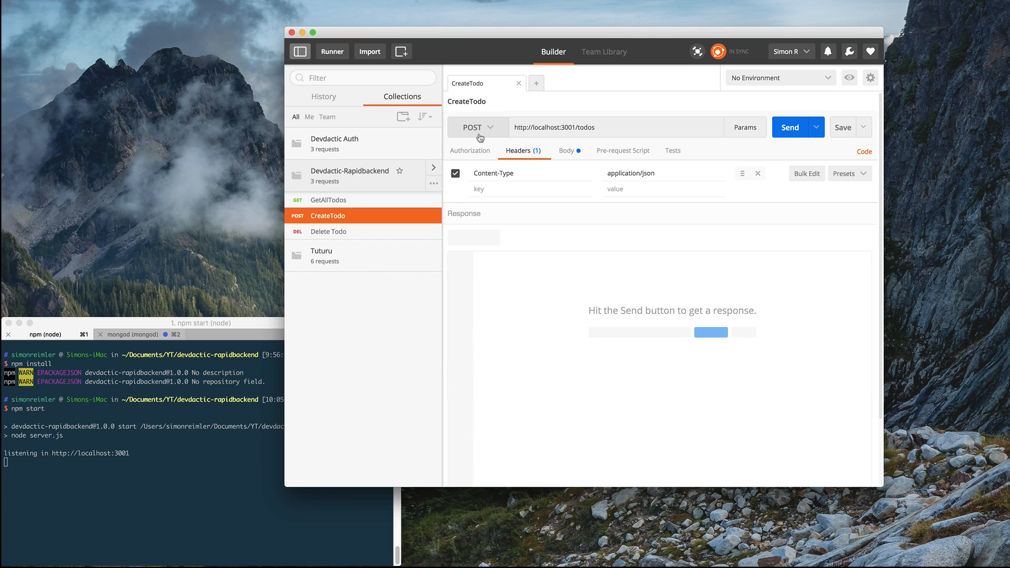
click(789, 127)
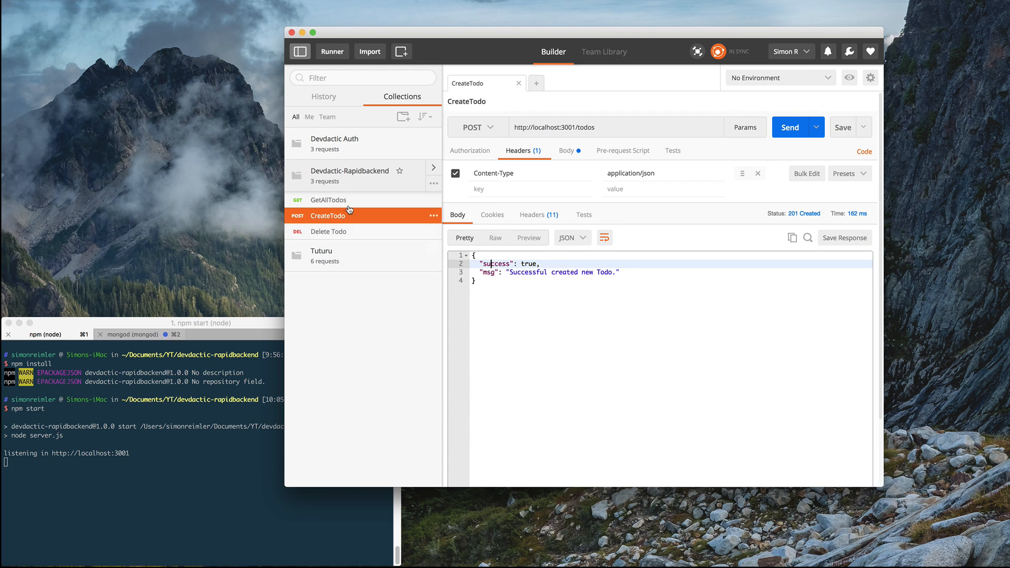
Add a second todo and resend GetAllTodos, which now lists both todos.
click(329, 200)
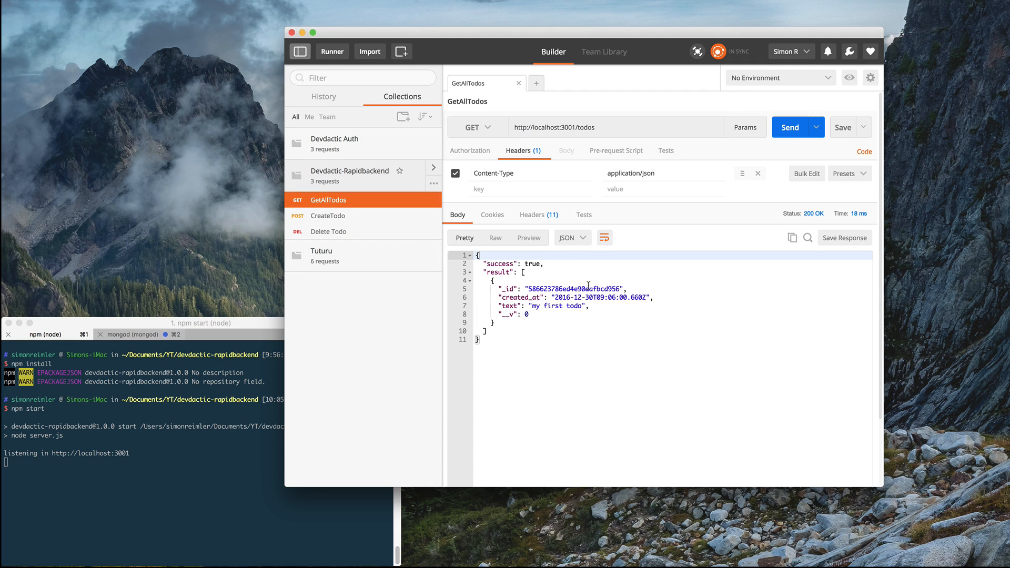
click(528, 313)
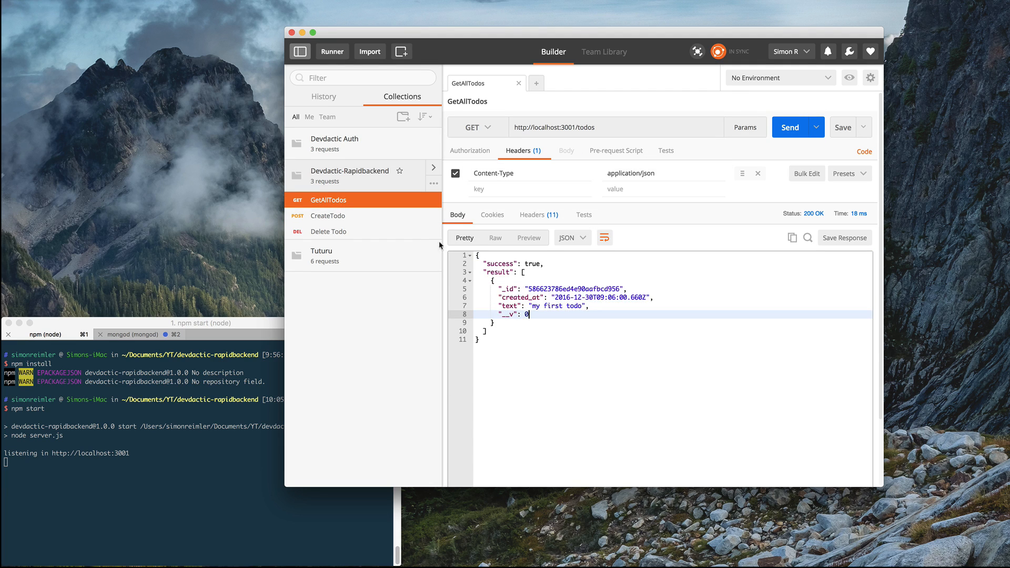
click(329, 215)
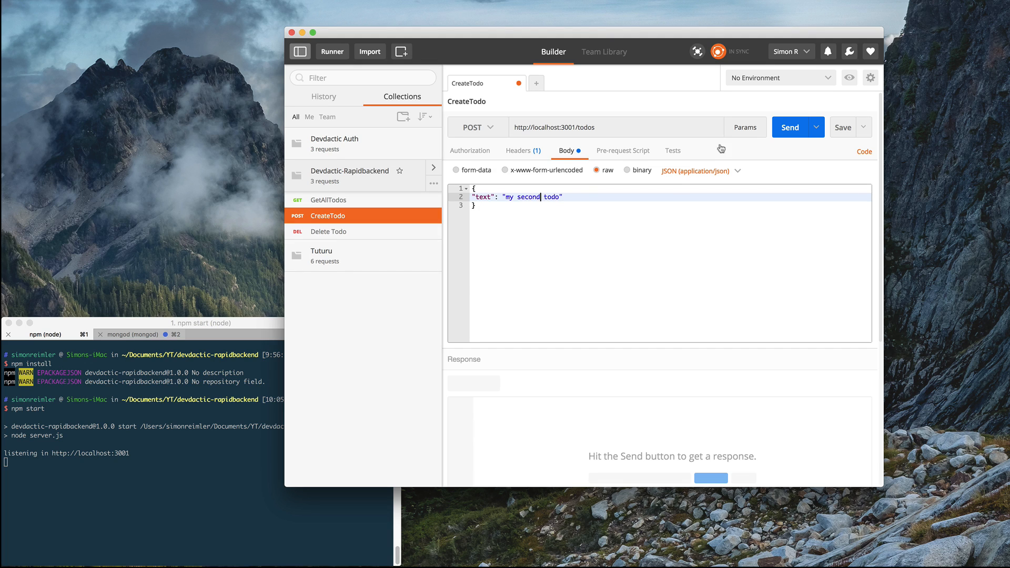
click(328, 200)
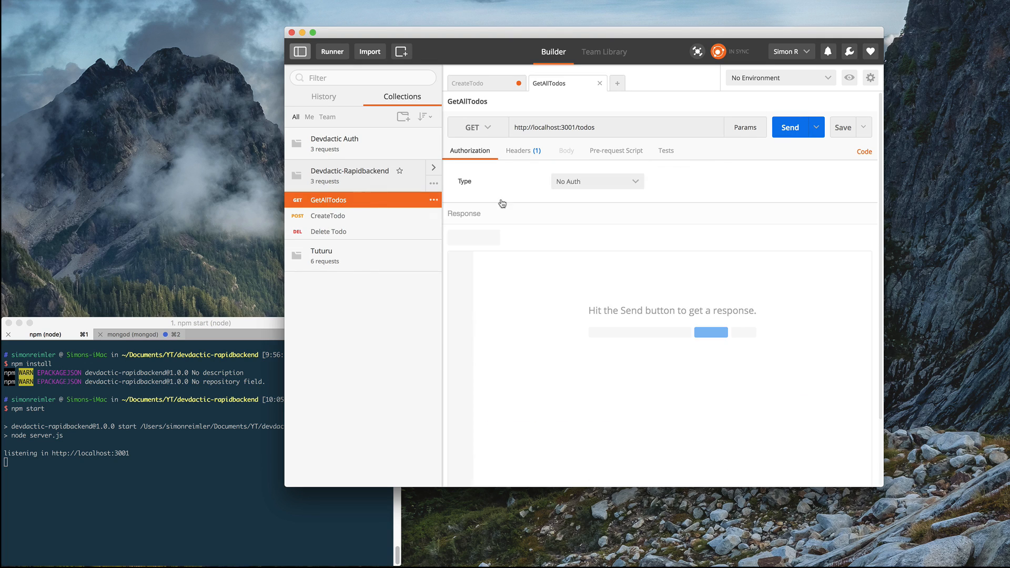
click(790, 127)
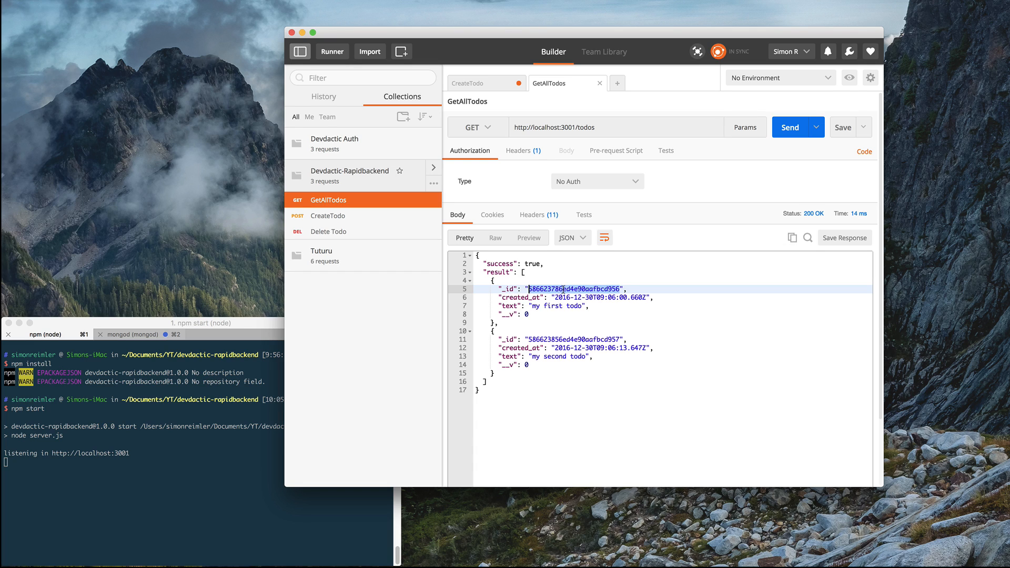
click(329, 231)
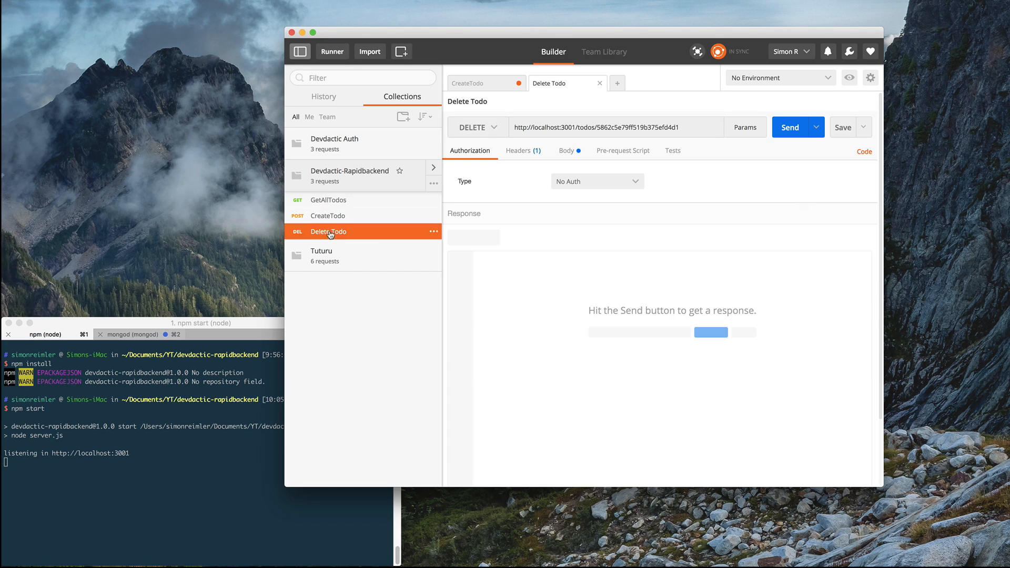
Send Delete Todo for id 586623786ed4e90aafbcd956, returning 200 'Todo deleted'.
double_click(634, 127)
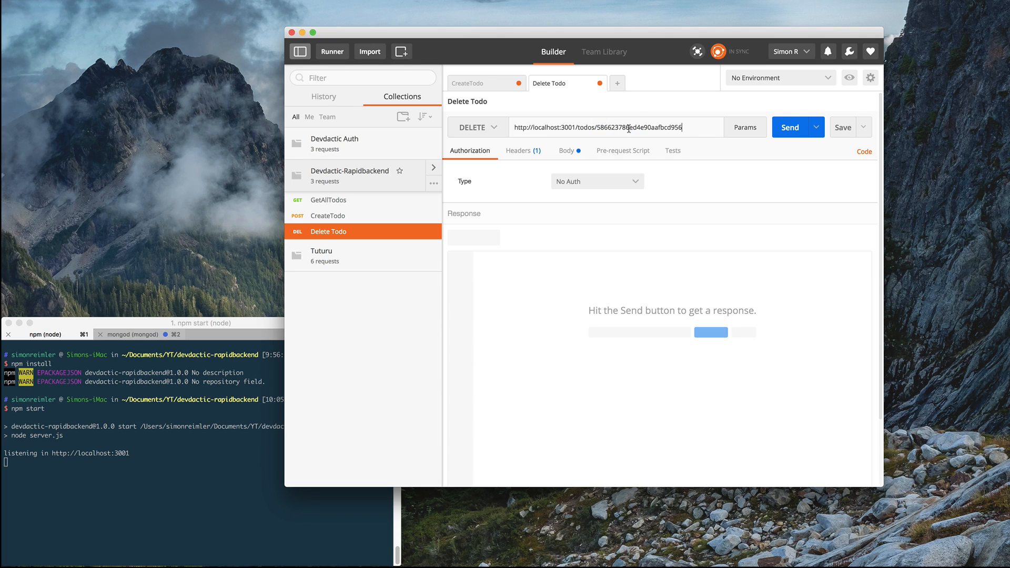
click(566, 150)
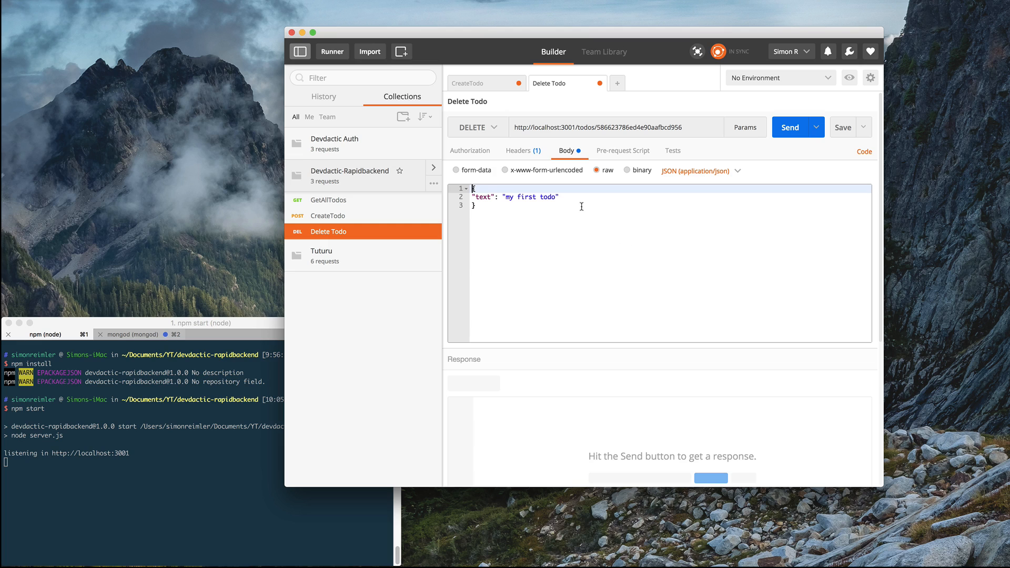
click(518, 150)
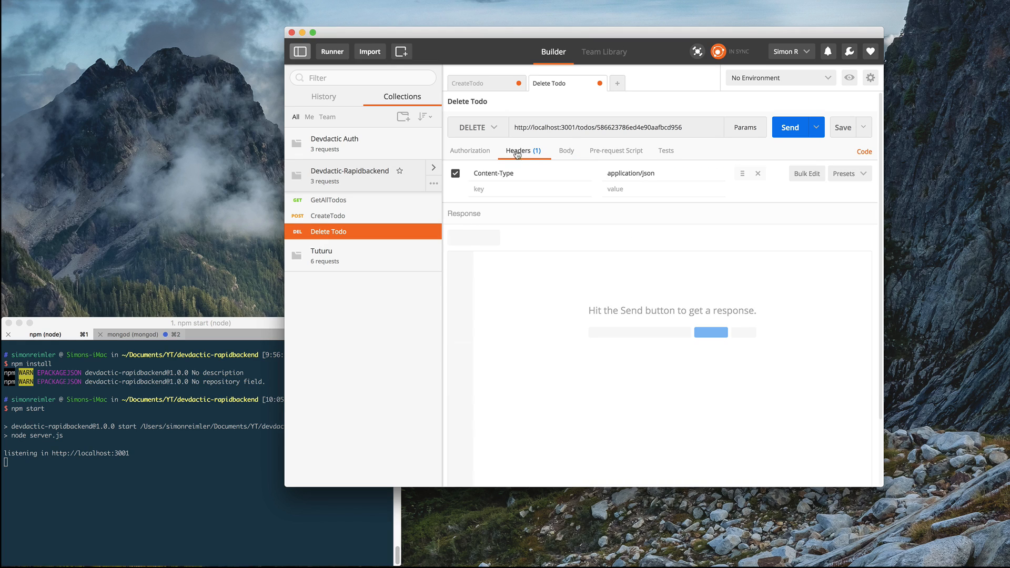
click(470, 150)
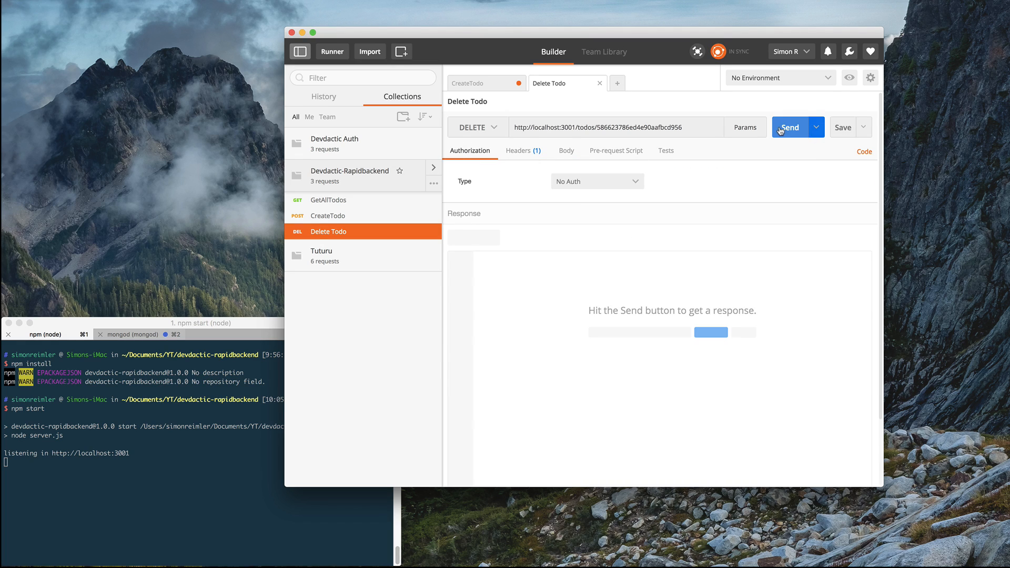
click(790, 127)
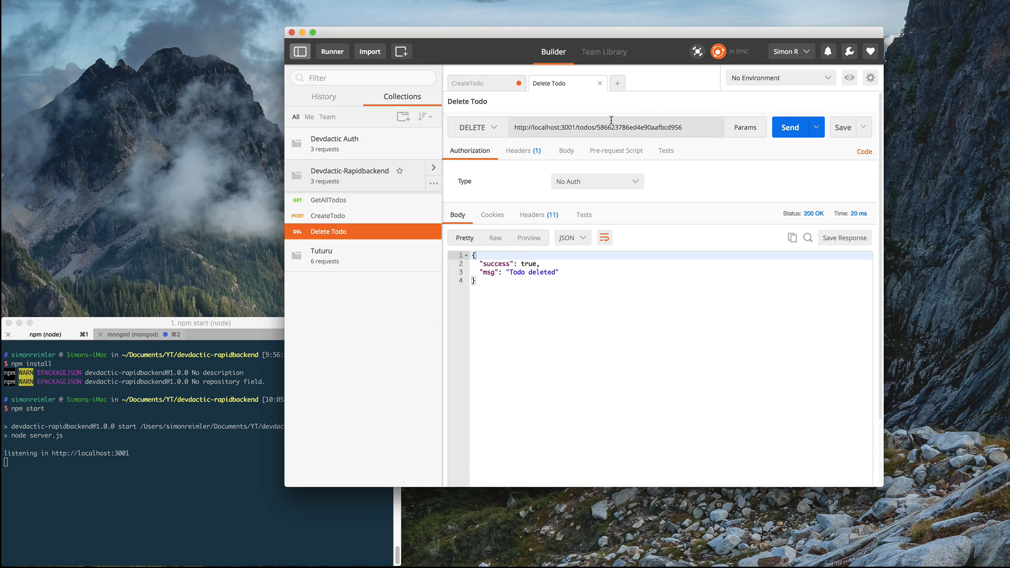
Resend GetAllTodos, confirming only 'my second todo' remains.
click(329, 200)
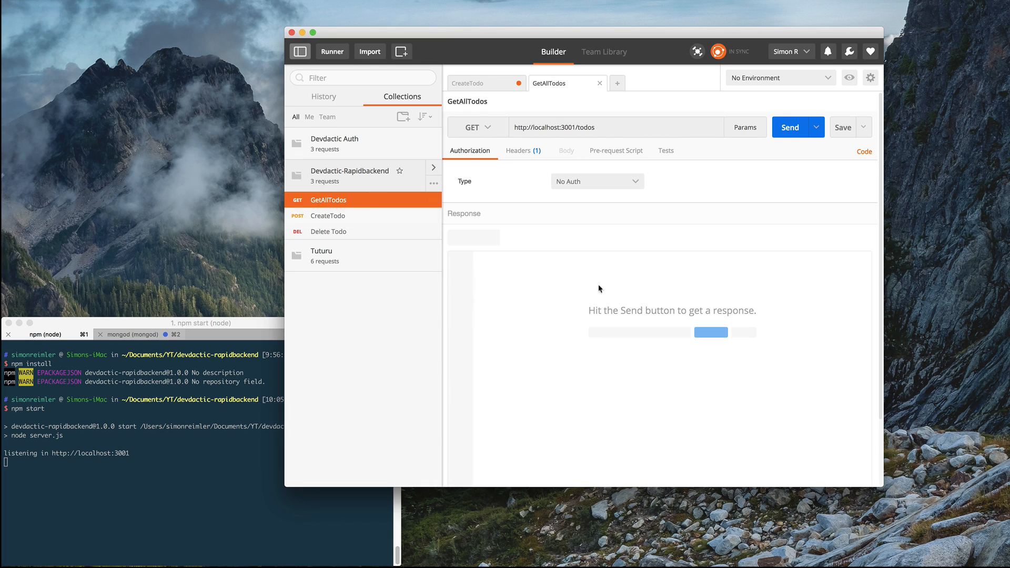
click(789, 127)
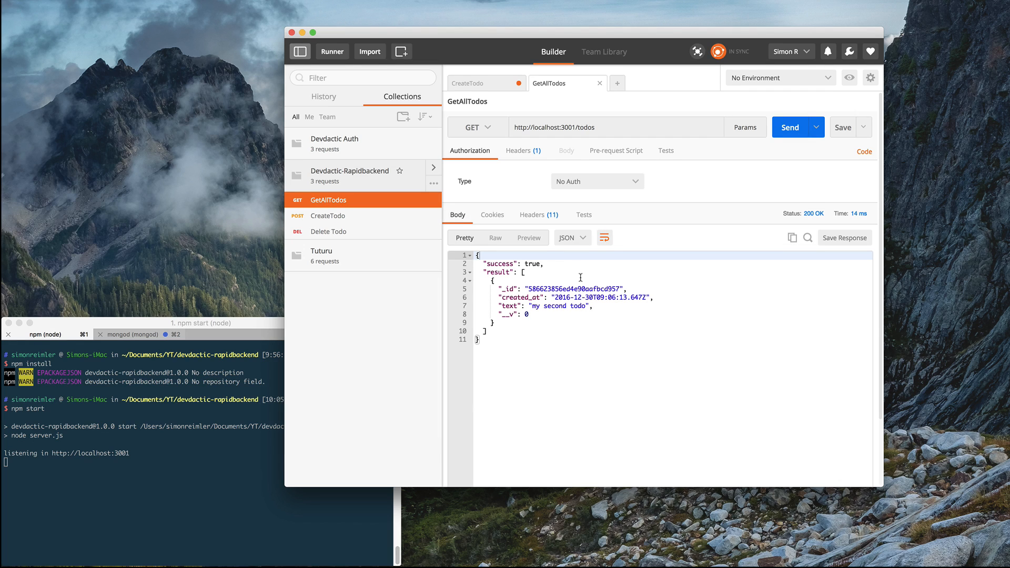
drag(574, 31, 342, 26)
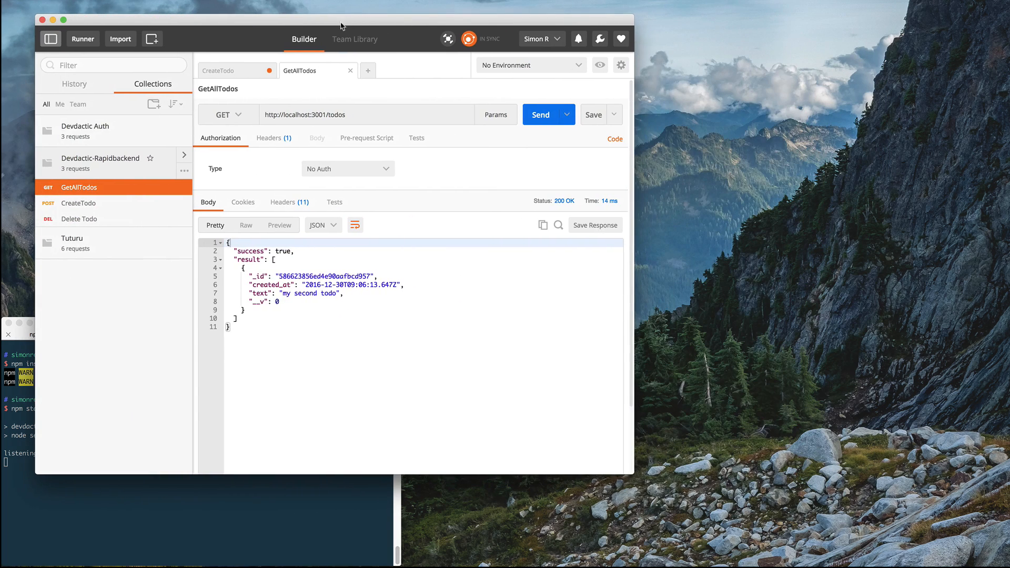
Launch Robomongo and open devdactic-rapidbackend's todos collection, showing only 'my second todo'.
key(cmd+space)
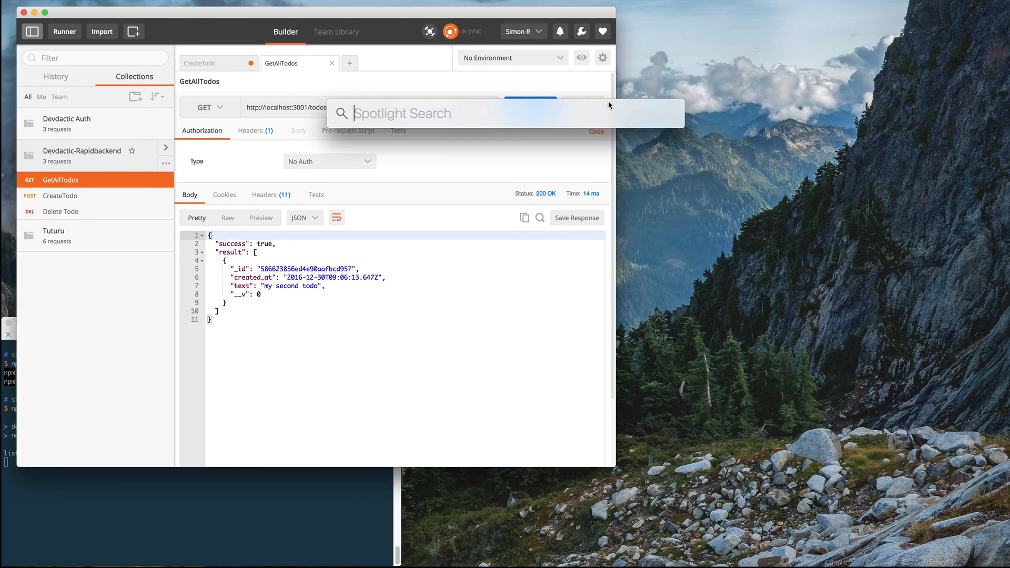
key(Escape)
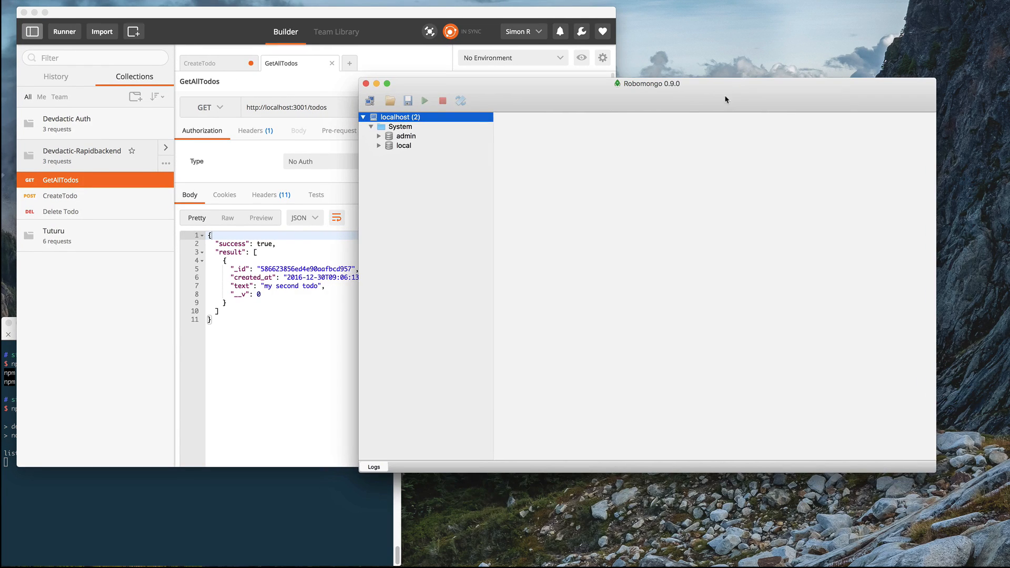
click(399, 126)
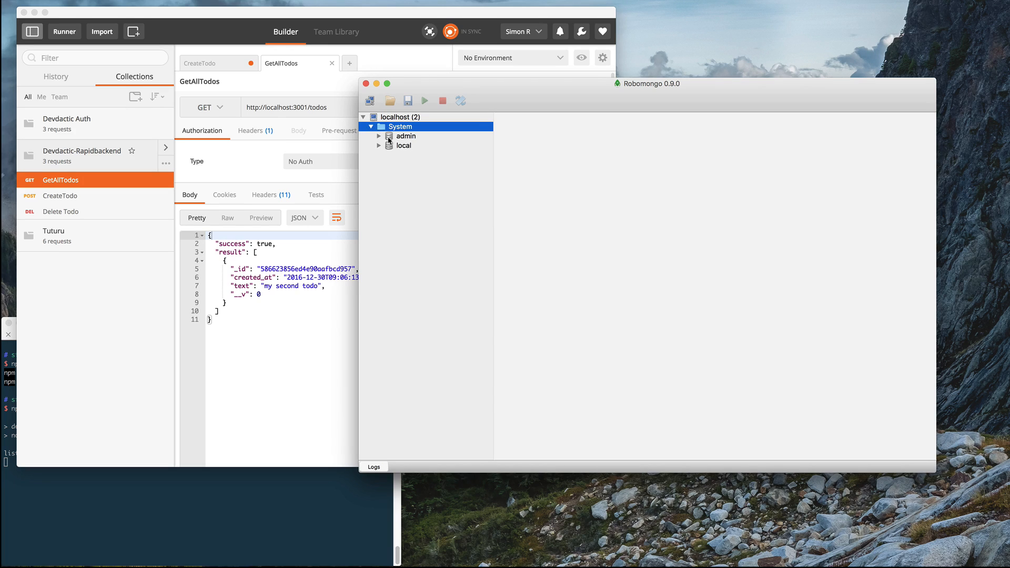
click(379, 146)
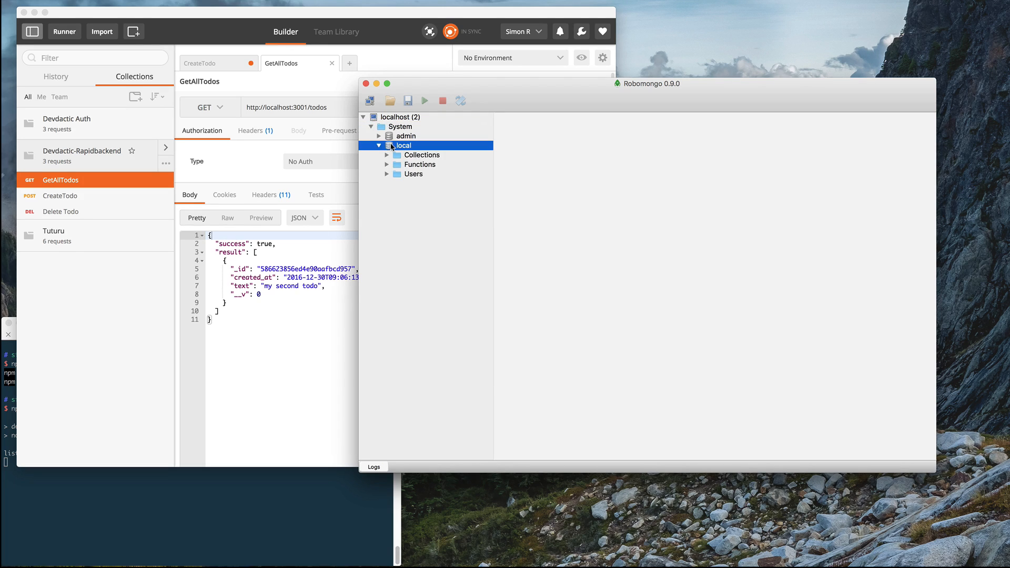
click(389, 136)
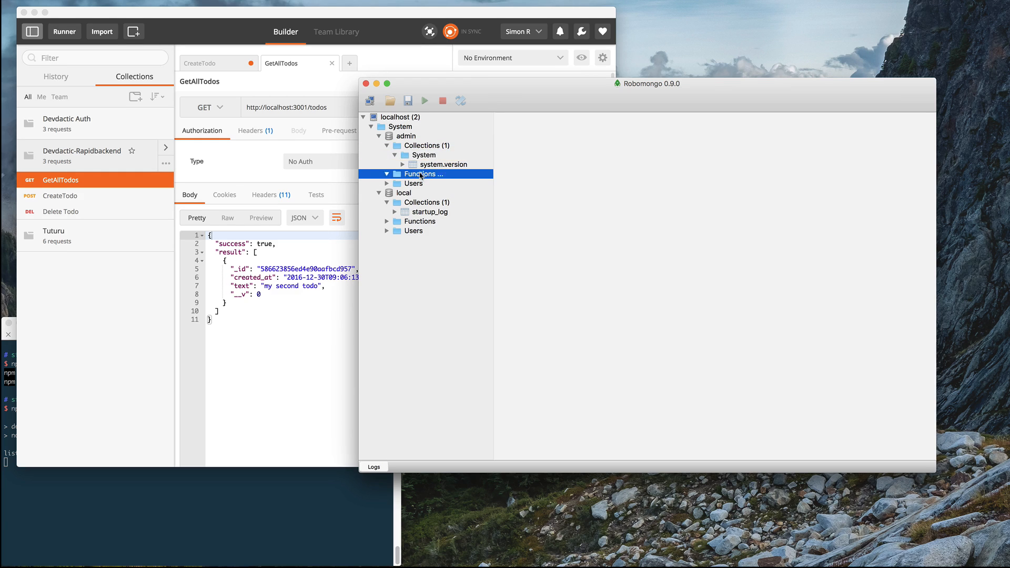
click(420, 221)
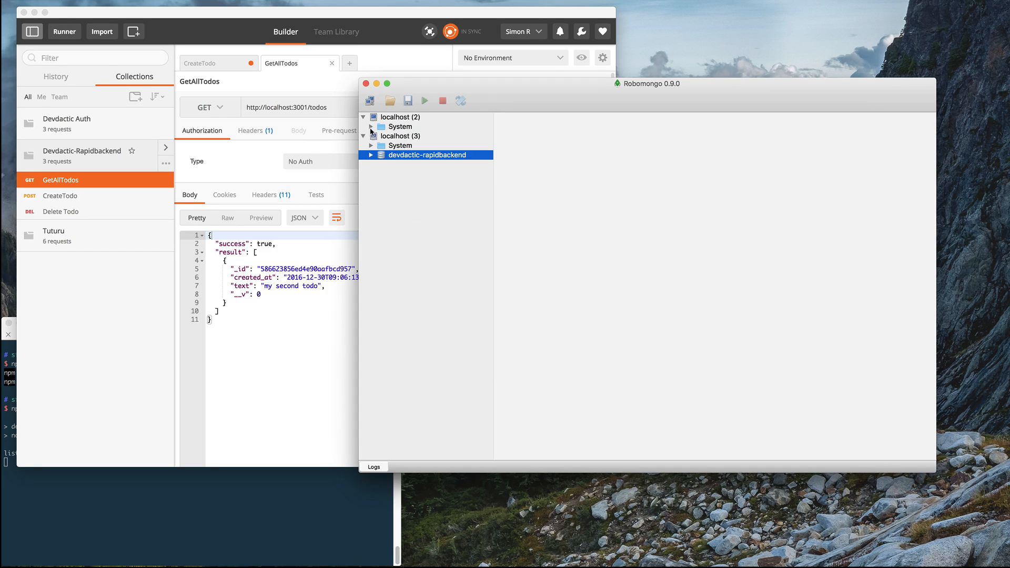
click(371, 155)
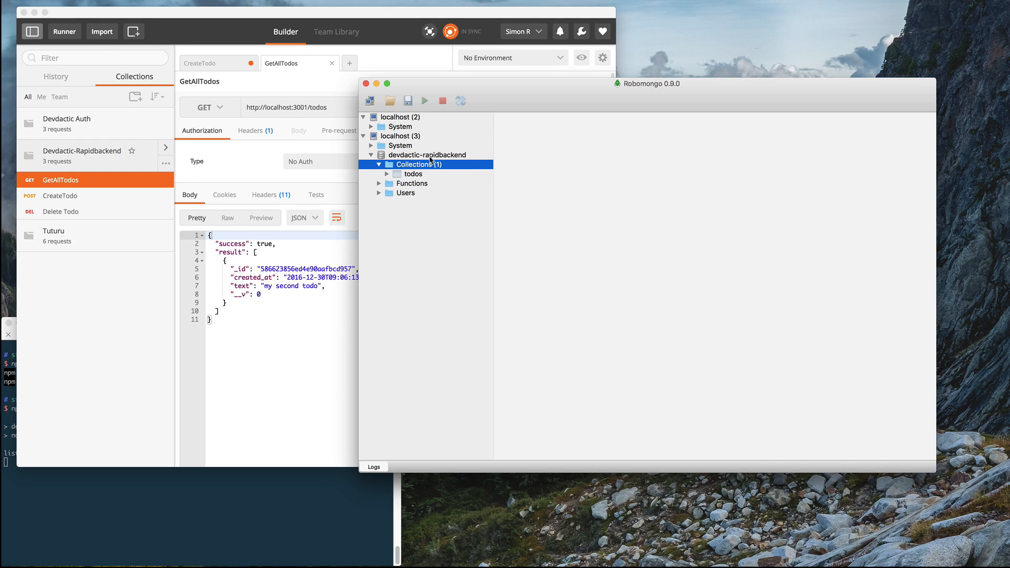
double_click(413, 174)
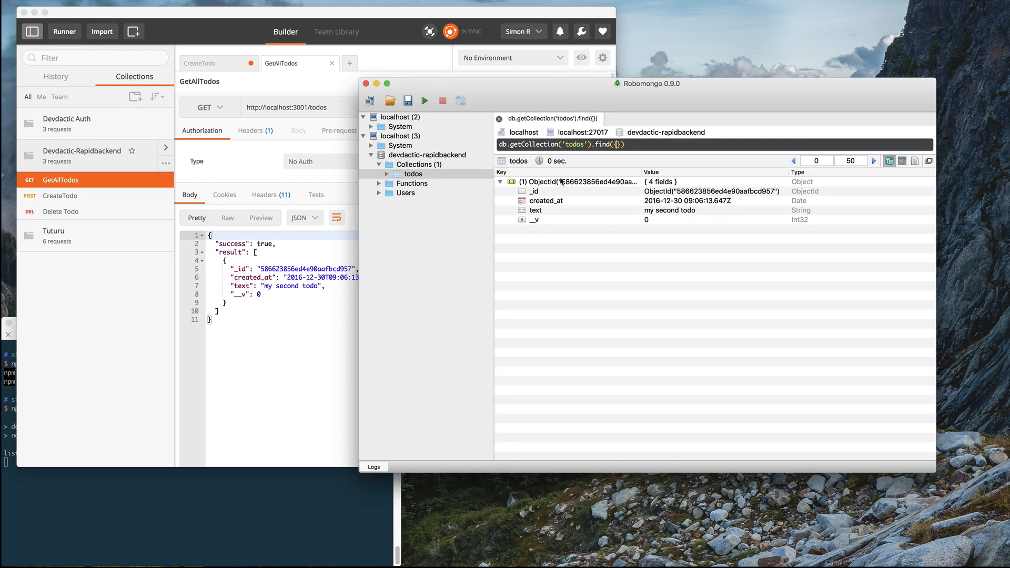
mouse_move(259, 283)
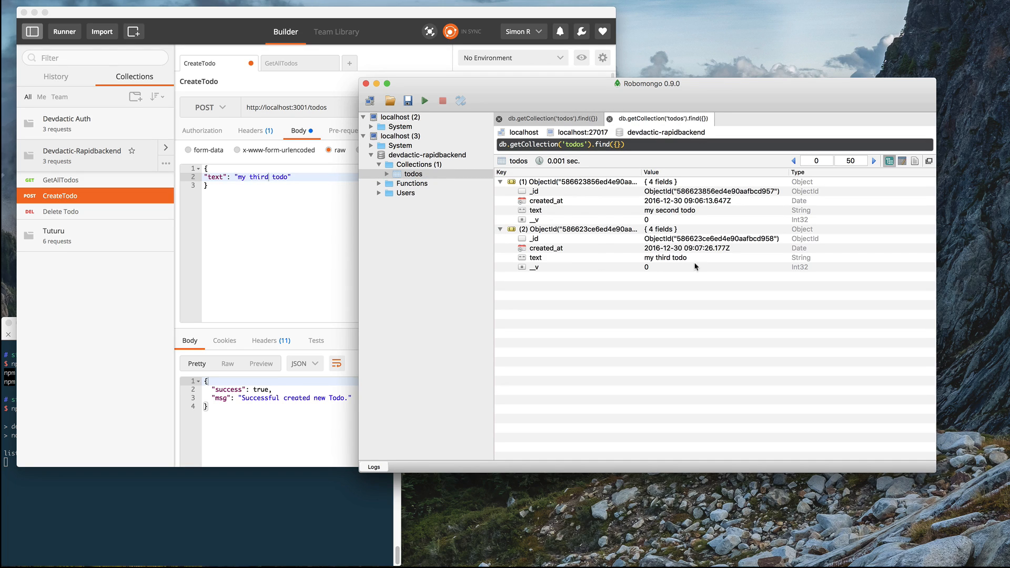
mouse_move(588, 246)
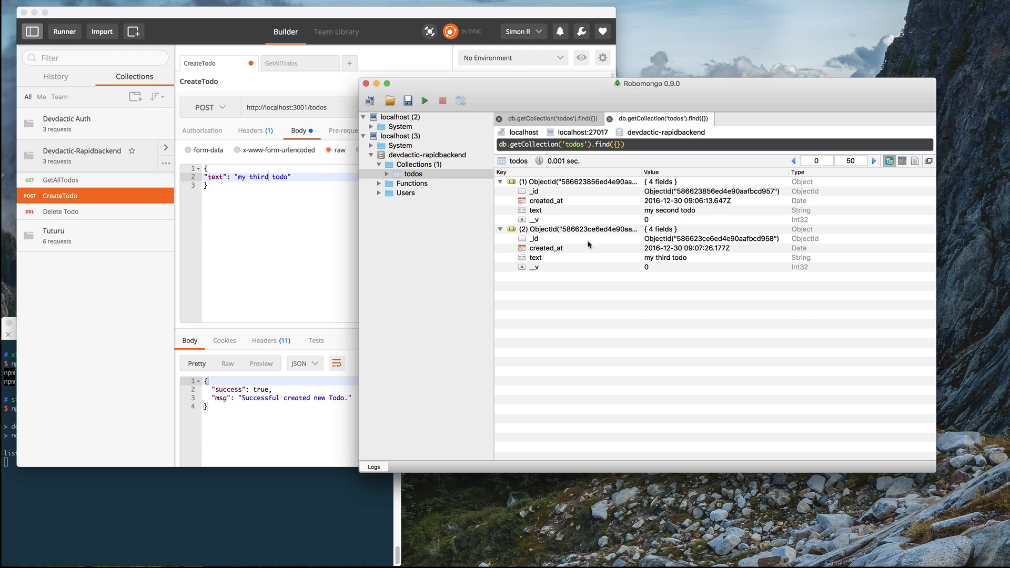
mouse_move(601, 252)
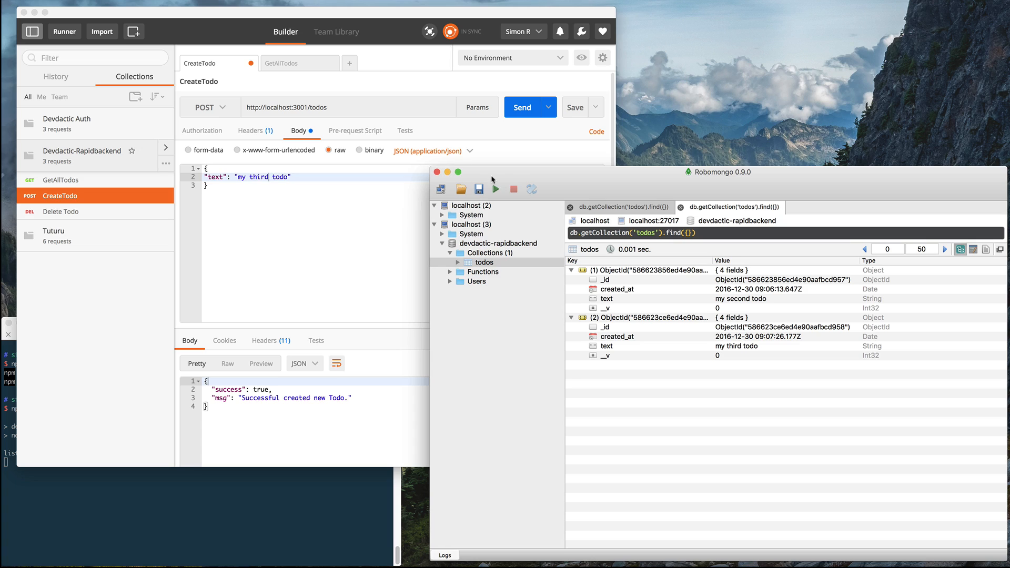
mouse_move(539, 195)
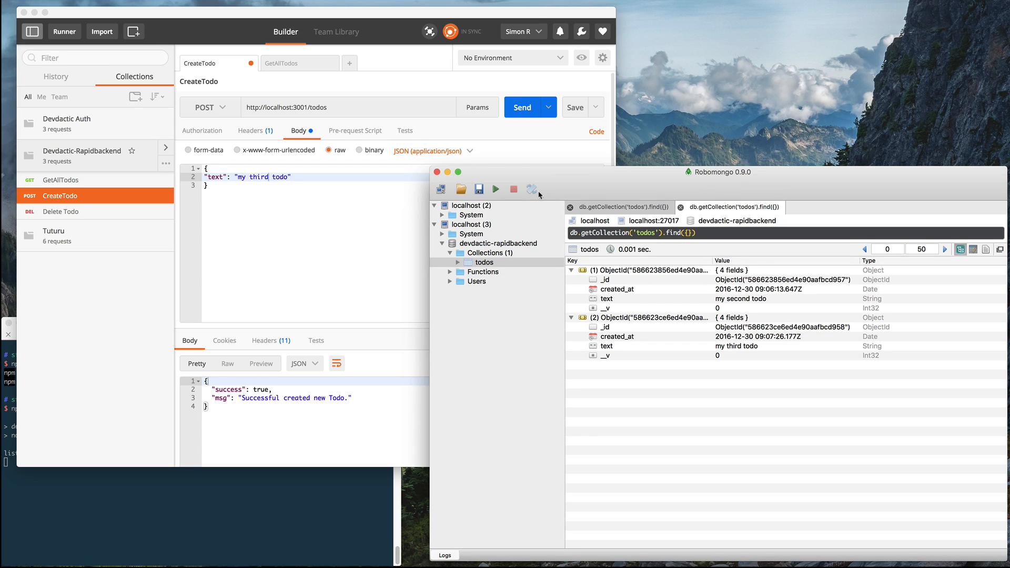
mouse_move(819, 399)
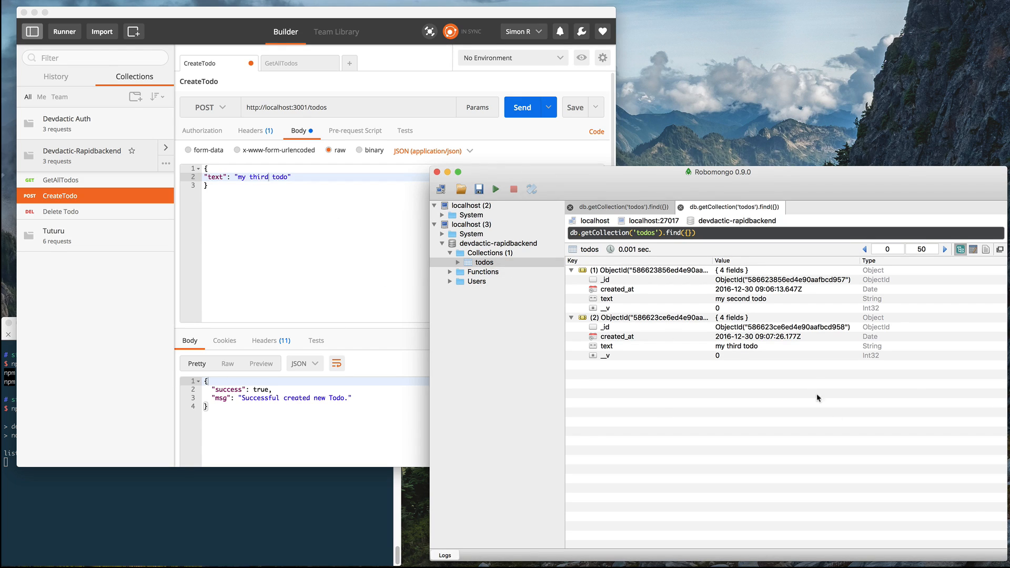
mouse_move(726, 333)
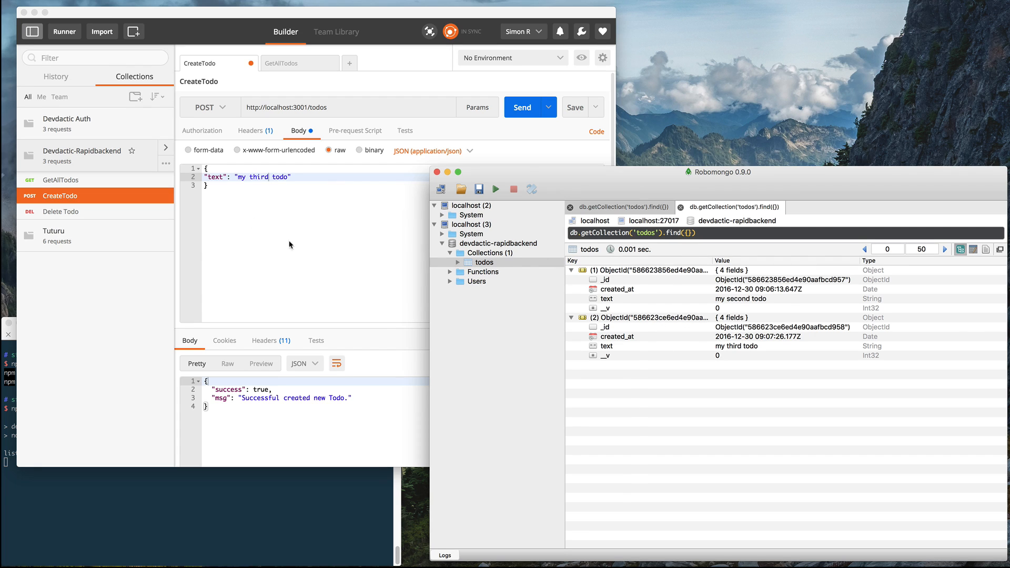
Bring the Postman window back to the front.
click(281, 63)
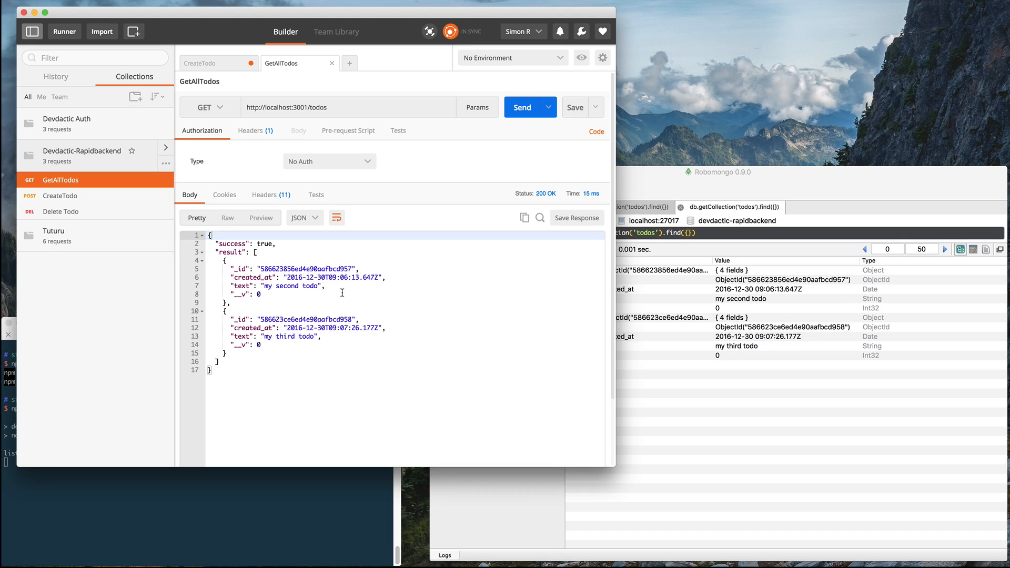
mouse_move(631, 277)
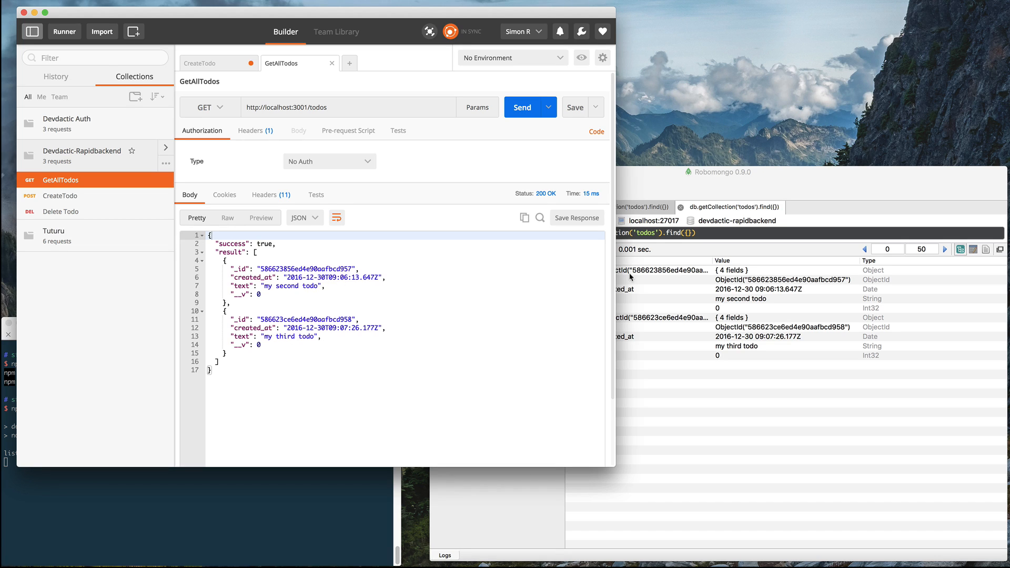
mouse_move(582, 289)
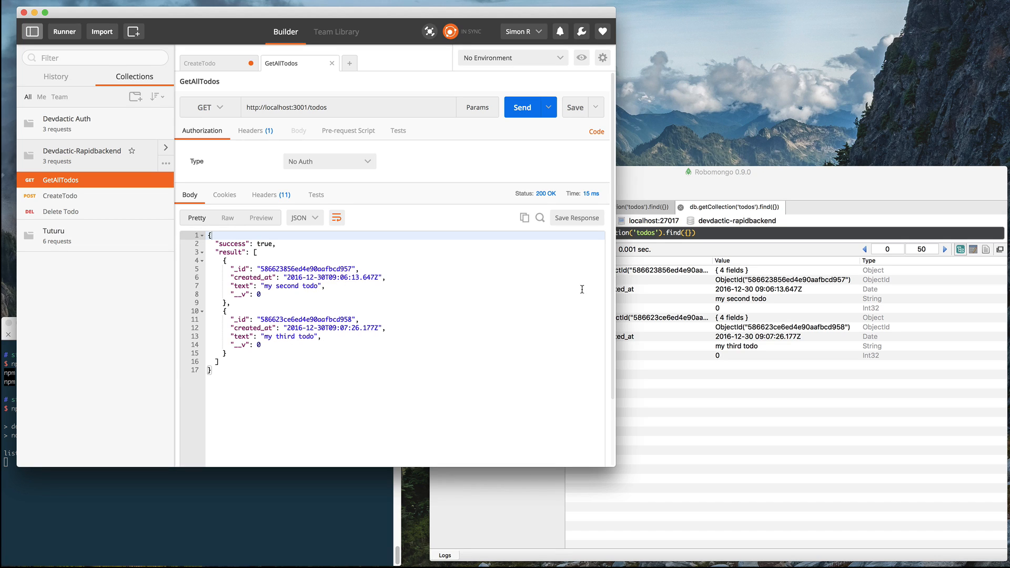
mouse_move(334, 352)
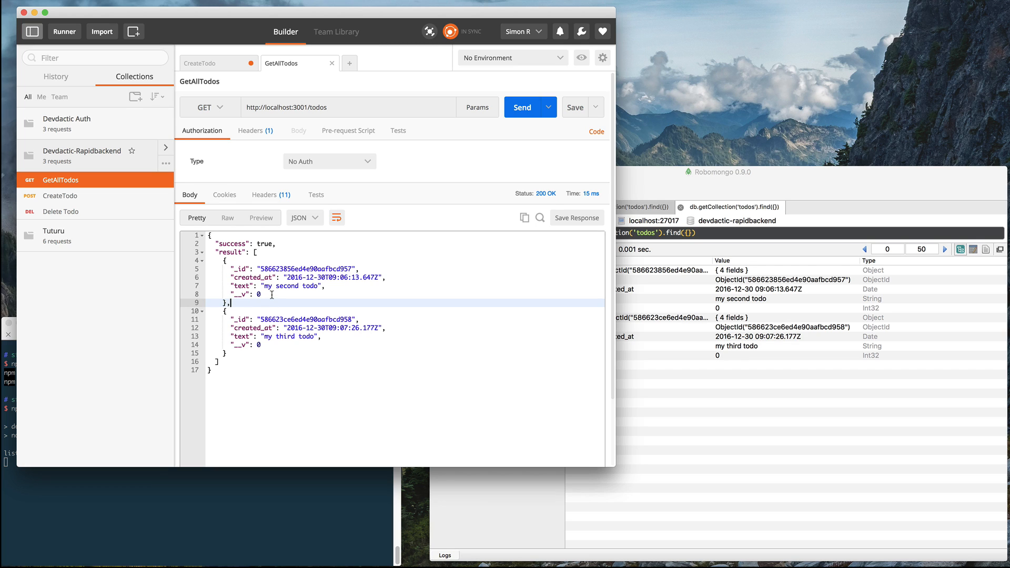
mouse_move(279, 345)
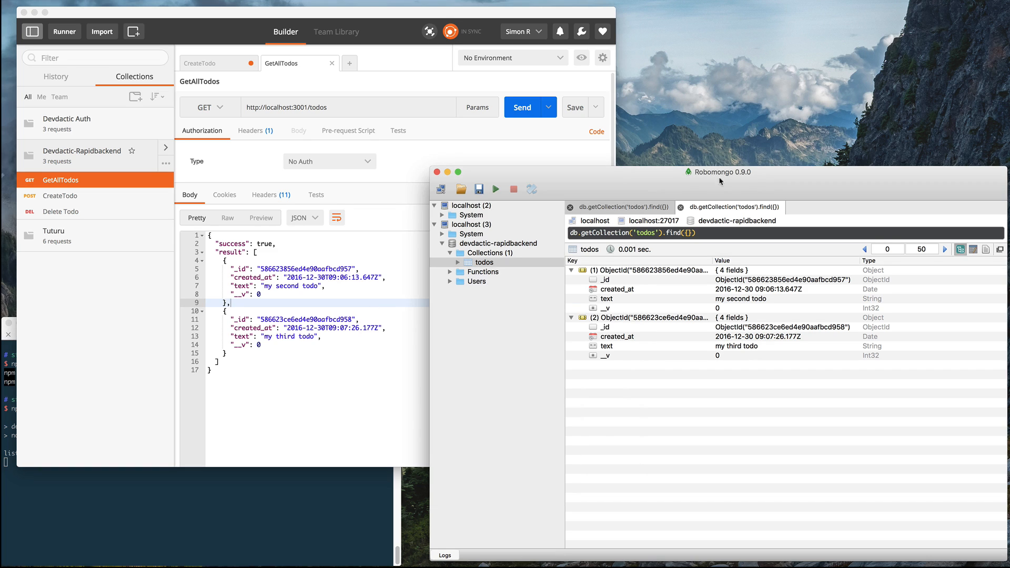
mouse_move(549, 173)
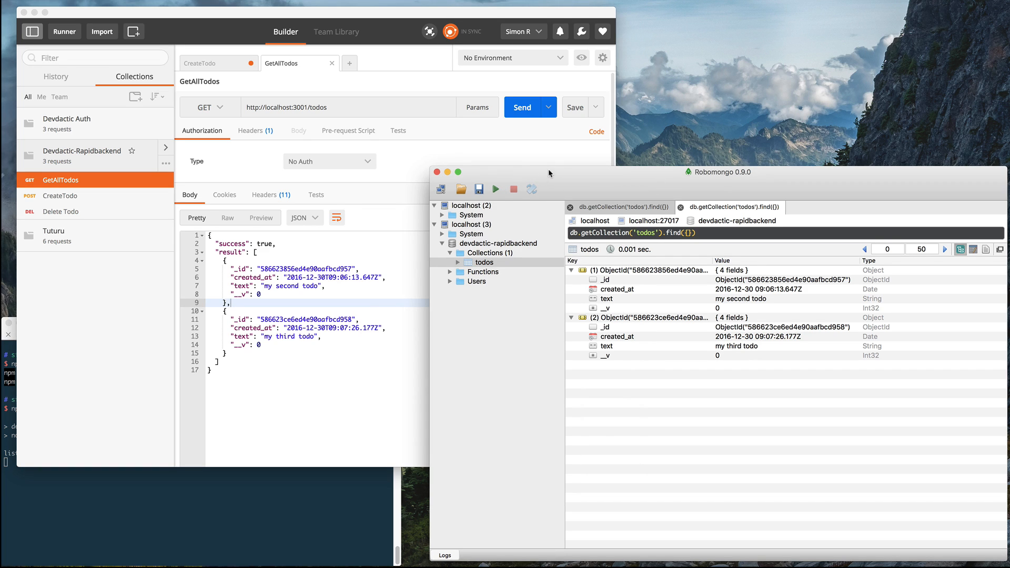
drag(549, 172, 596, 79)
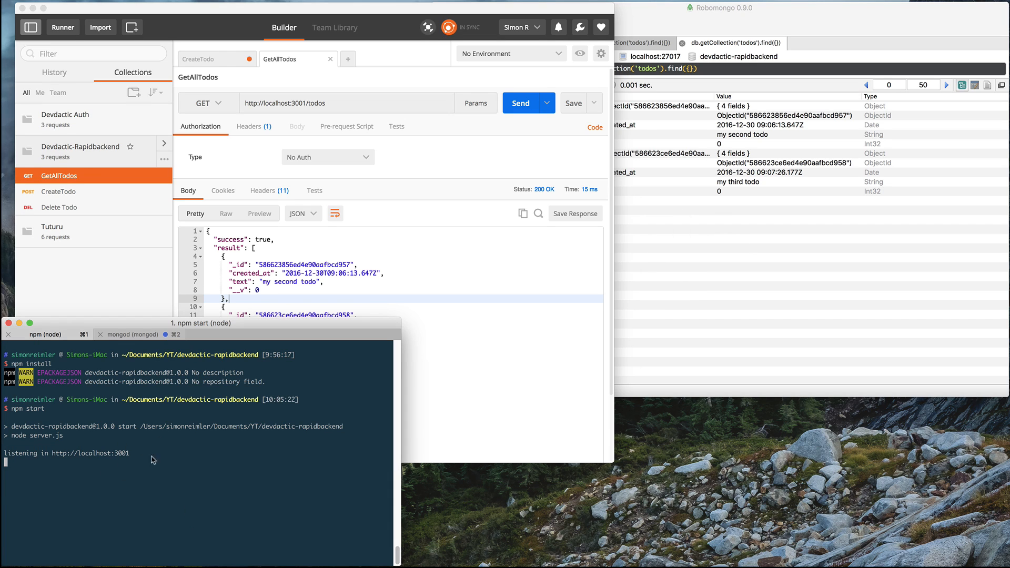
mouse_move(173, 450)
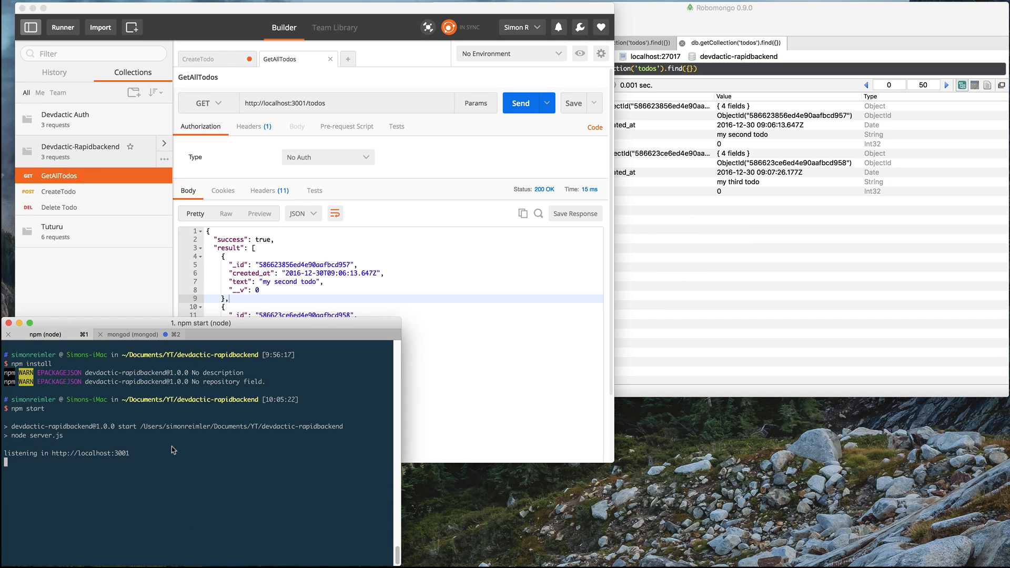
mouse_move(470, 380)
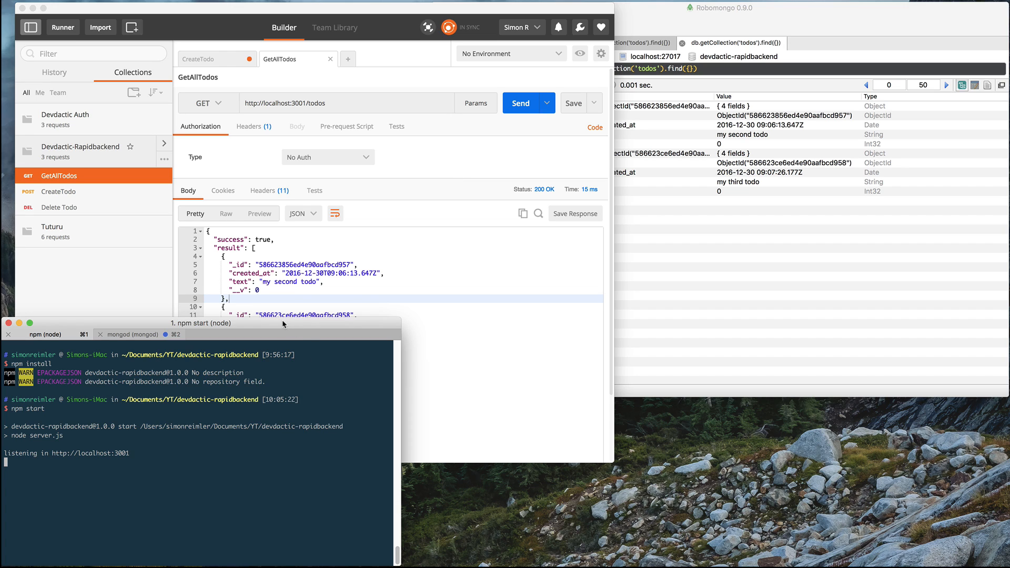
mouse_move(456, 316)
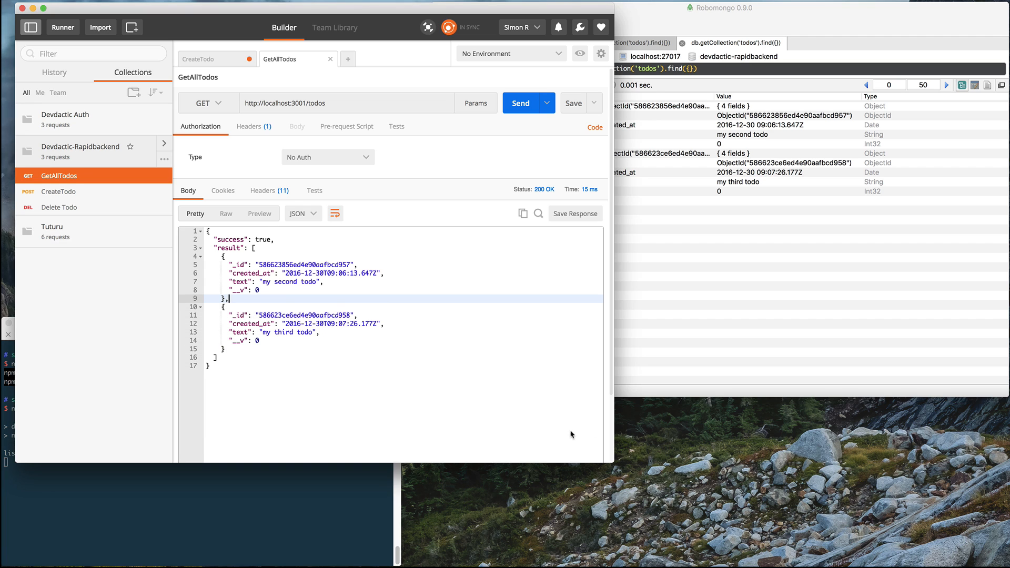
mouse_move(530, 399)
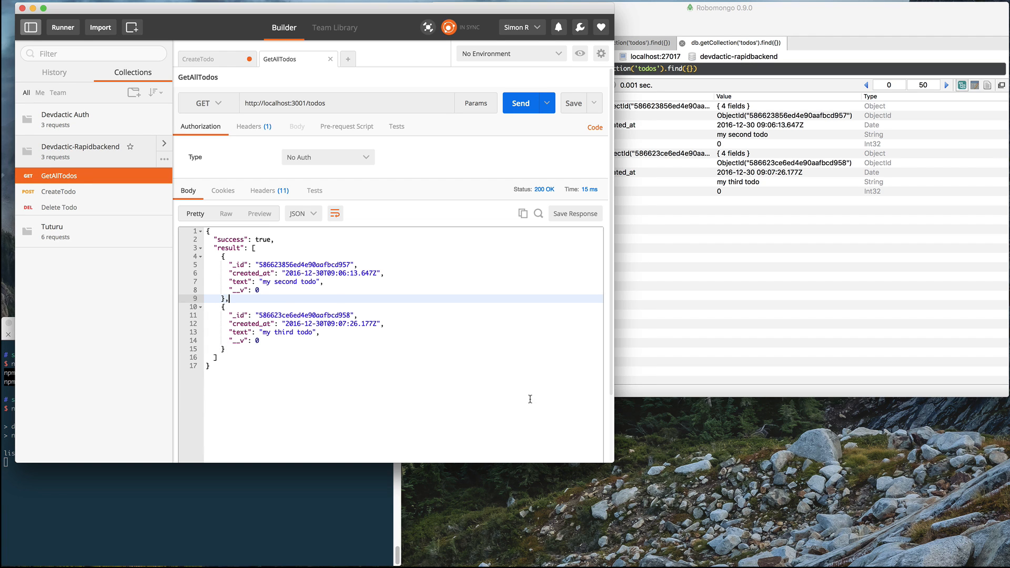
mouse_move(528, 411)
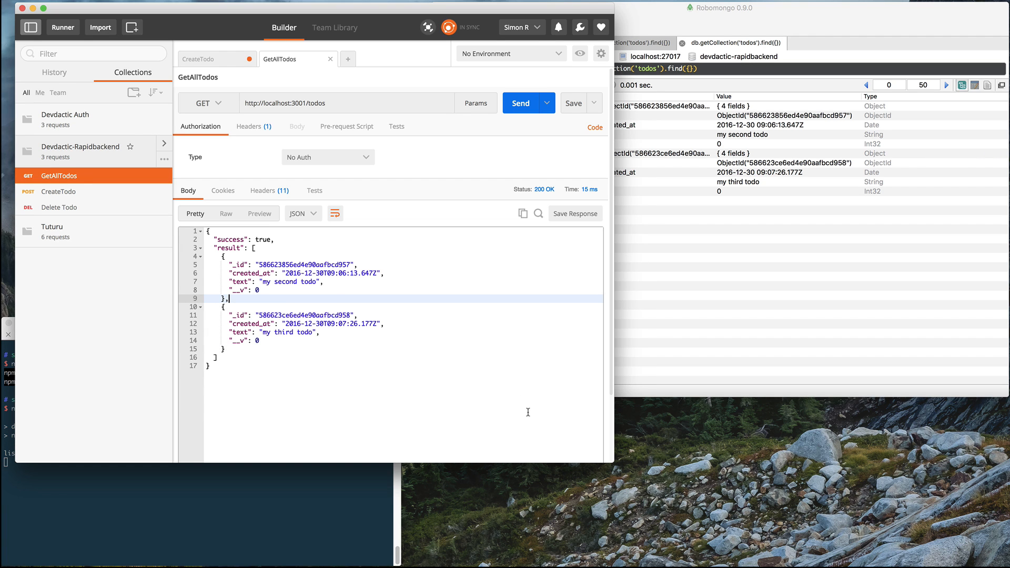